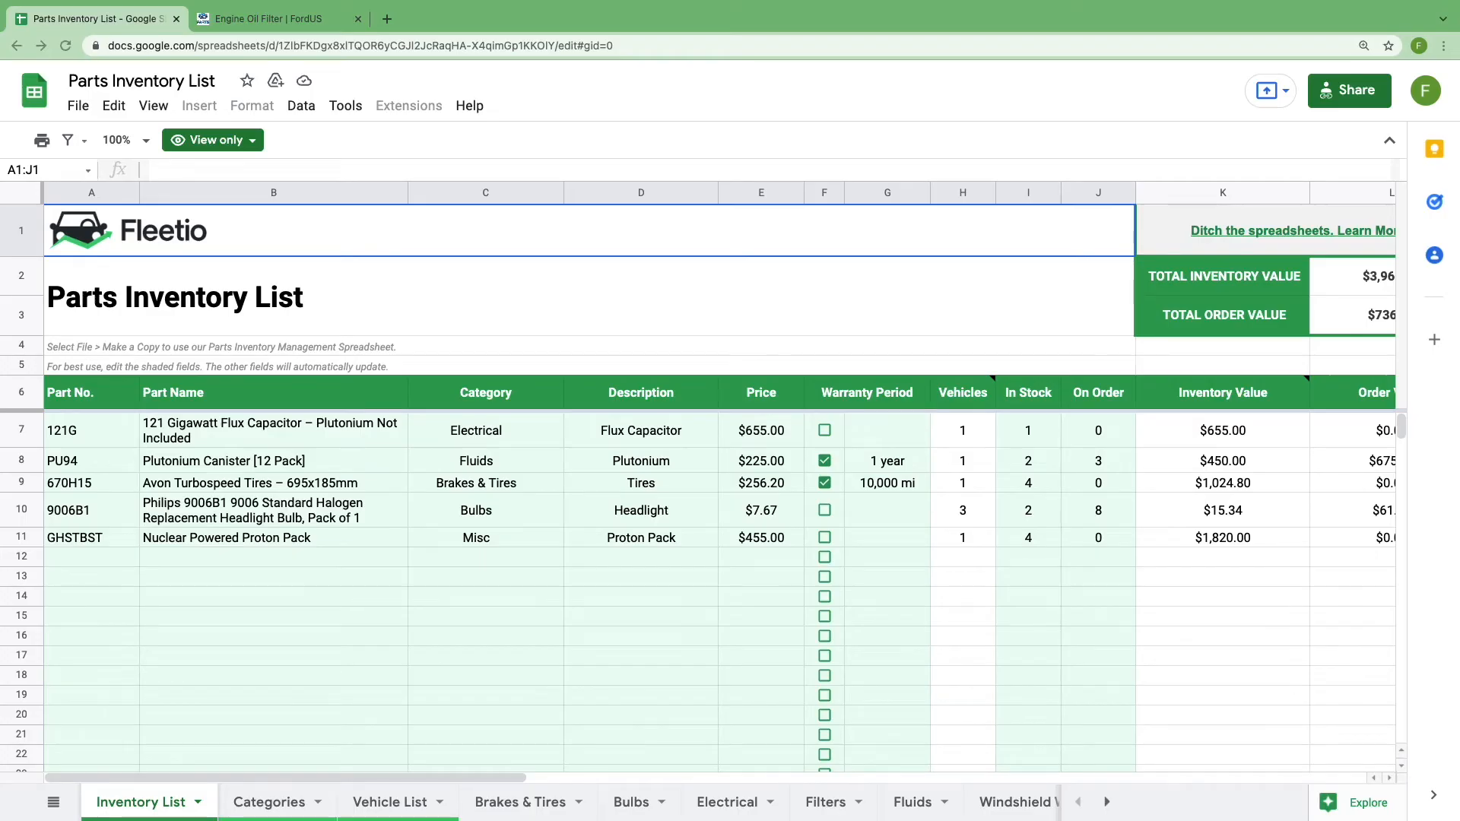
mouse_move(409, 230)
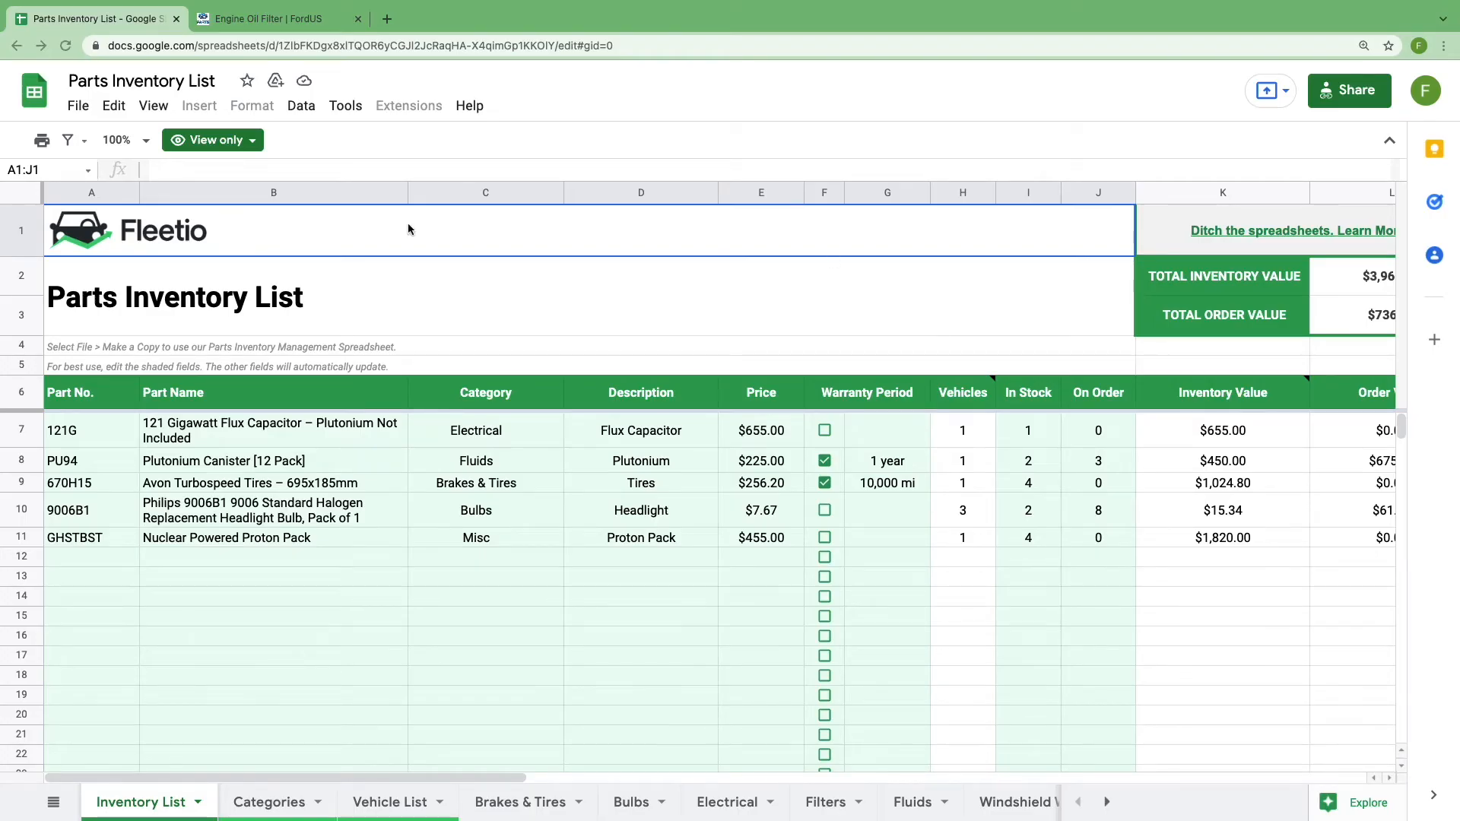
- Make an editable copy of the view-only Parts Inventory List template via File > Make a copy
left_click(211, 140)
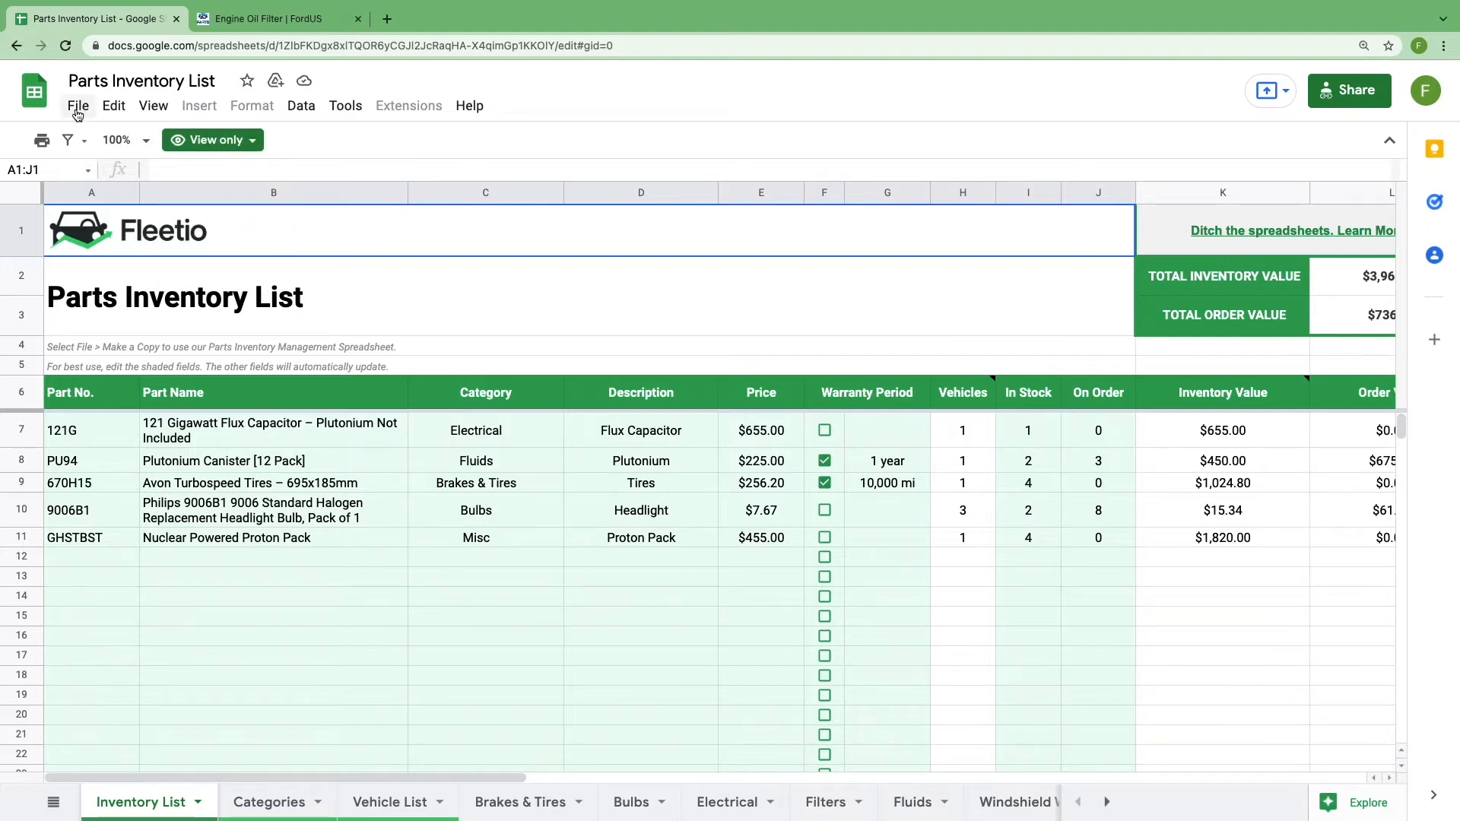
left_click(78, 105)
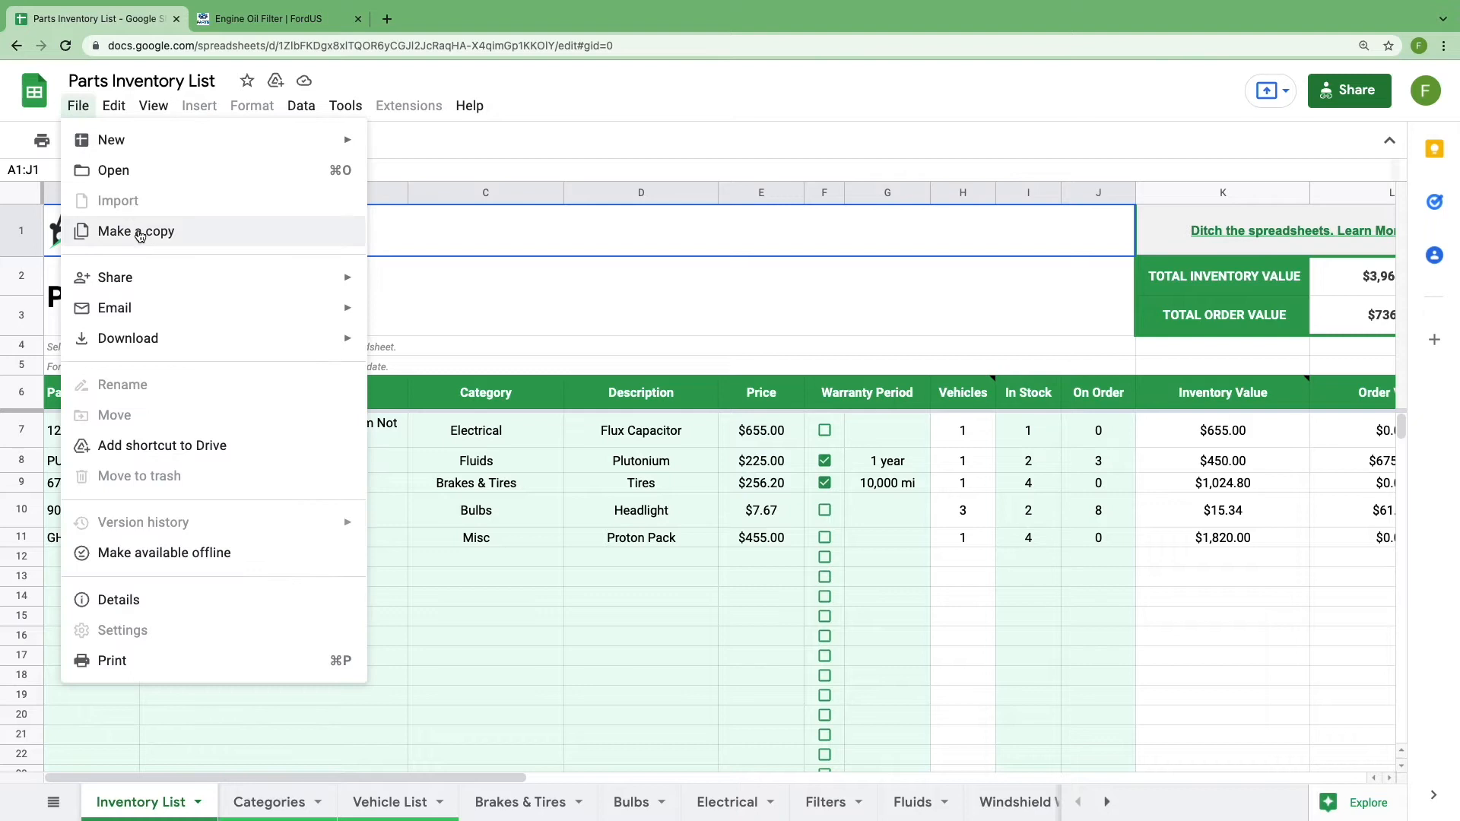
left_click(135, 232)
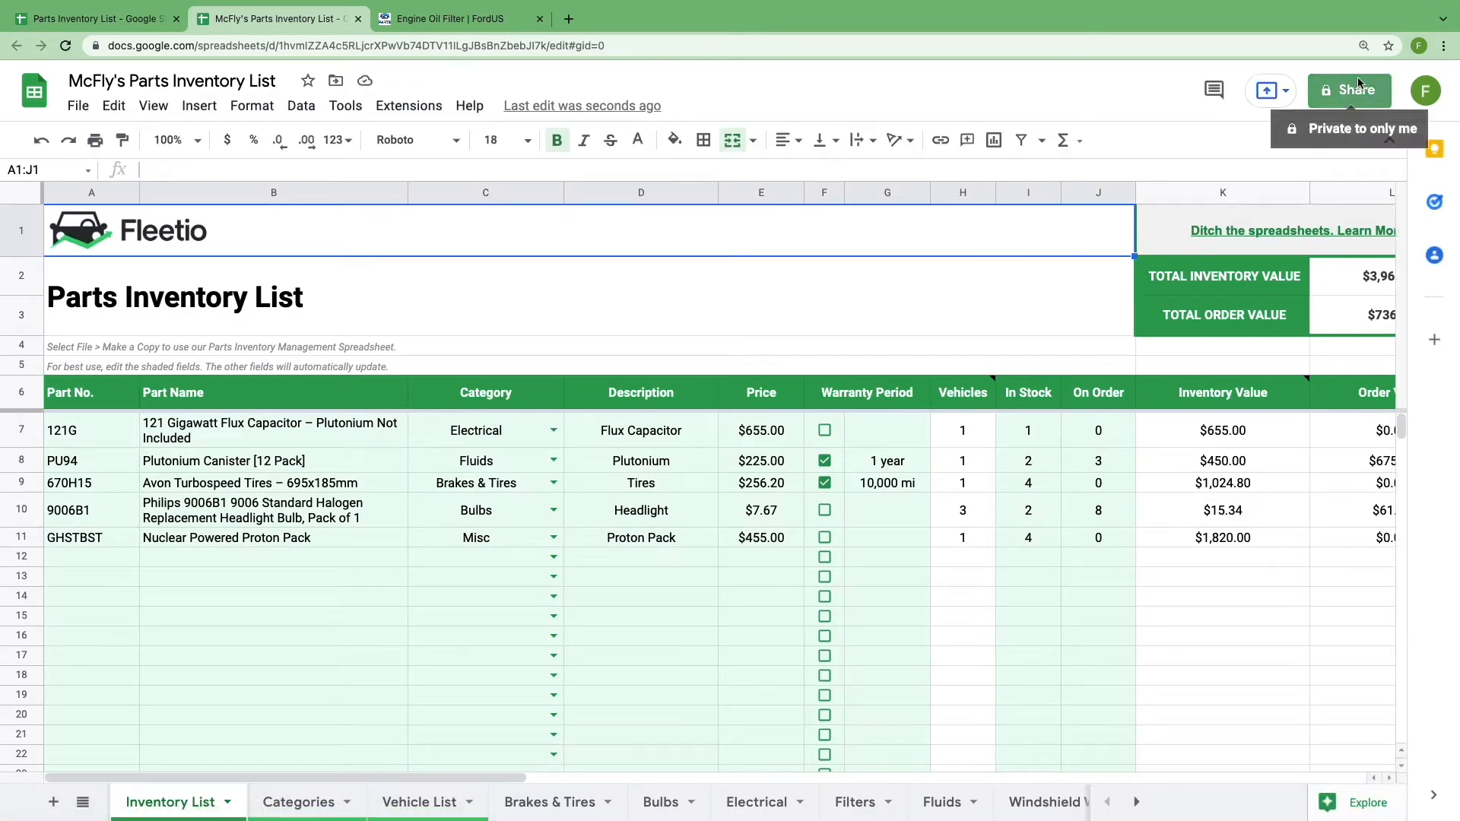
- Check the Share dialog shows owner-only access, then switch to the Categories sheet
left_click(1348, 90)
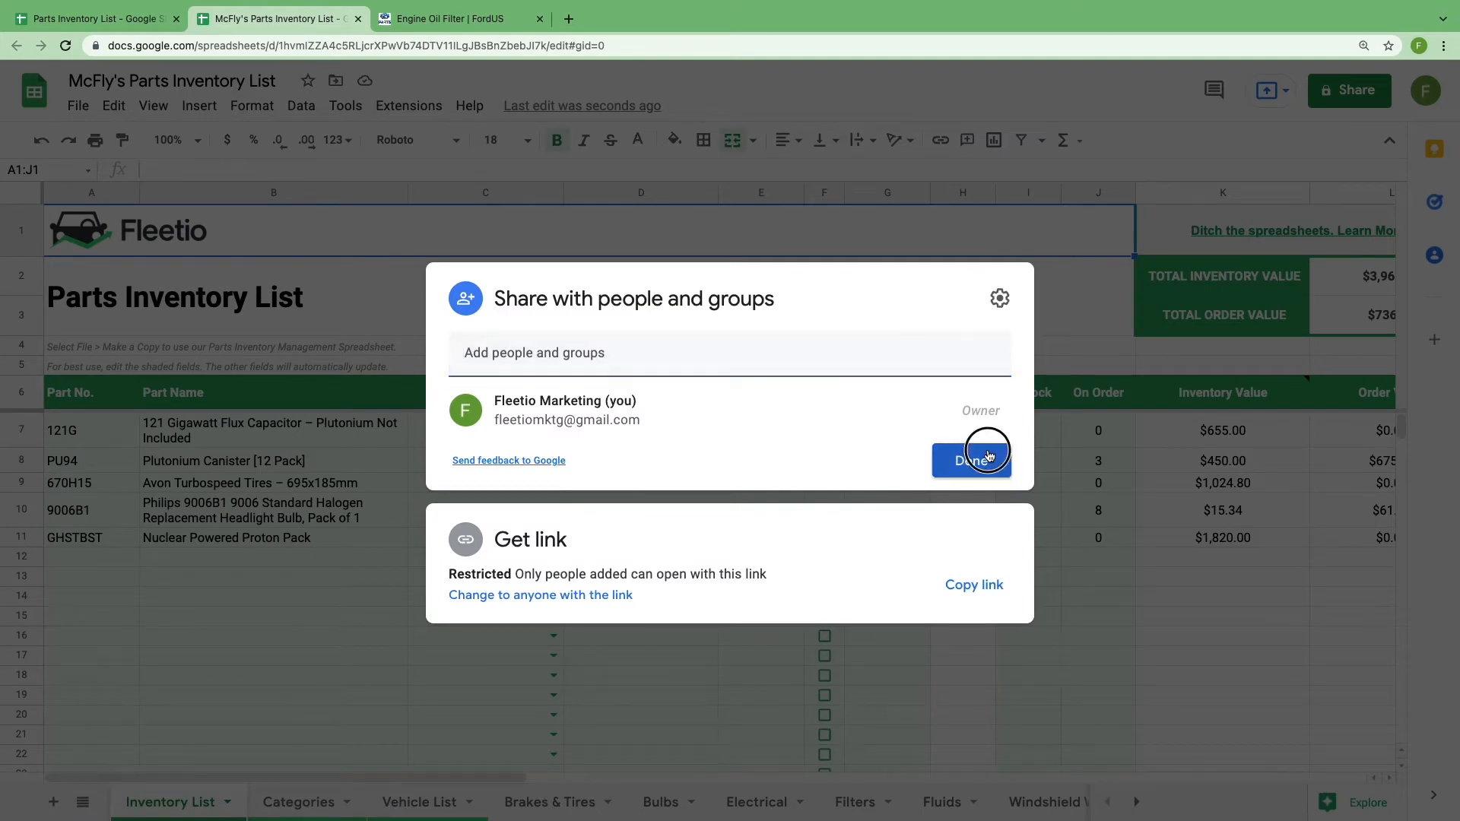
left_click(971, 460)
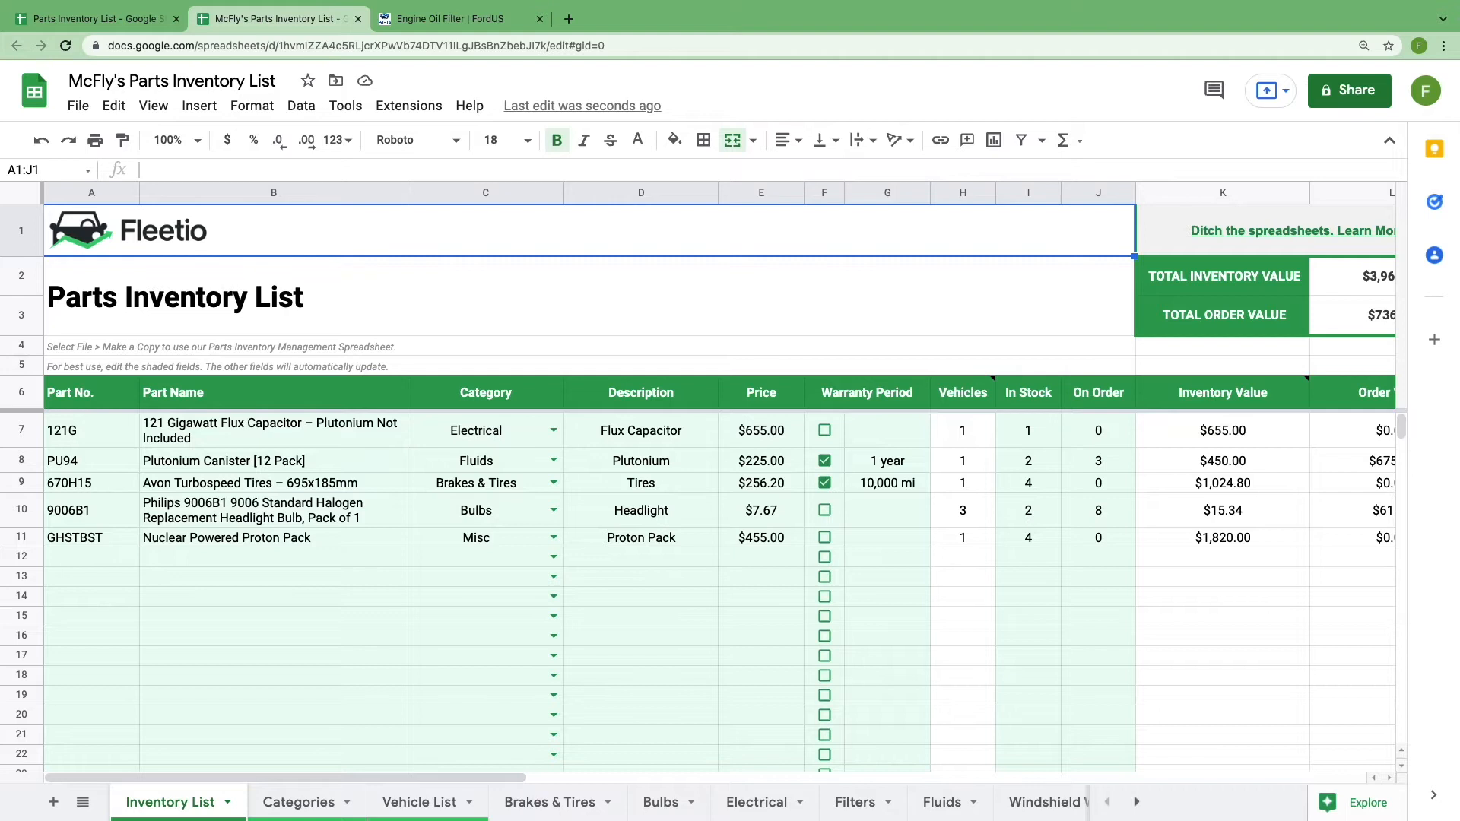
left_click(298, 801)
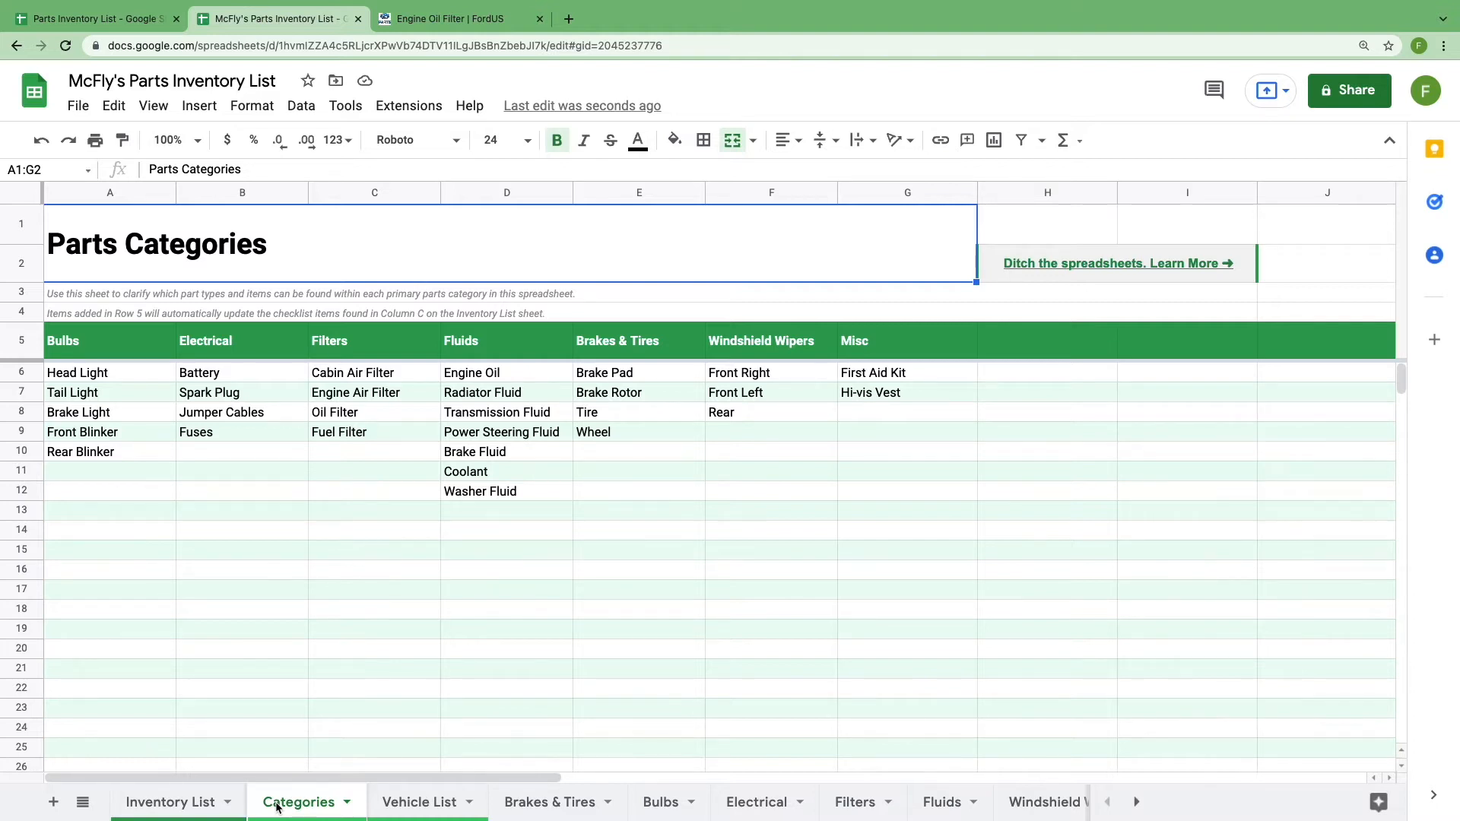
mouse_move(886, 407)
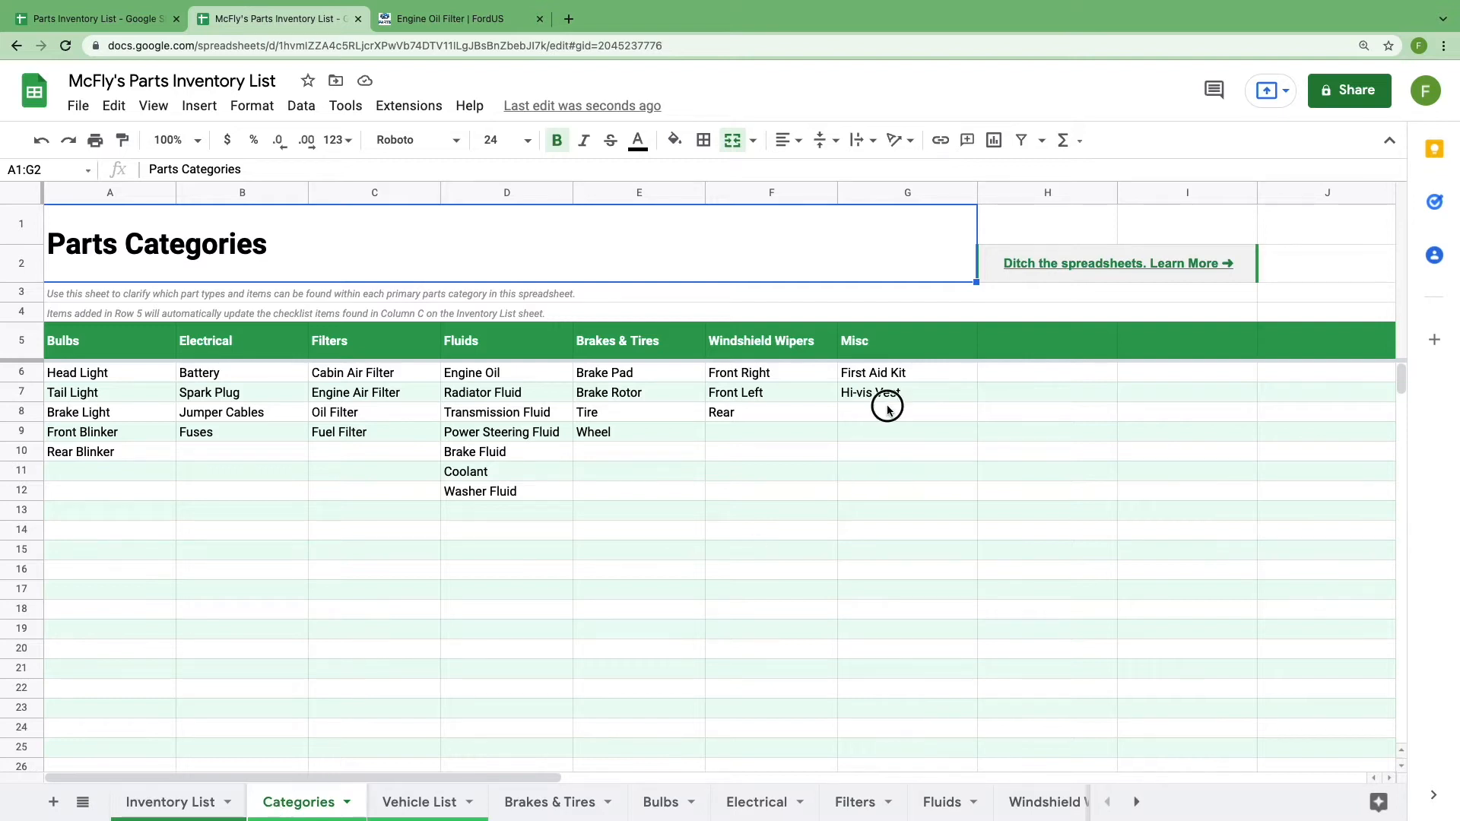
- Add Ice Scraper under Misc, rename Bulbs to Lights, and categorize the headlight bulb as Lights
type("Ice Scr")
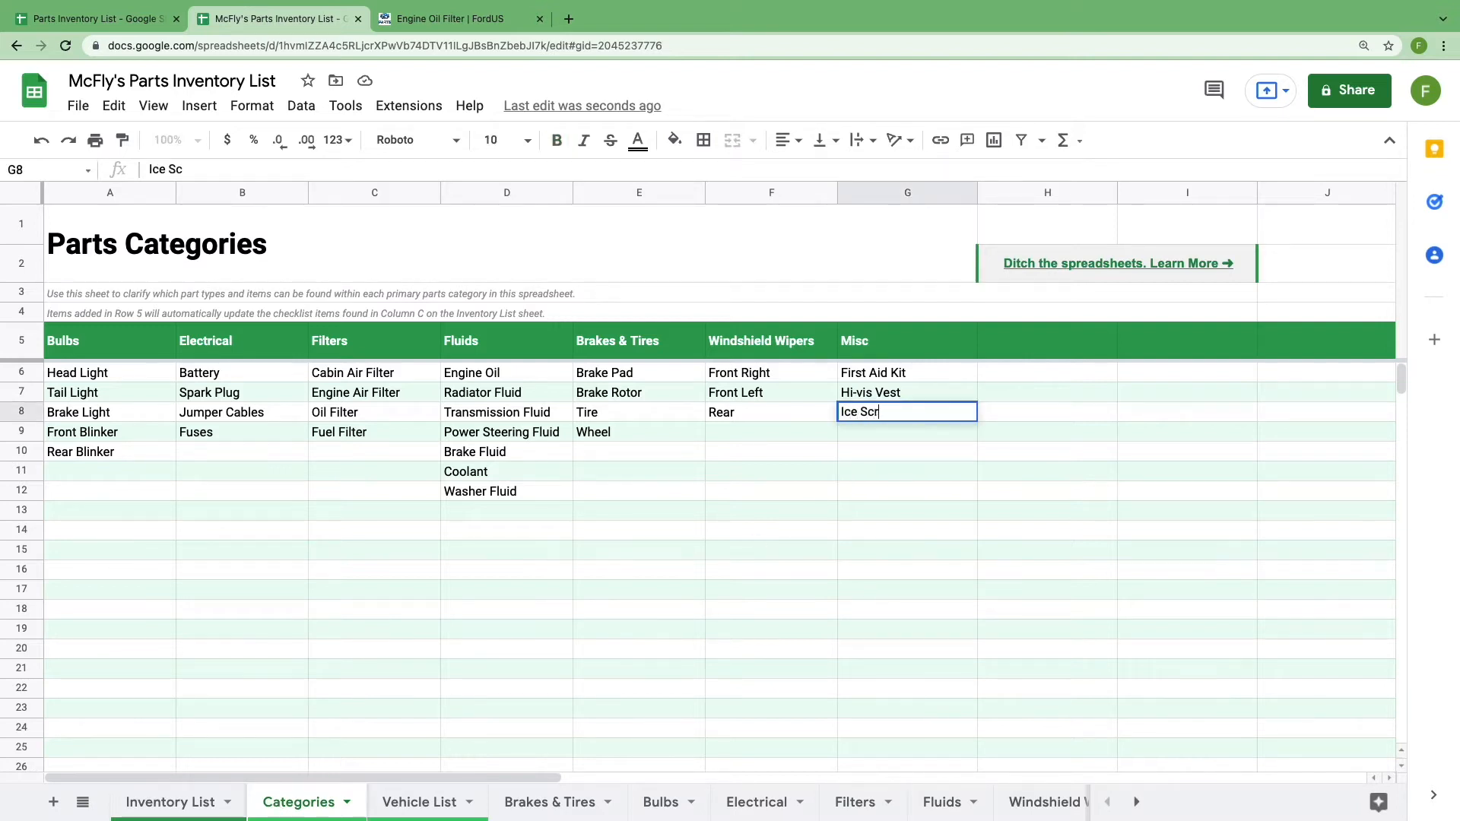
key("enter")
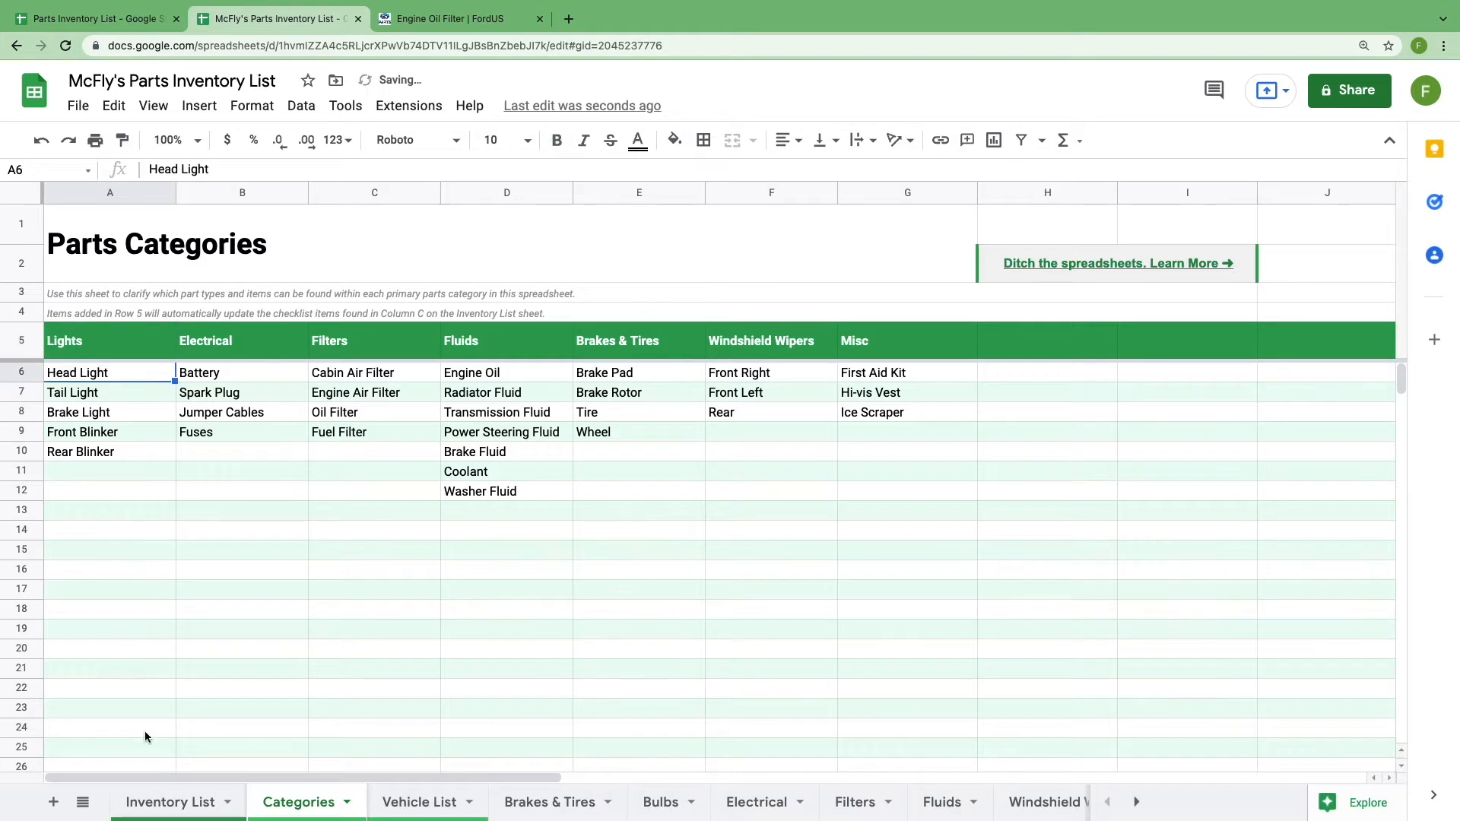
left_click(169, 801)
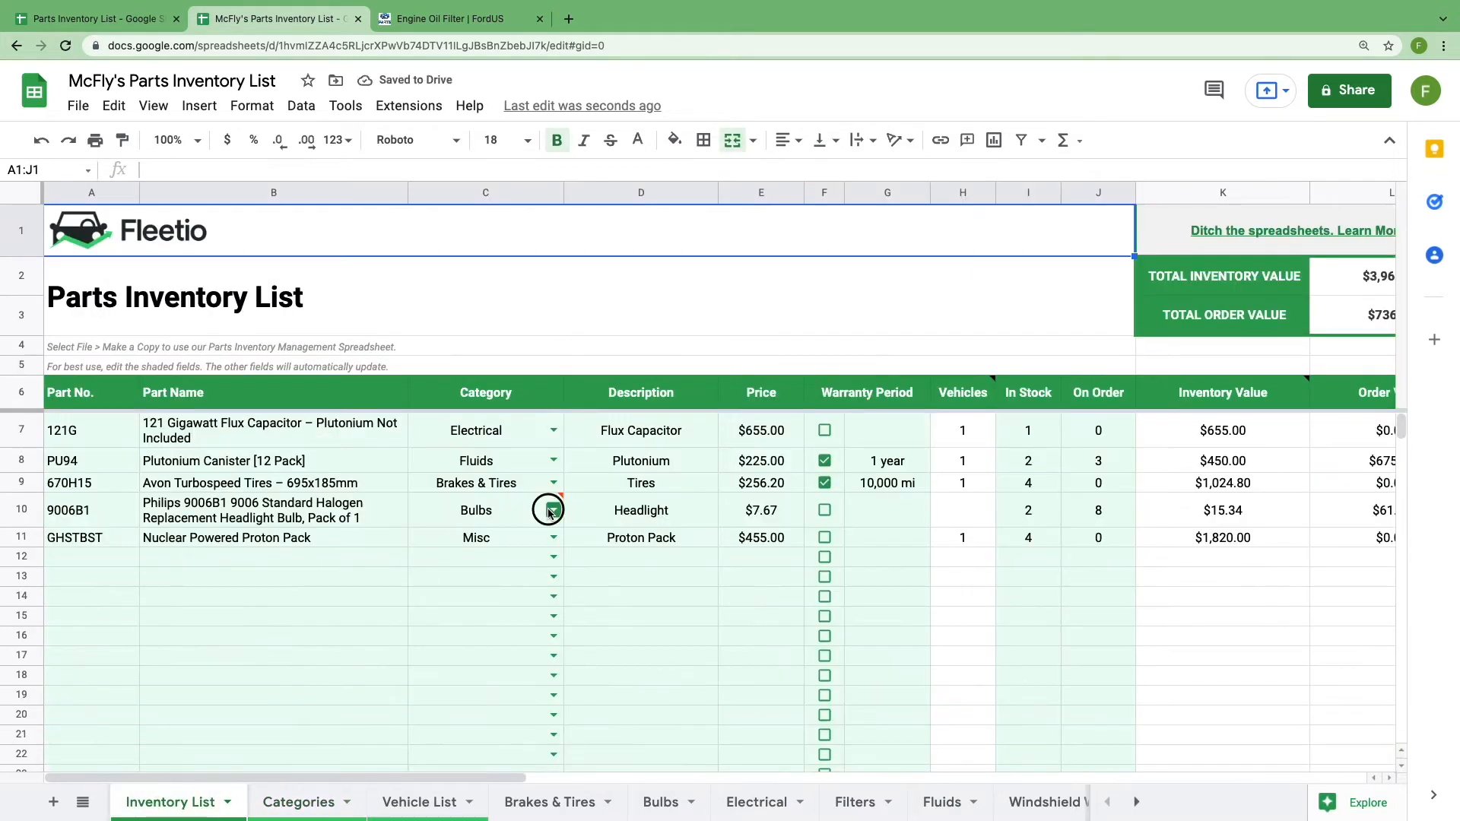
type("Lights")
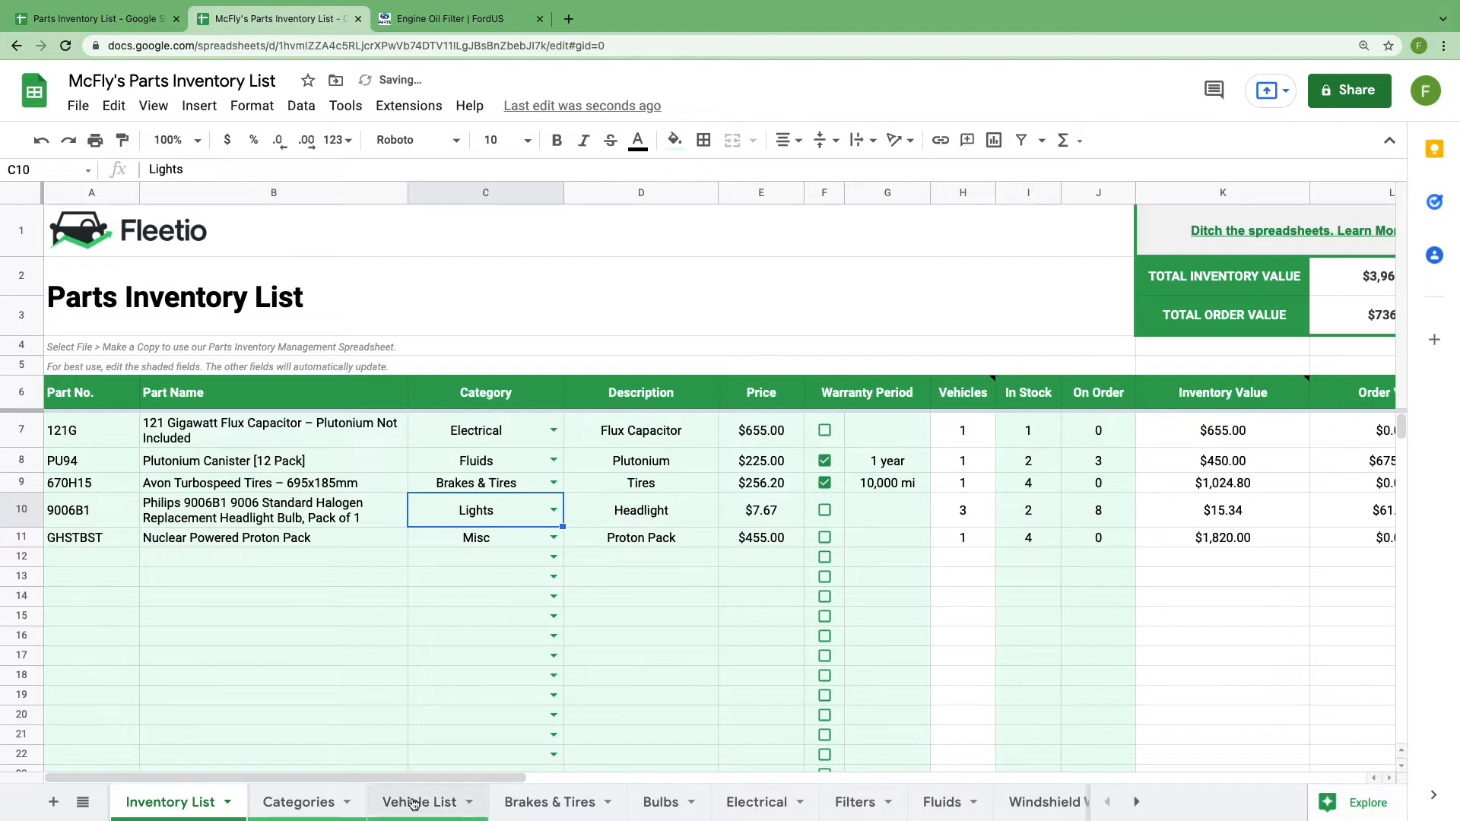
- Add vehicle F150-1, a 2017 Ford F-150, in row 8 of the Vehicle List
left_click(419, 801)
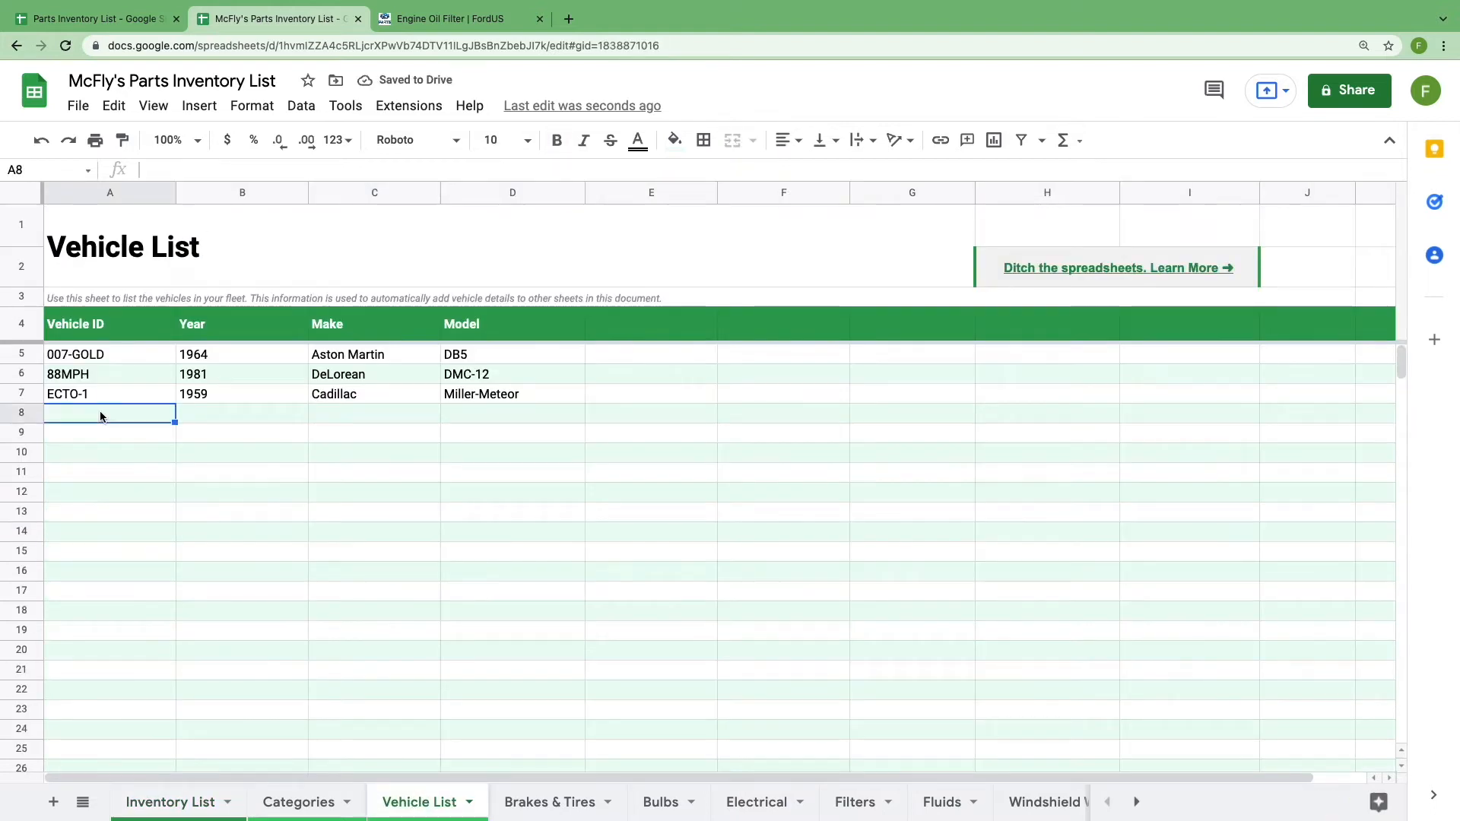
type("F150-1")
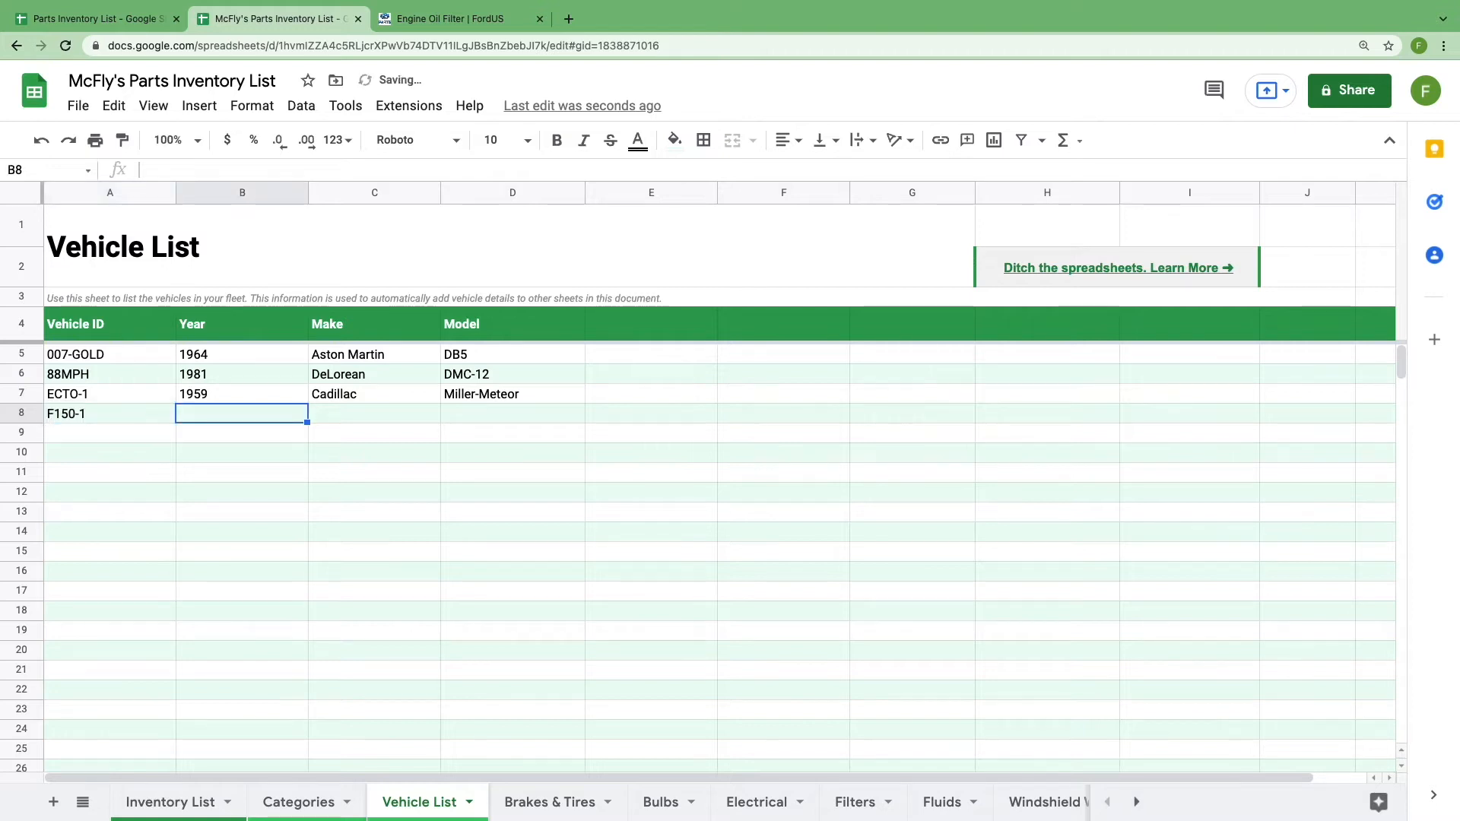
type("Ford")
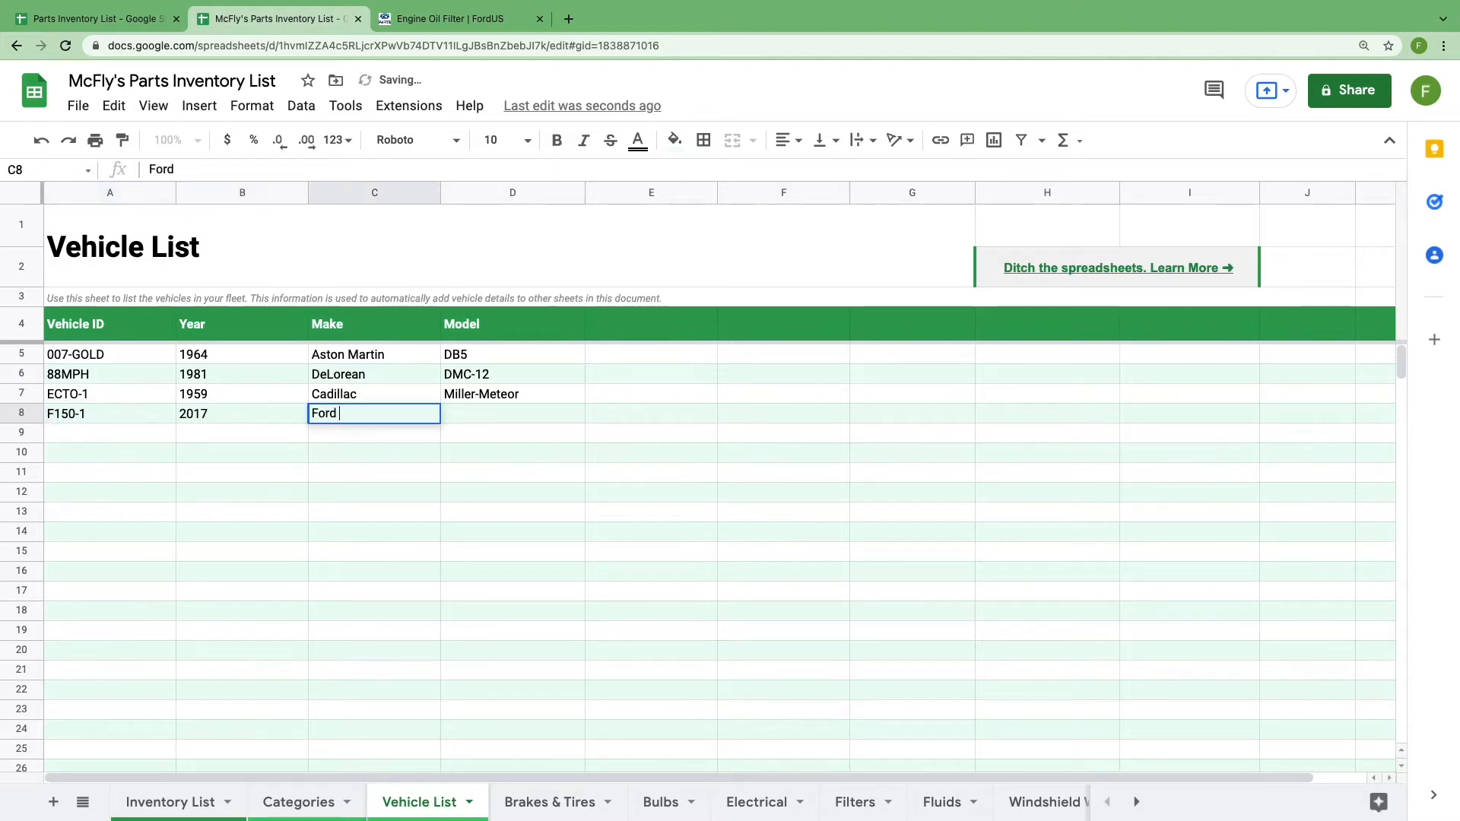
type("F-150")
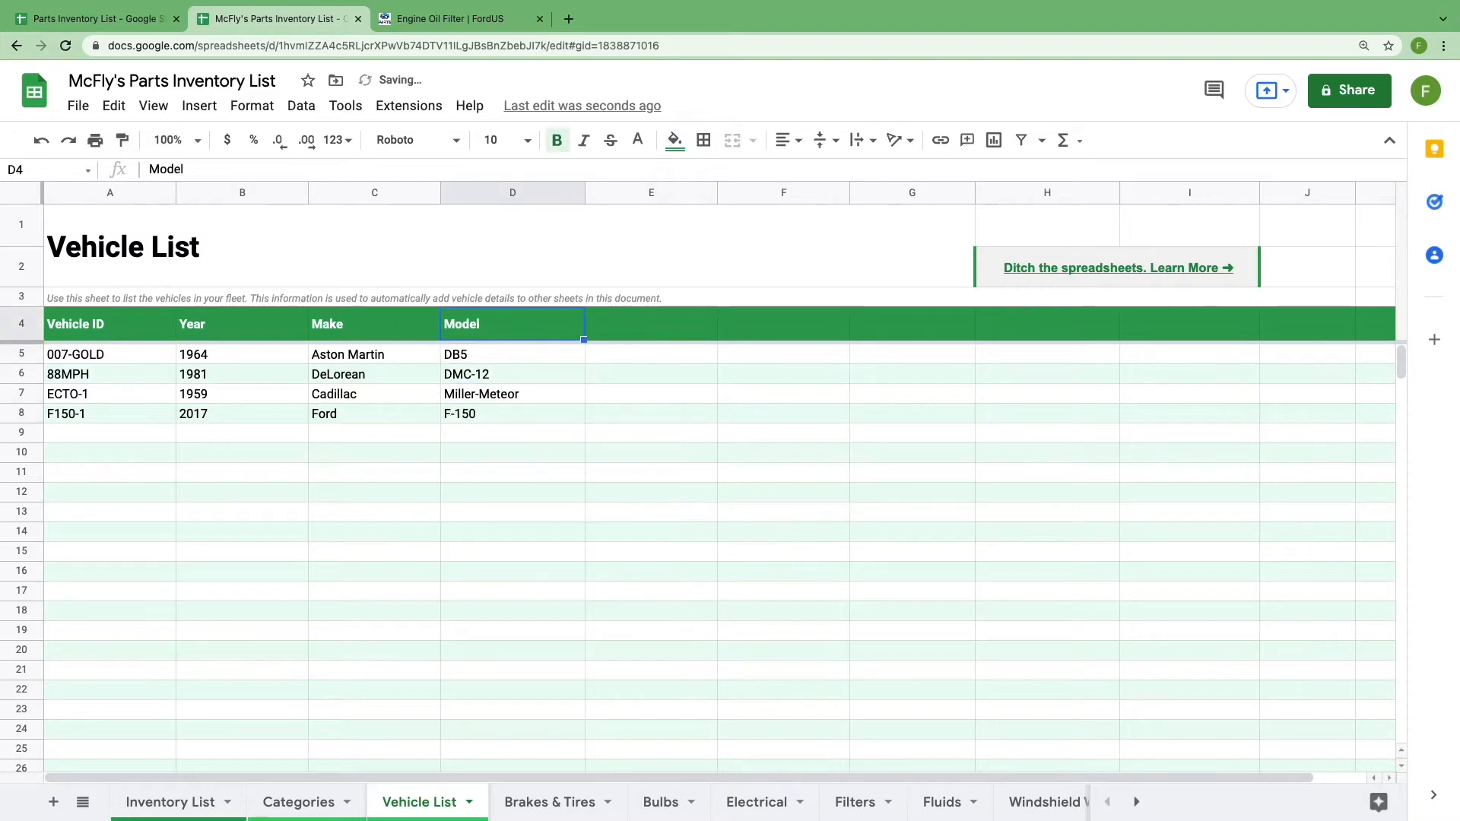
- Add a Transmission column: Manual for the existing vehicles, Automatic for the Ford
type("Transmission")
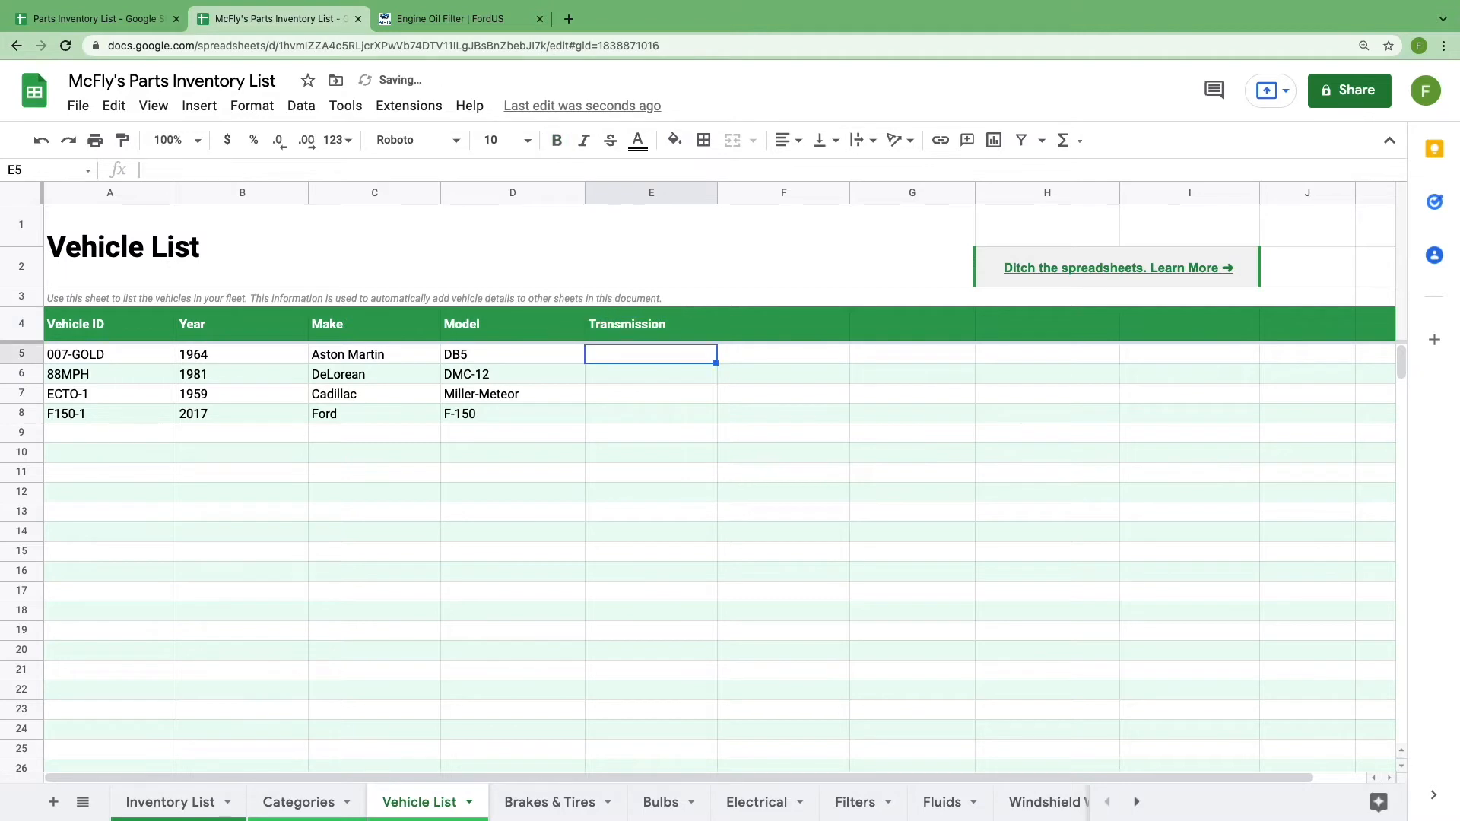
type("Manual")
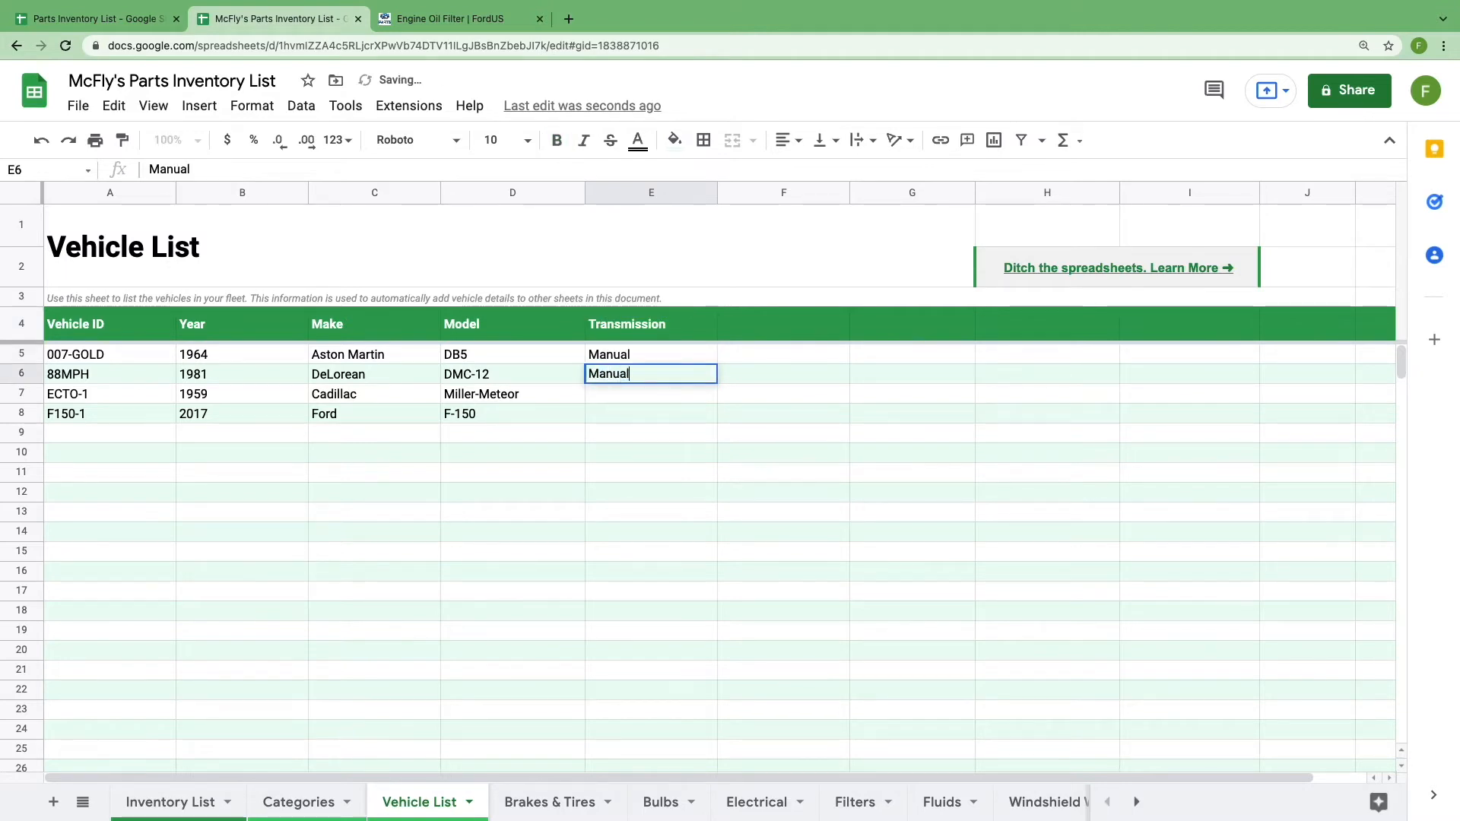
type("Autom")
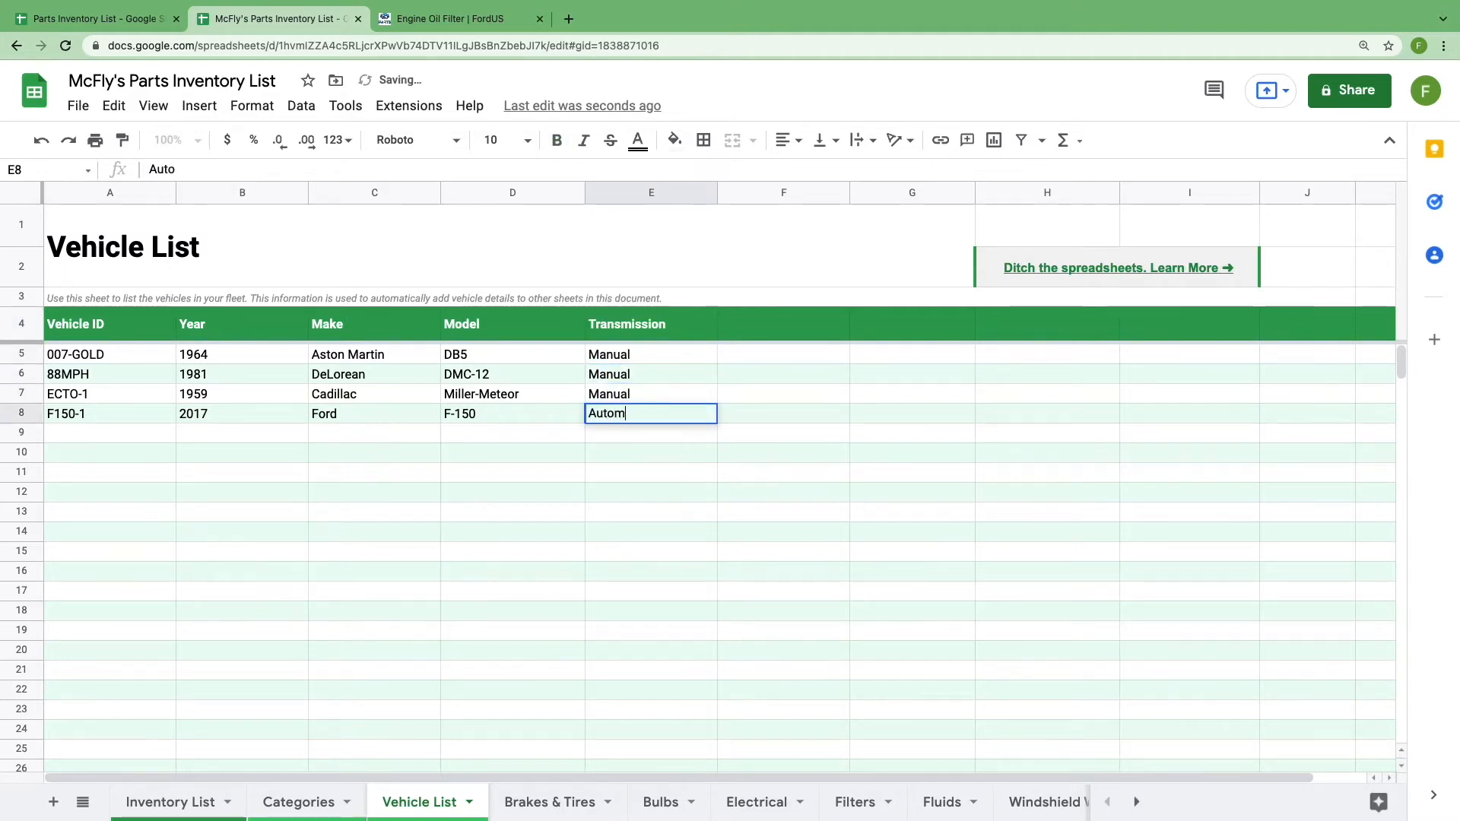
key("enter")
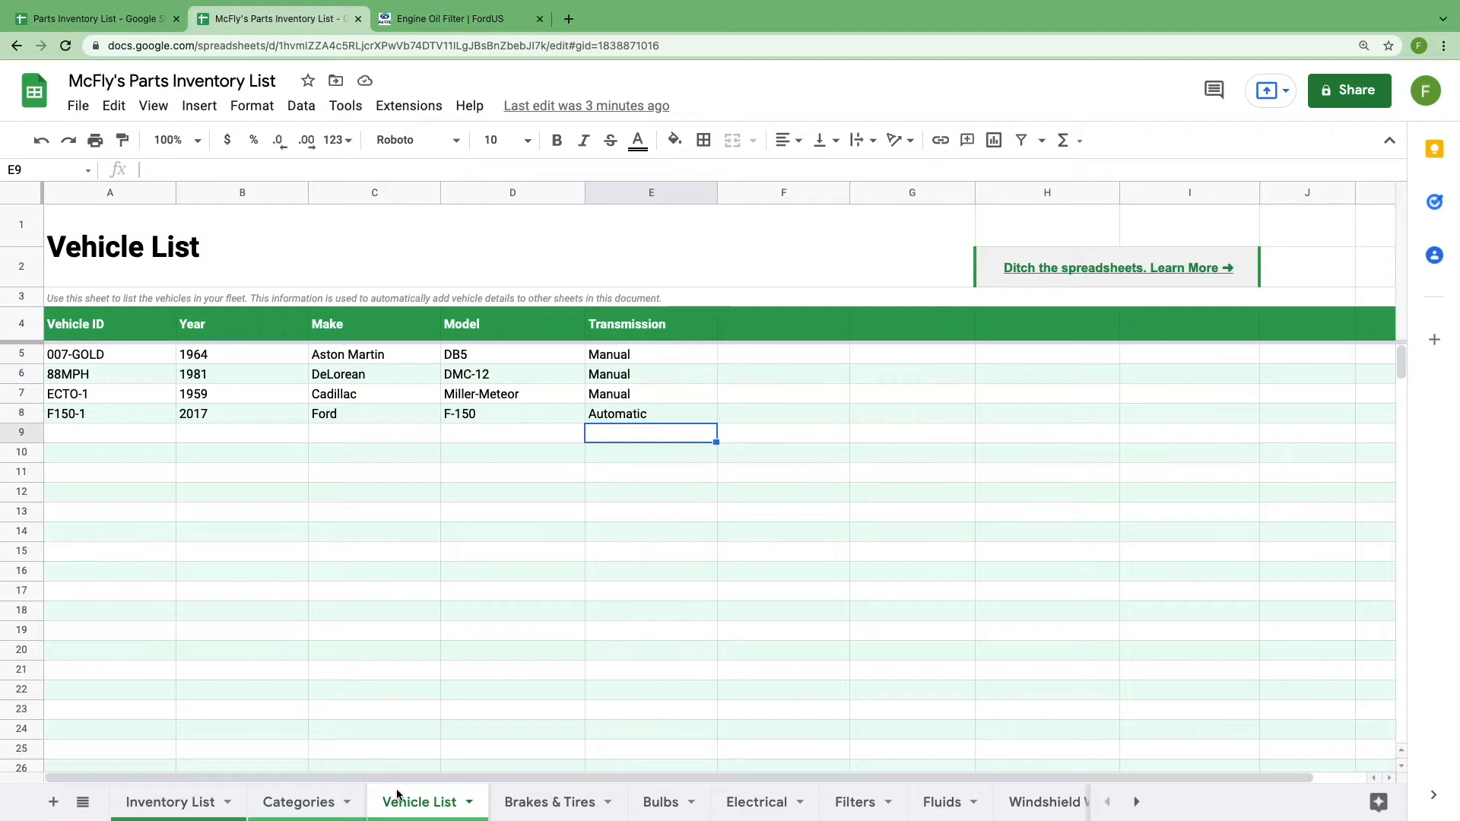
left_click(169, 801)
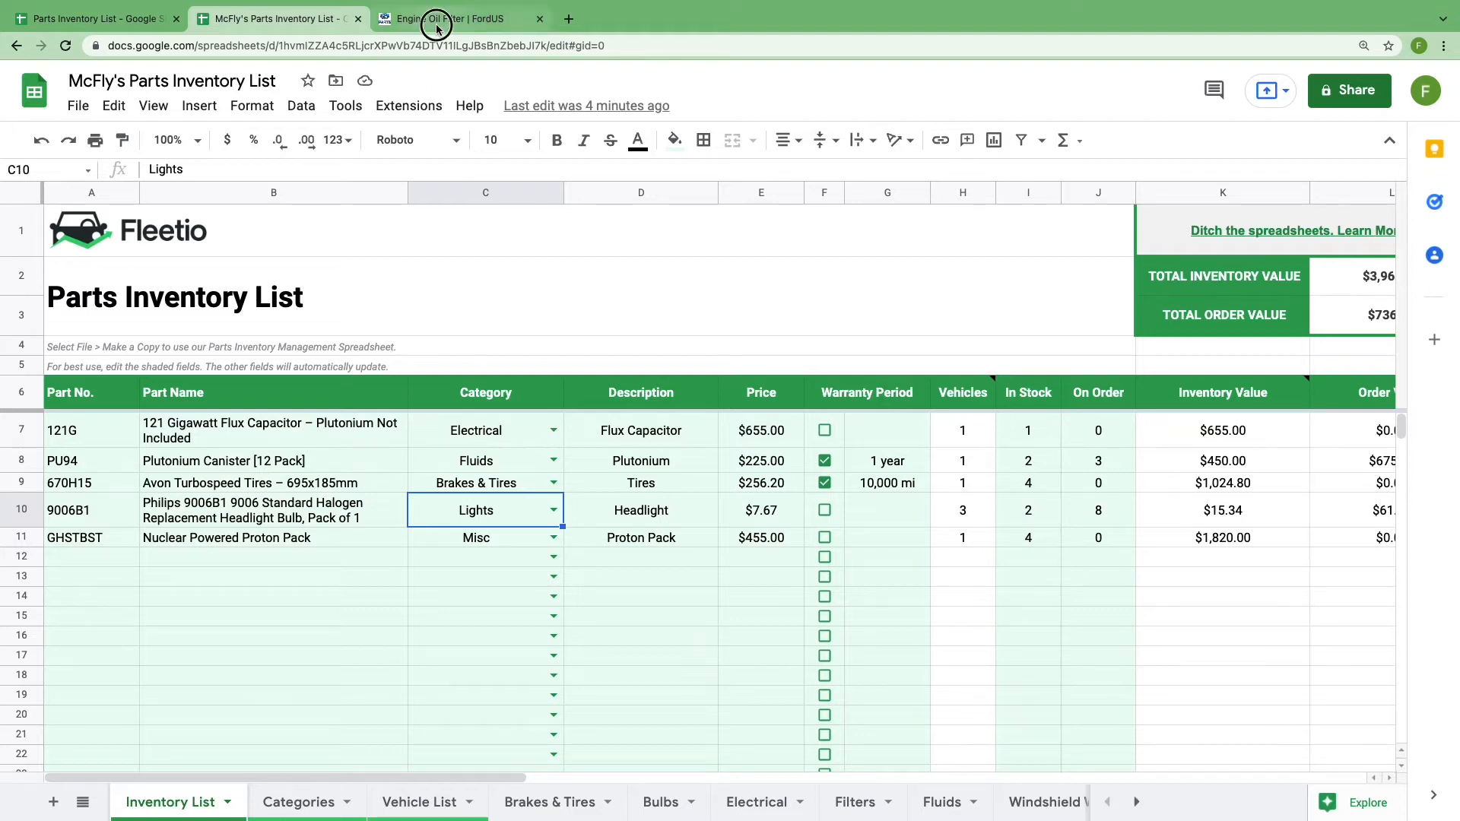
- Copy part number FL910S from the FordParts page and return to cell A12 of the Inventory List
left_click(456, 18)
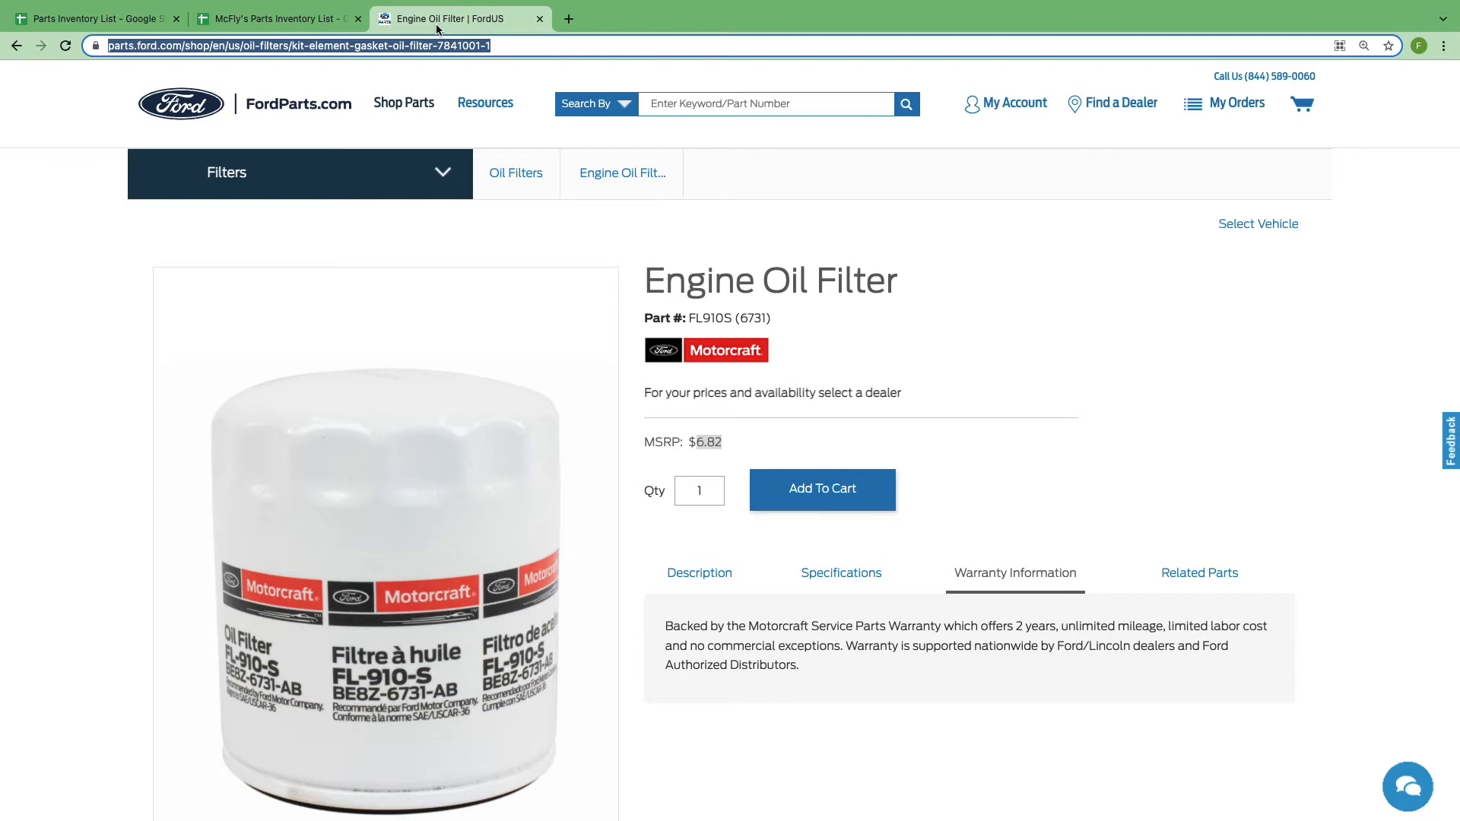
double_click(709, 317)
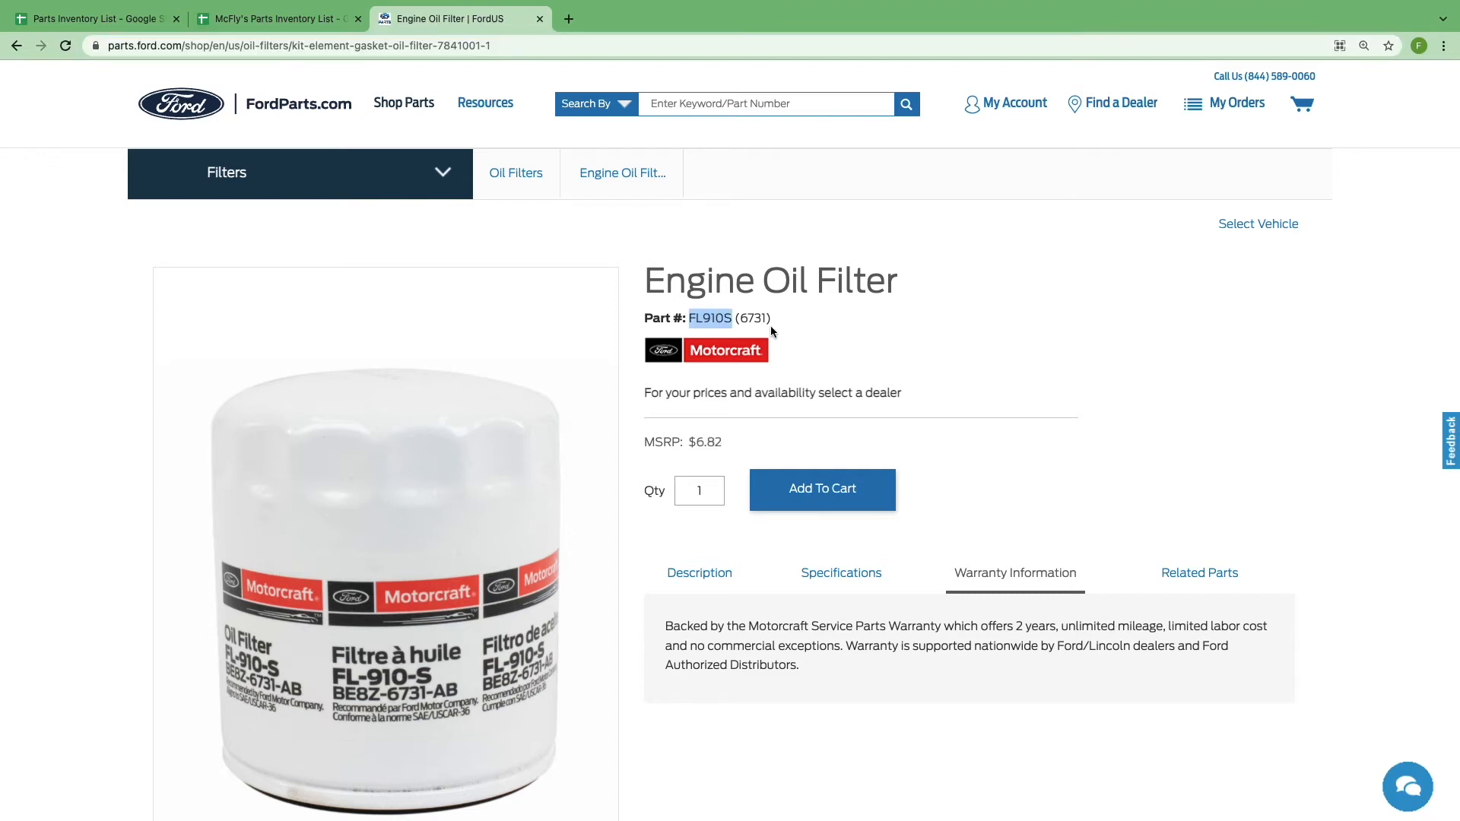
left_click(270, 19)
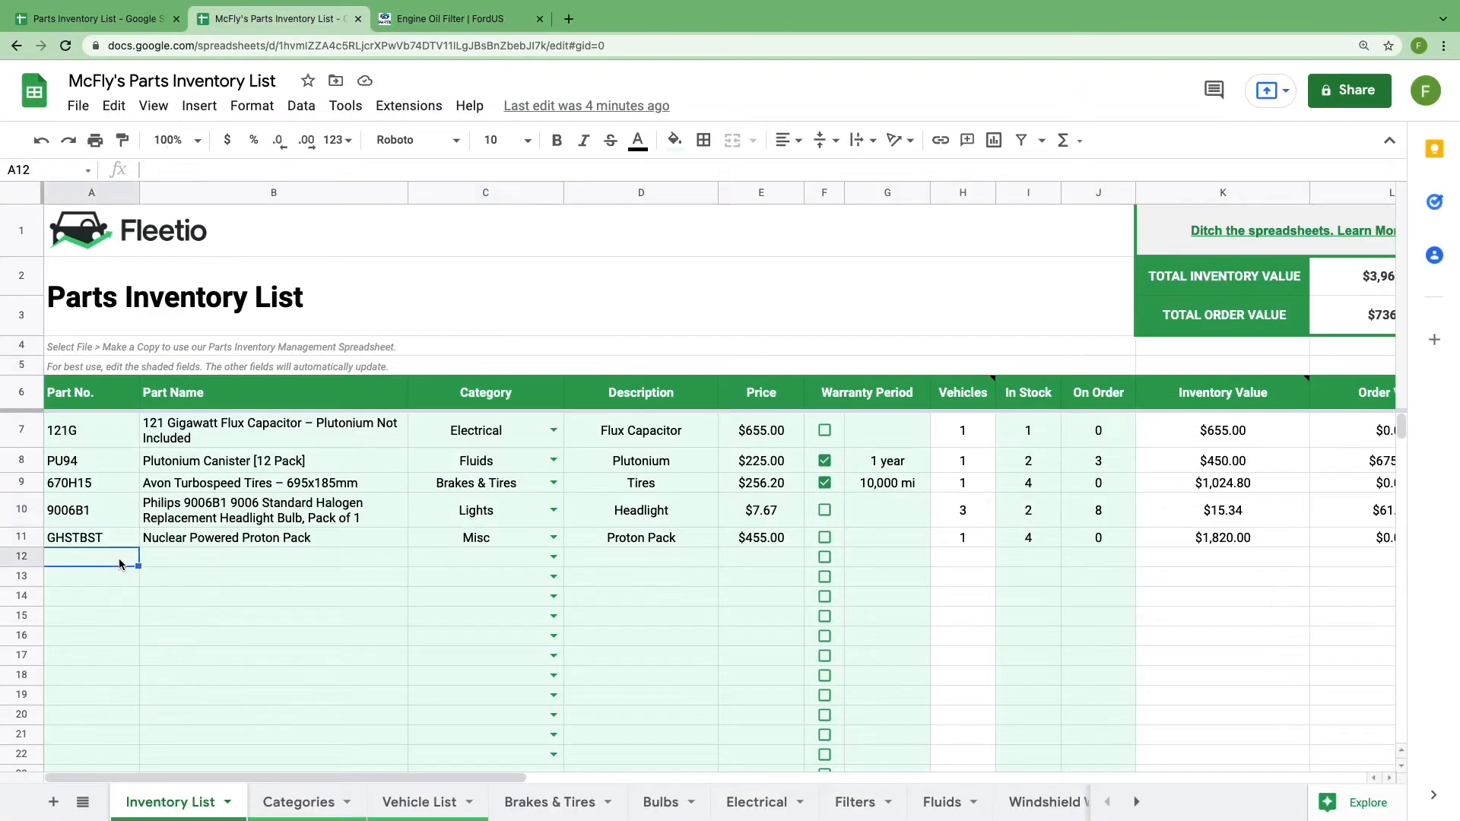
- Enter FL910S Motorcraft Engine Oil Filter in row 12 with category Filters and description Oil Filter
type("FL910S")
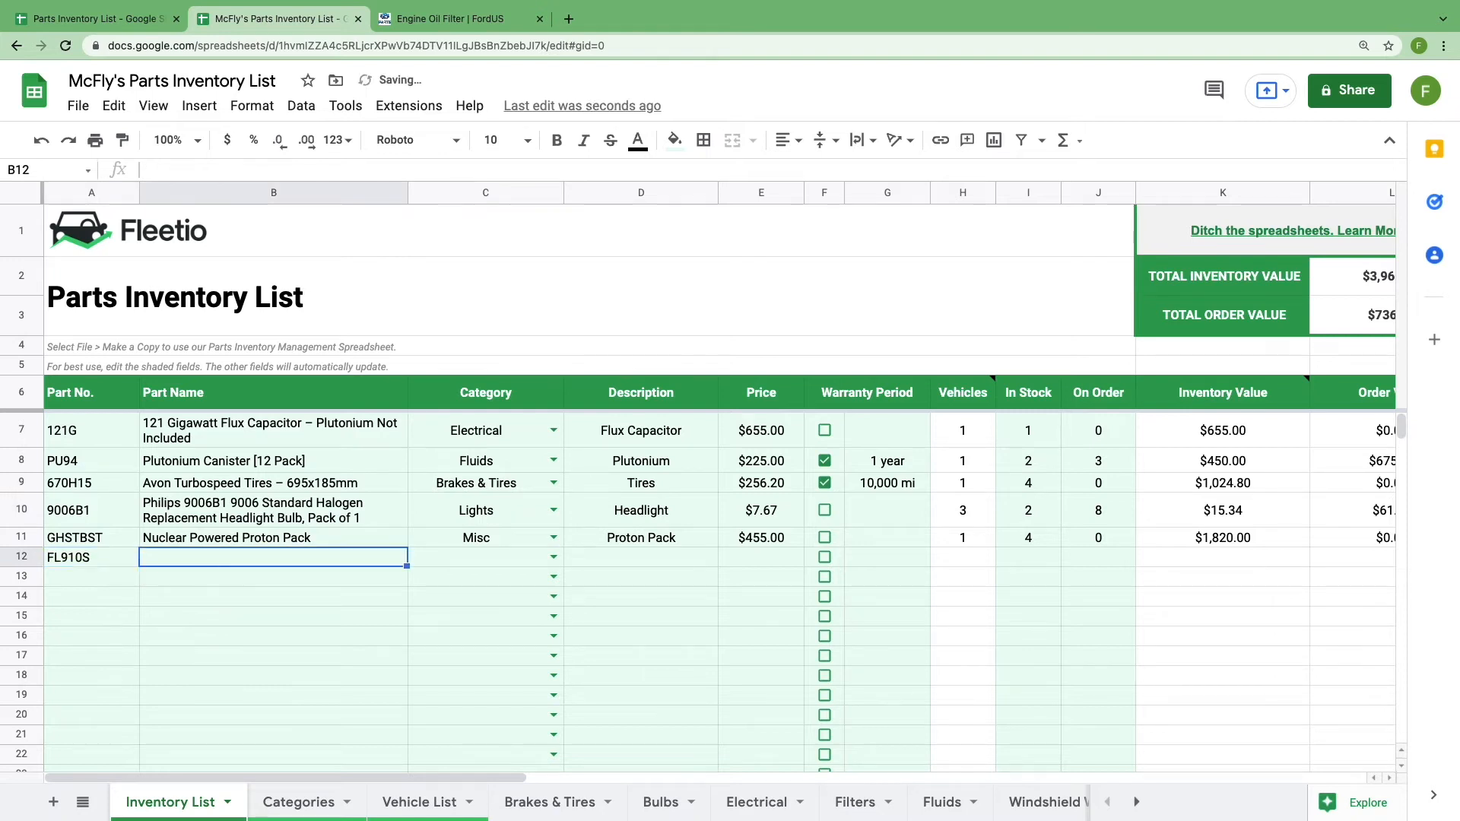
type("Motorcraf")
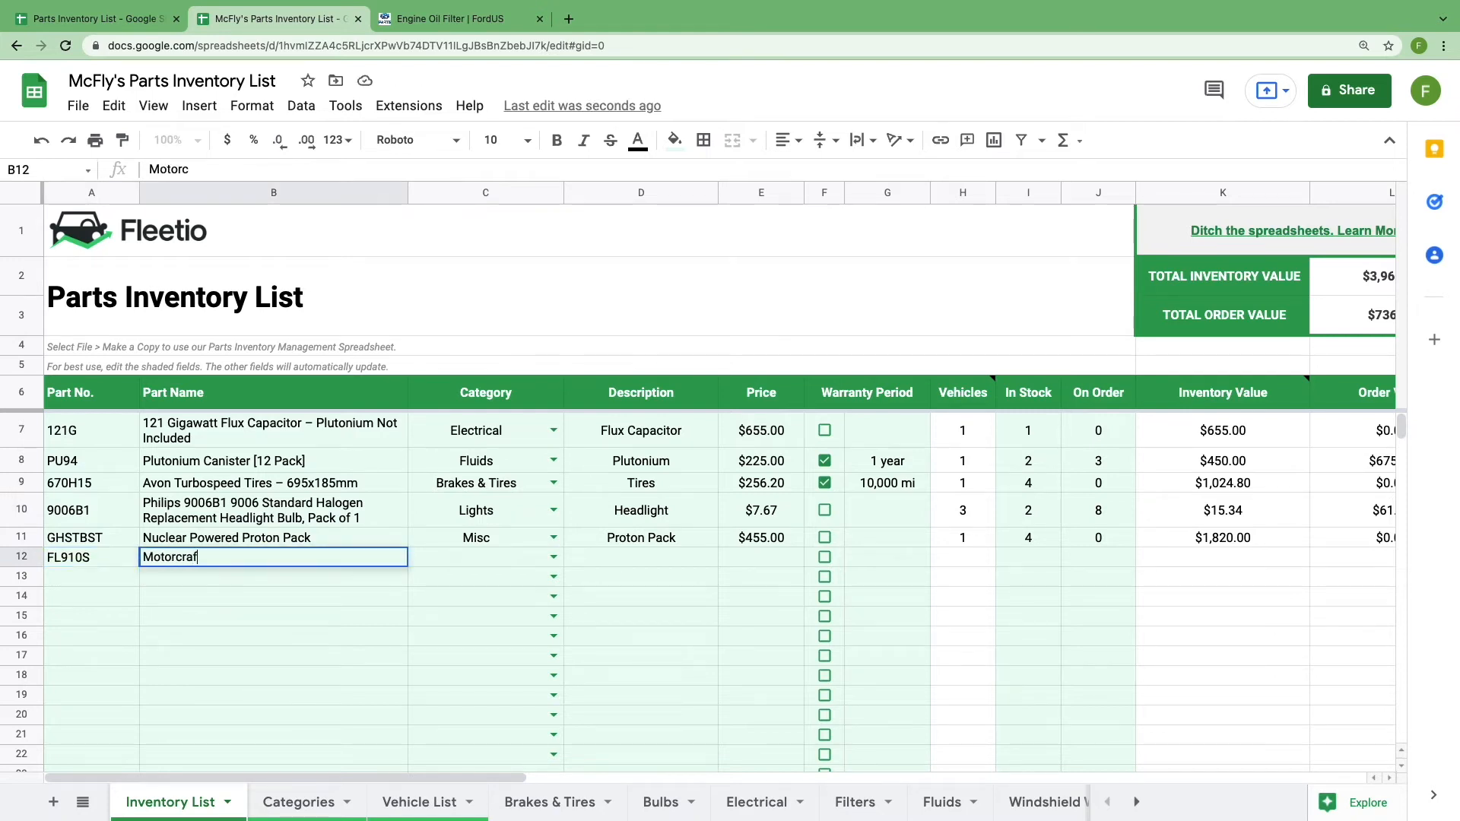
type("Engine Oil Filter –")
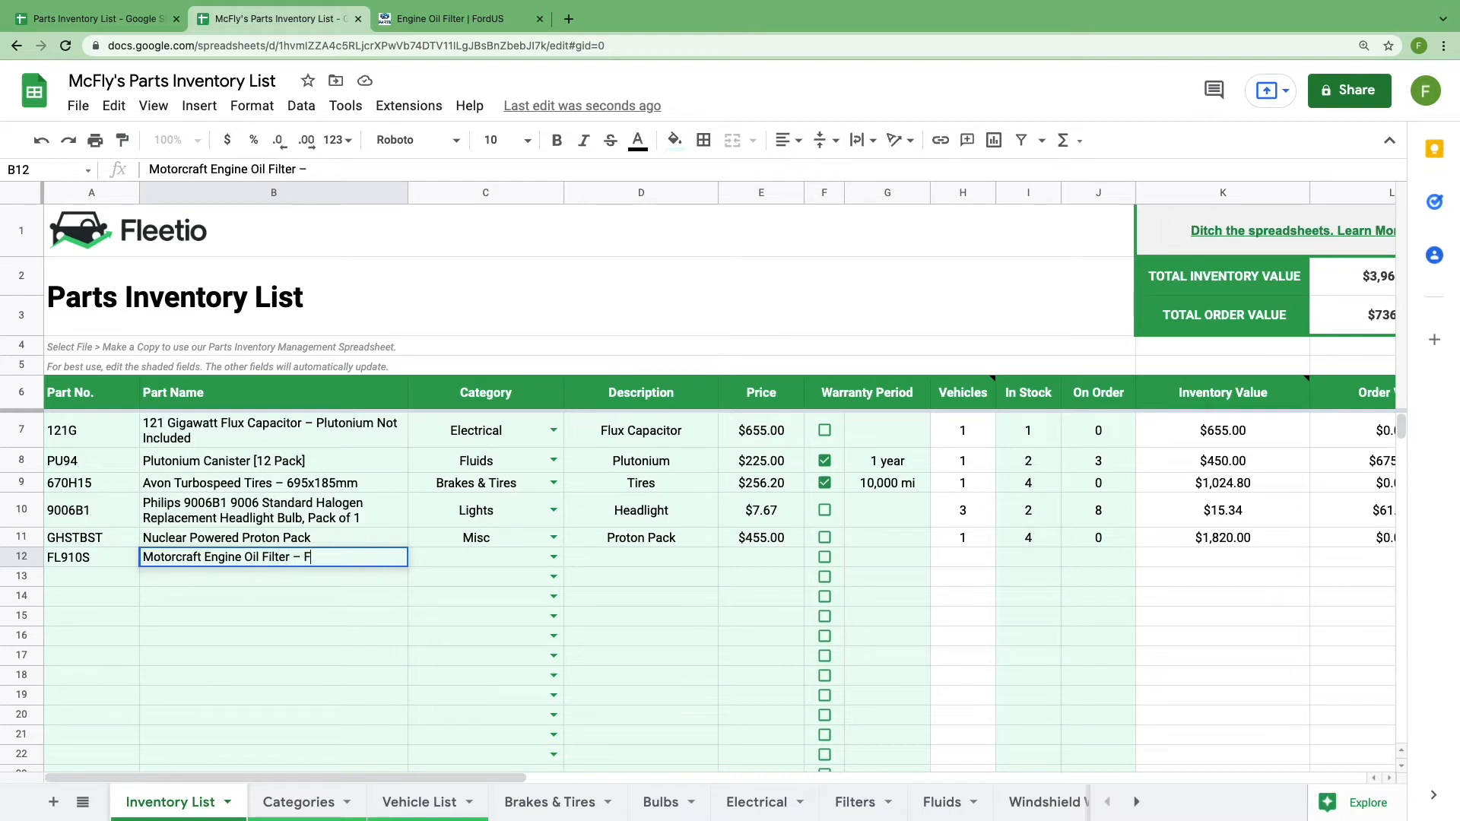
type("FL910S")
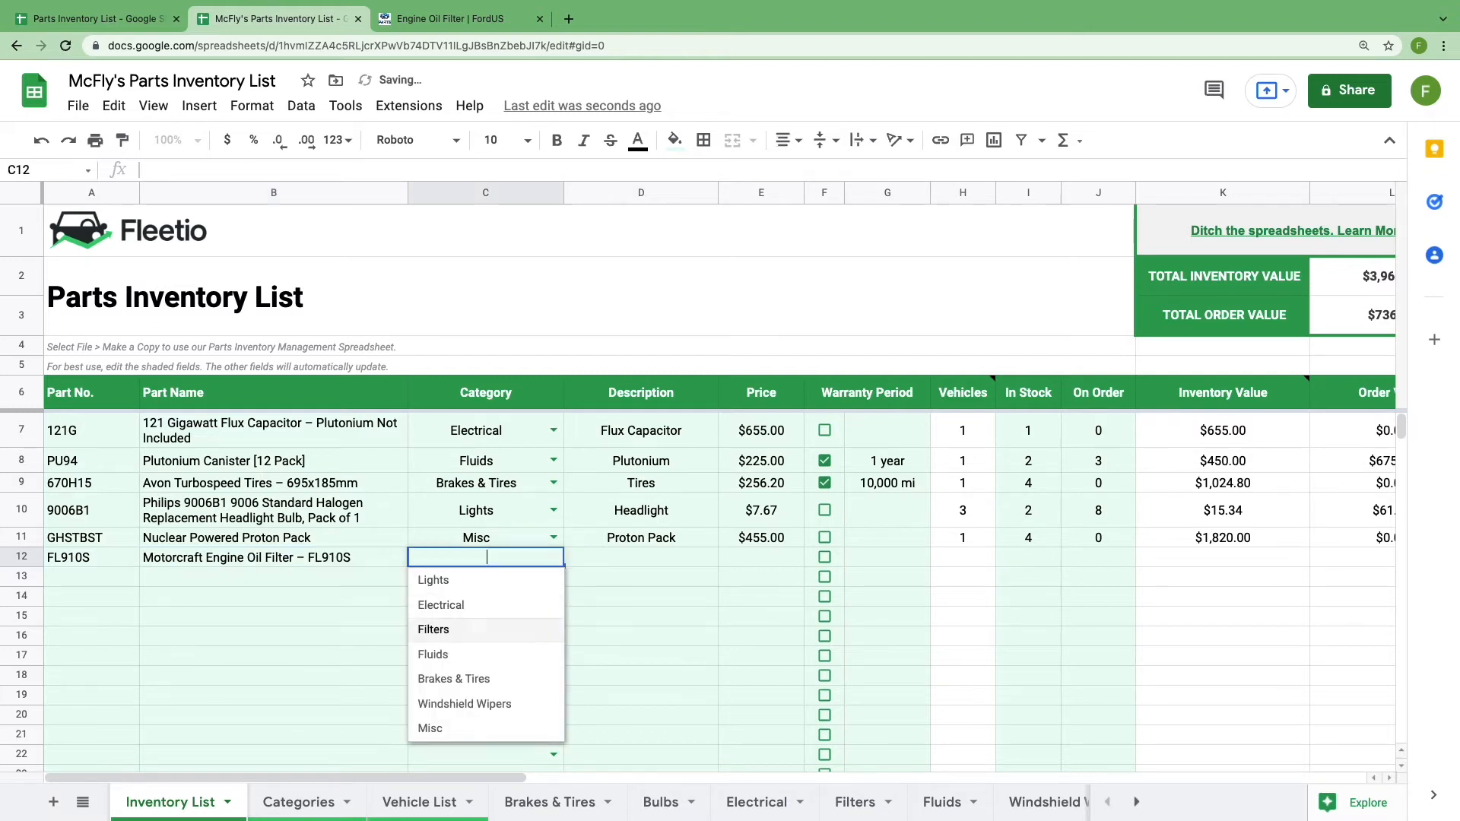
left_click(433, 629)
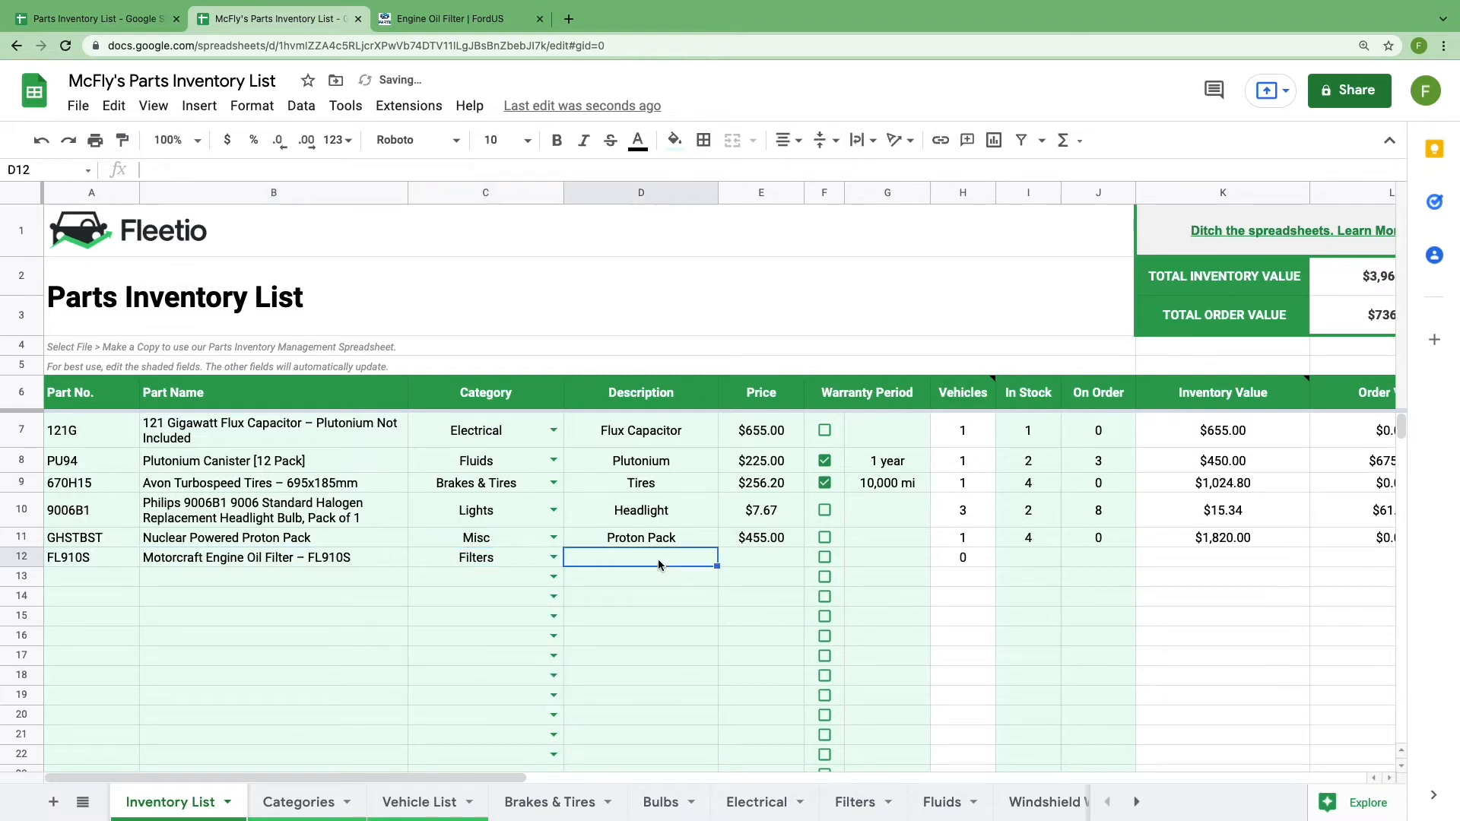
type("Oil Filt")
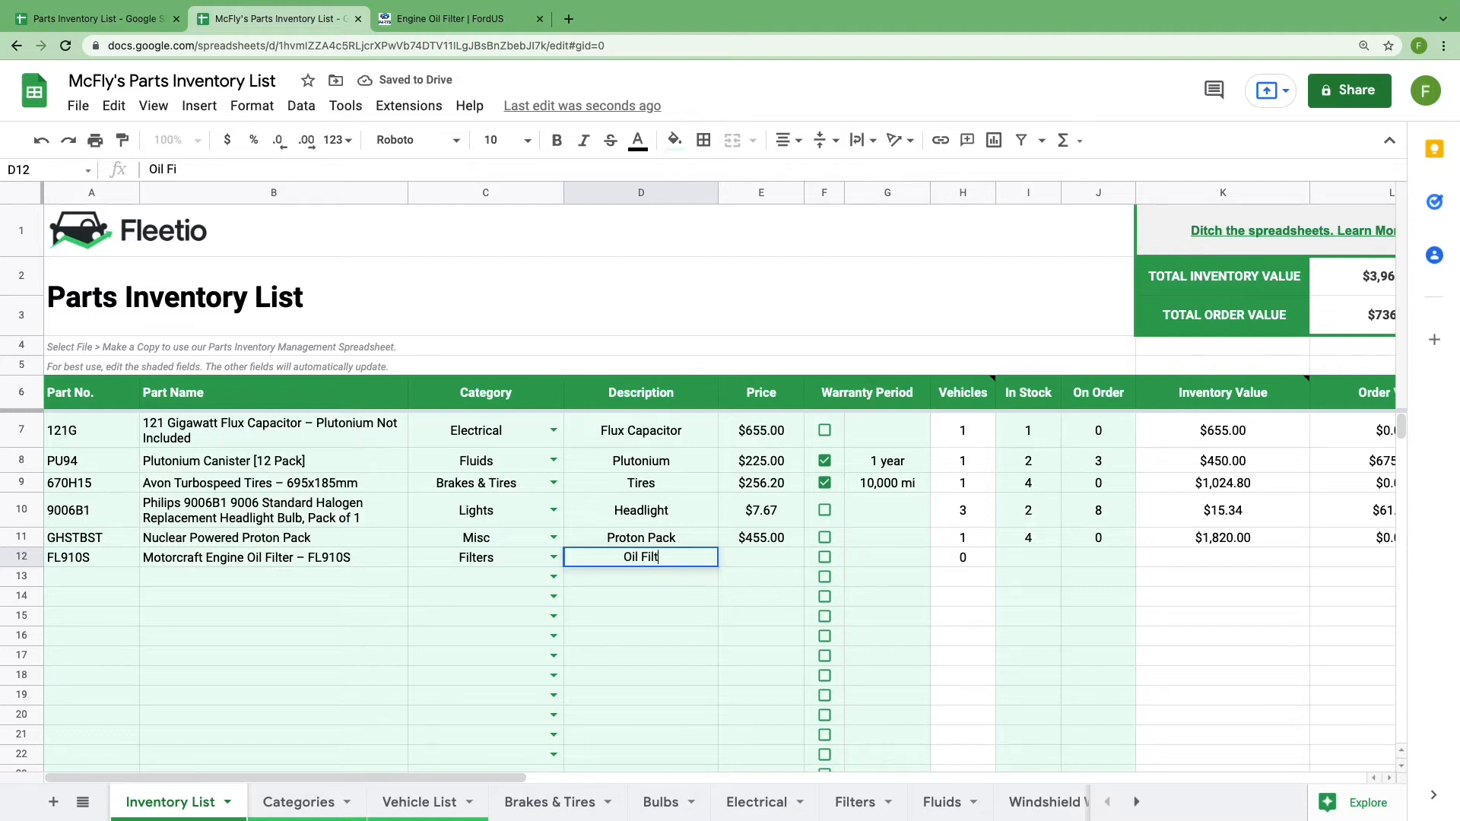
key("Tab")
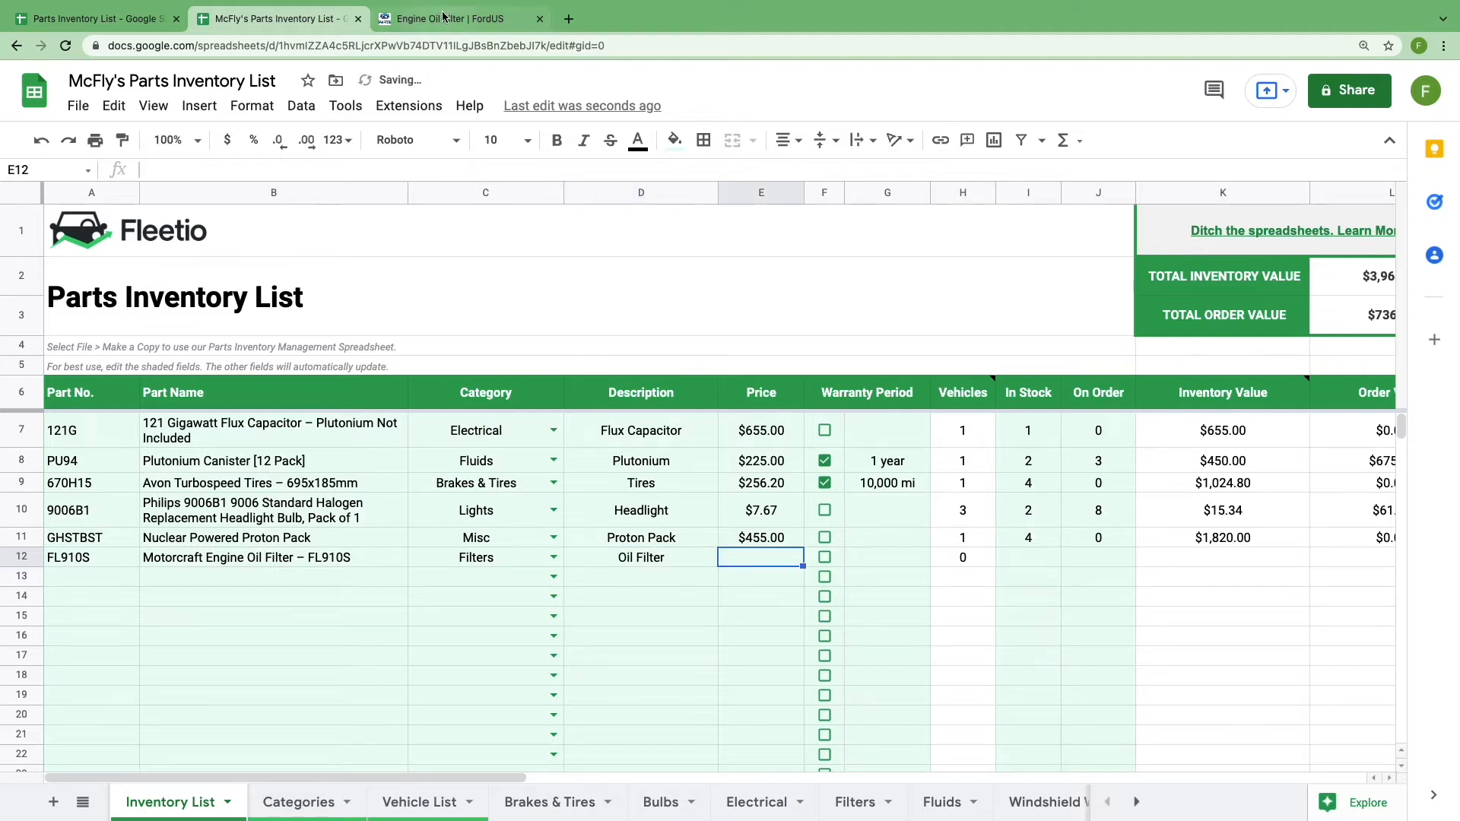
- Bring in the $6.82 price from FordParts, tick Warranty, and enter a 2 years warranty length
left_click(456, 18)
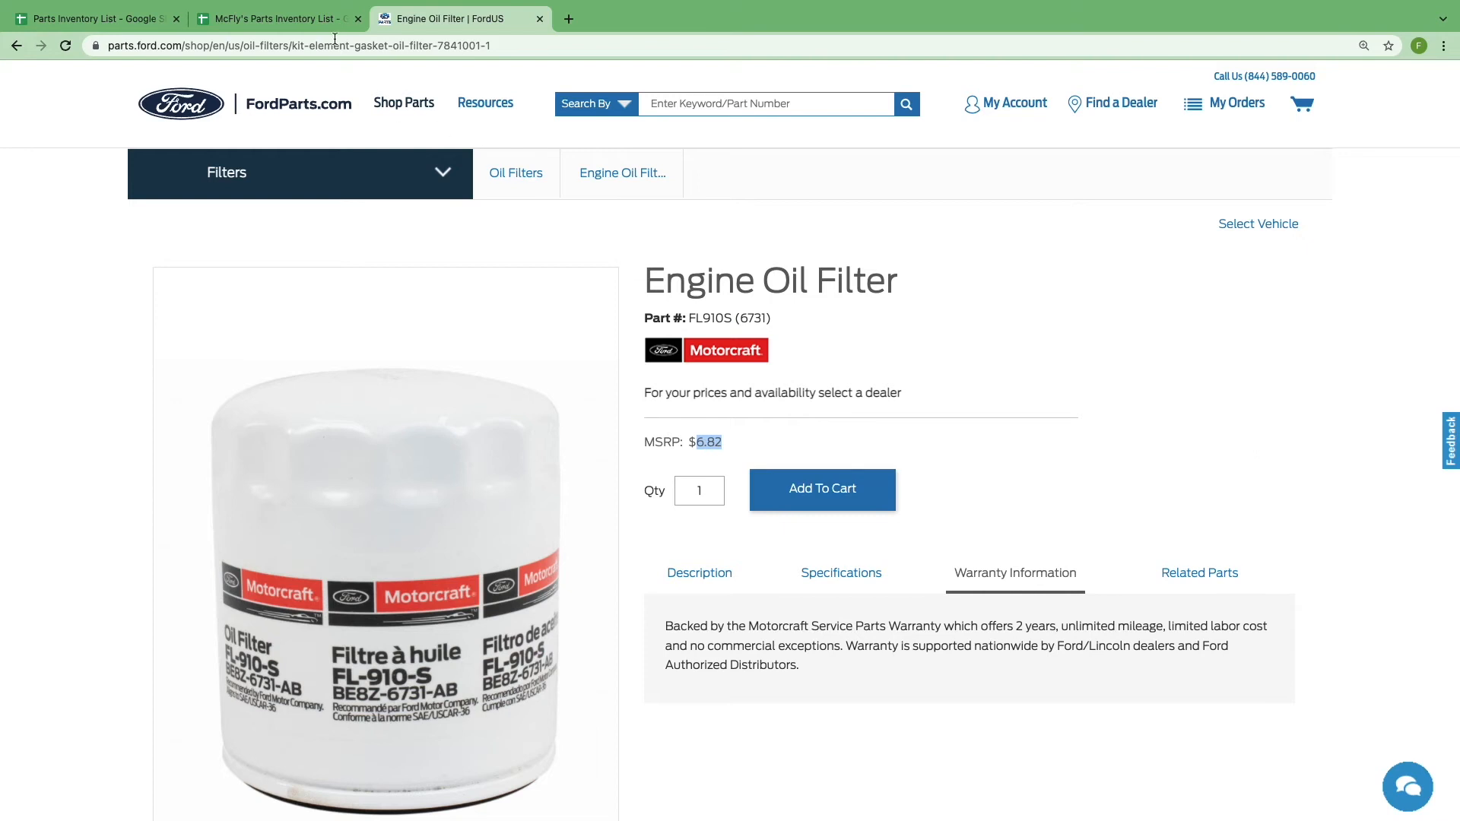
left_click(275, 19)
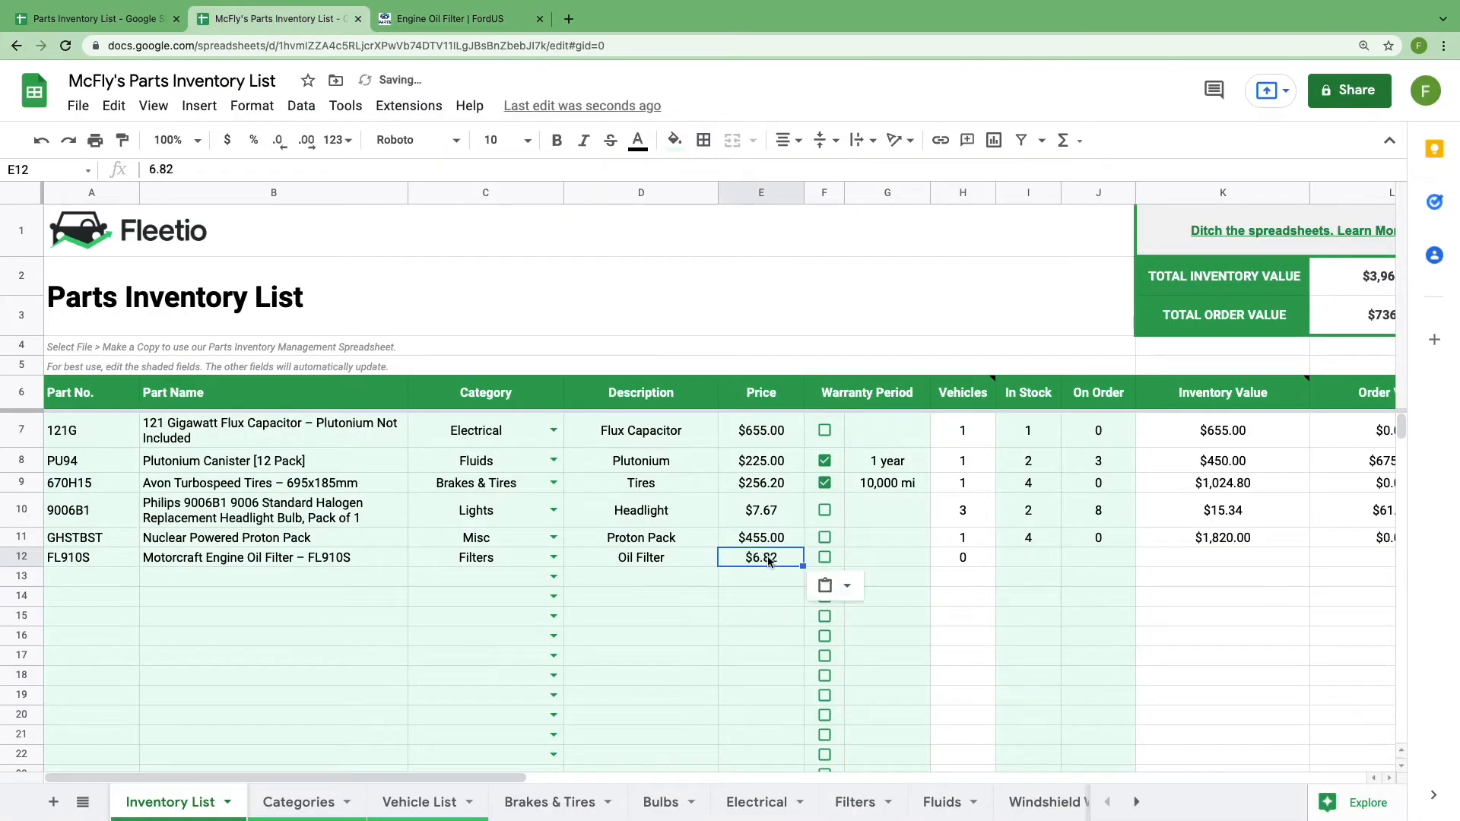
left_click(823, 556)
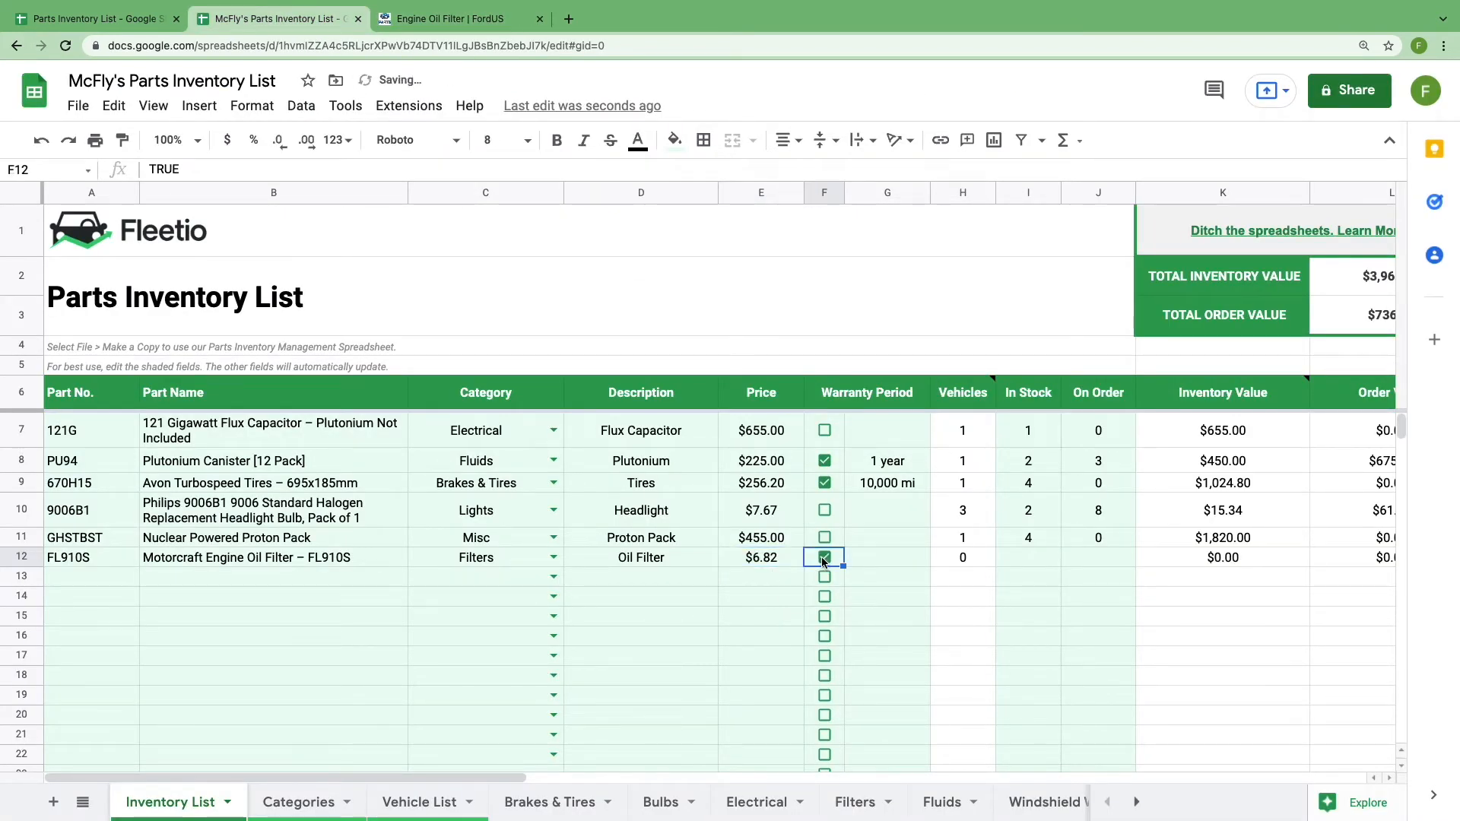
left_click(455, 18)
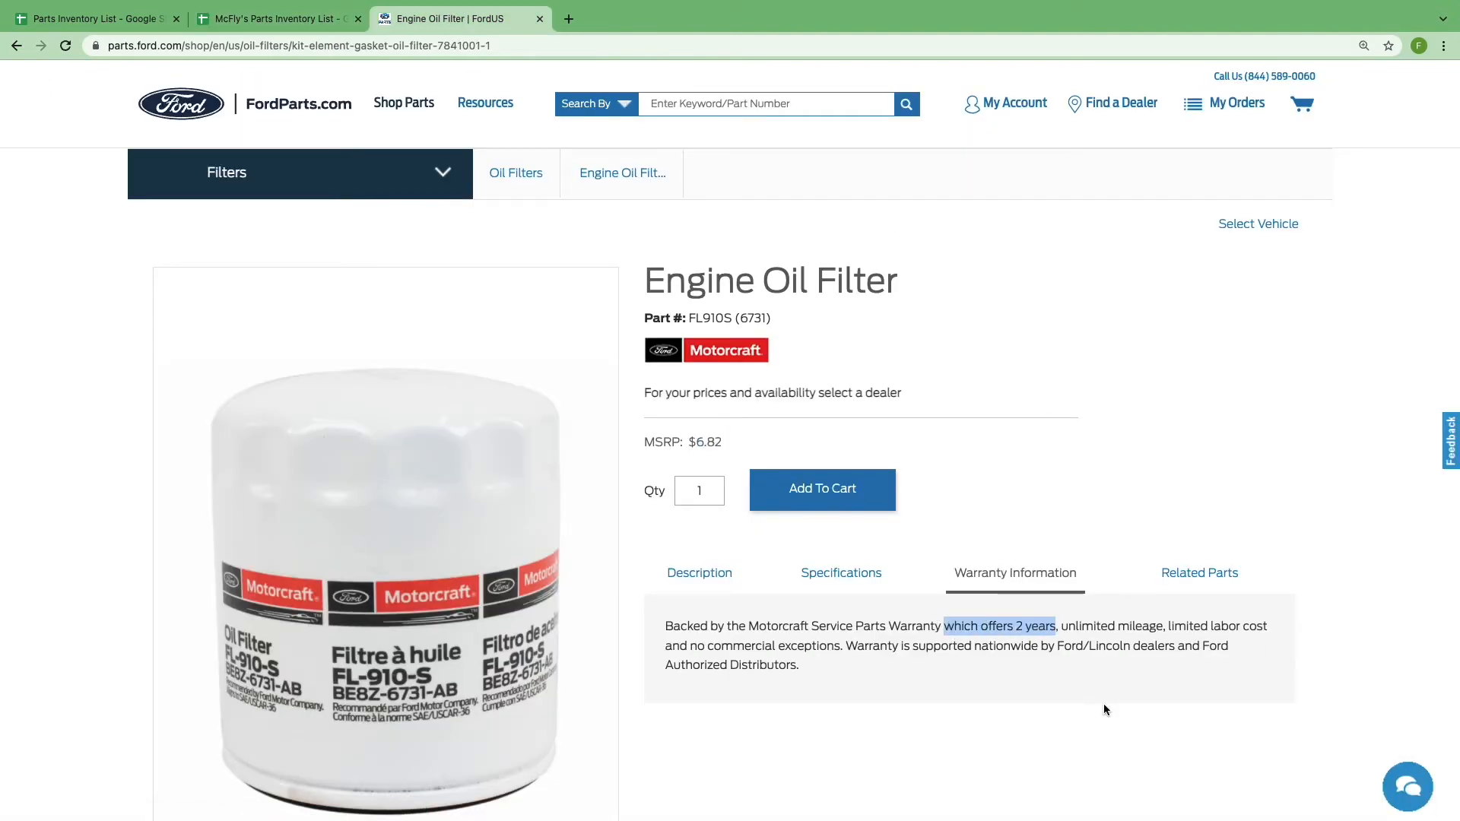
left_click(275, 18)
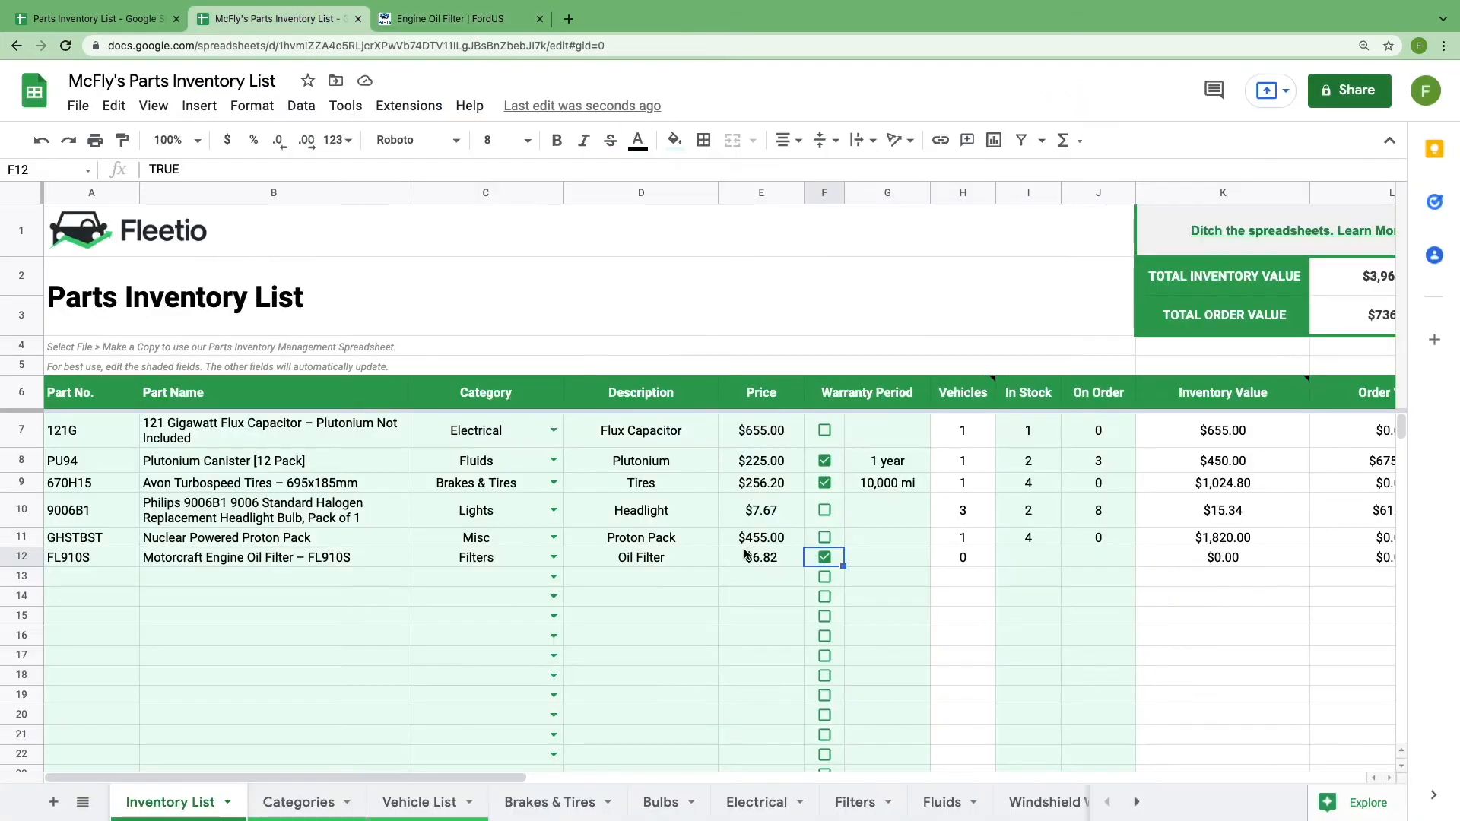
type("2 years")
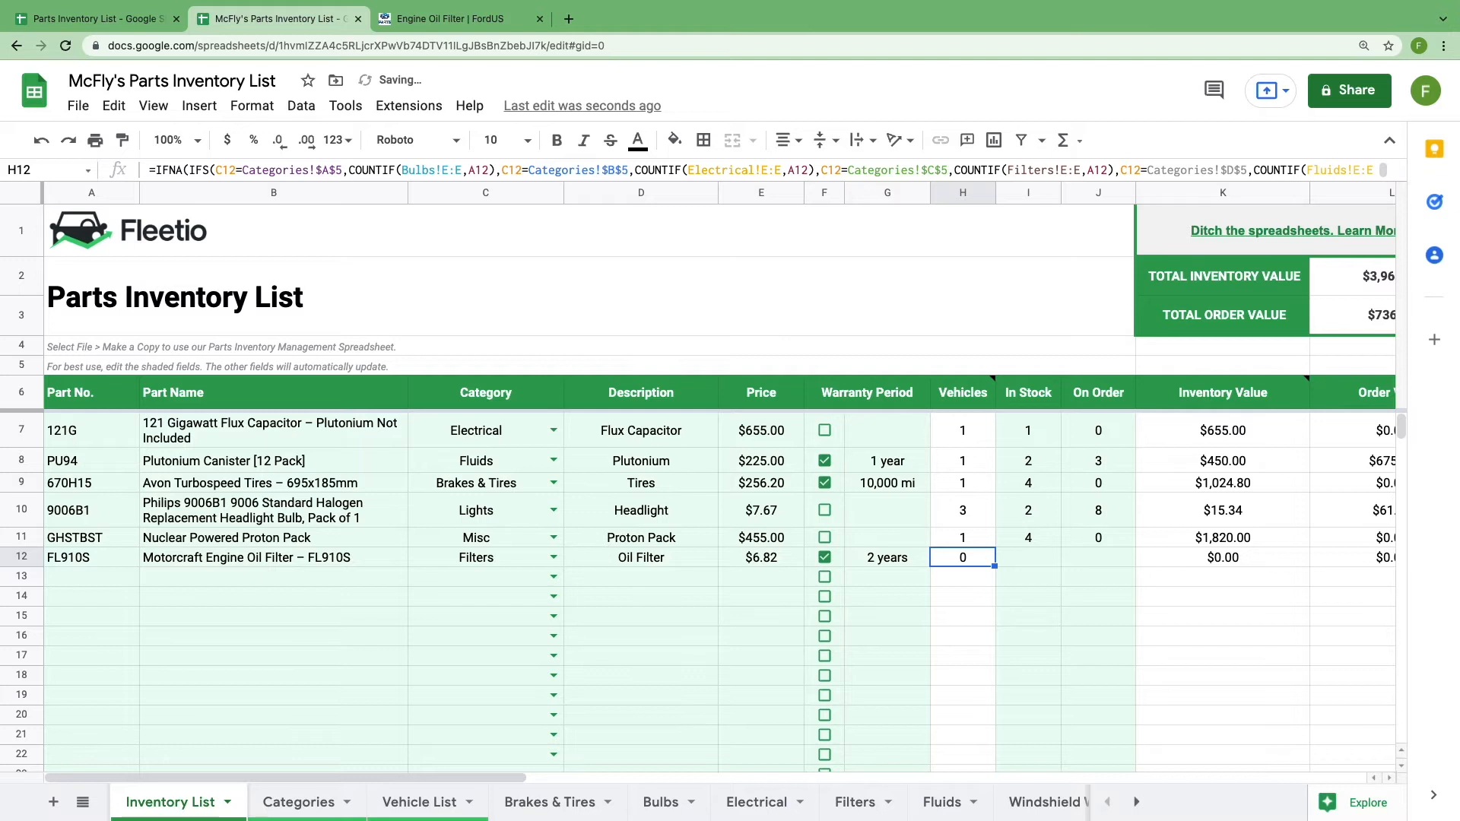
- Enter the oil filter's stock counts, 3 in stock and 5 on order, and check the updated totals
left_click(1028, 556)
type("3")
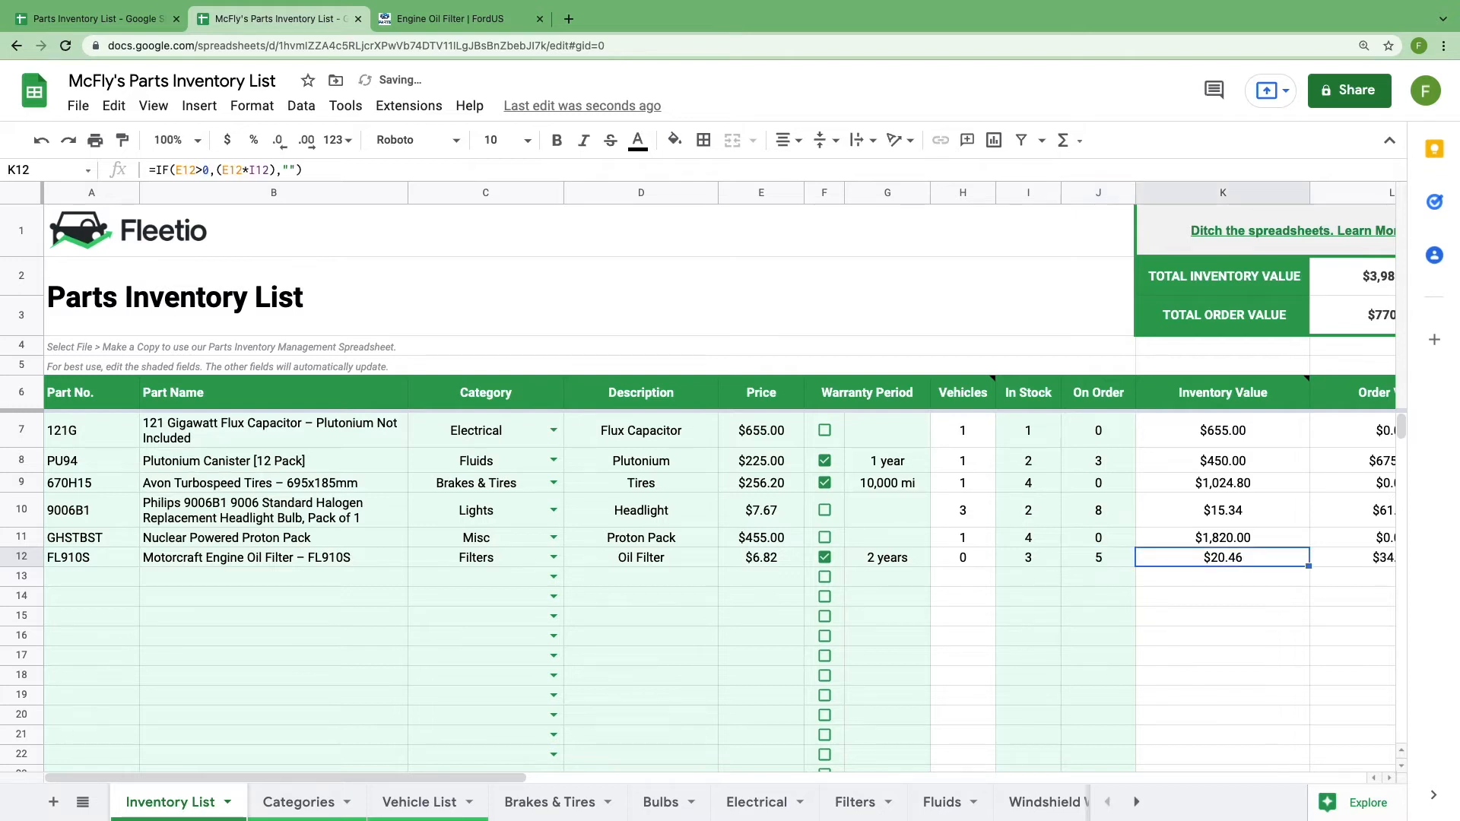
scroll("right", 3)
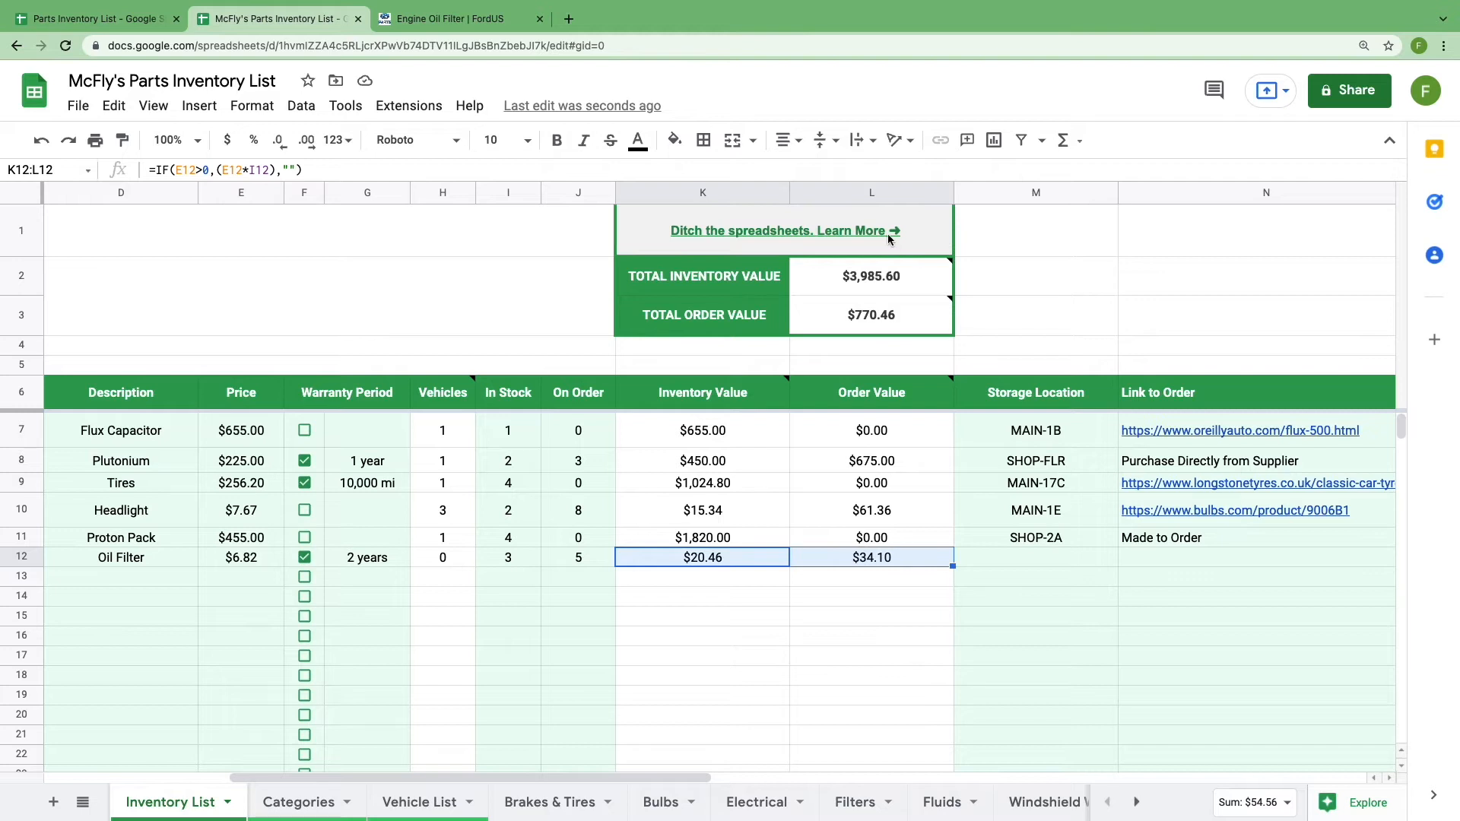
left_click(870, 275)
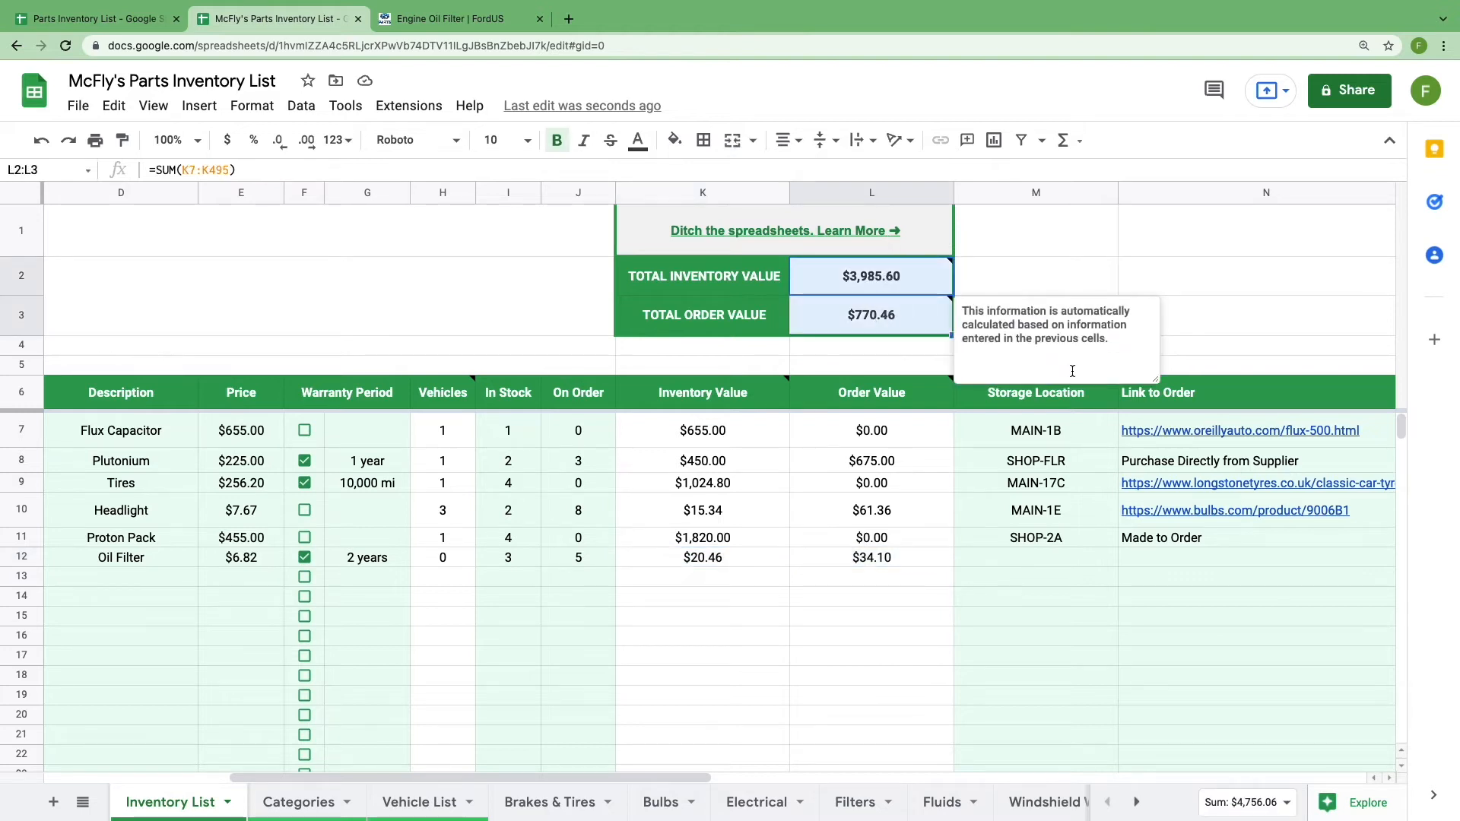
mouse_move(1062, 560)
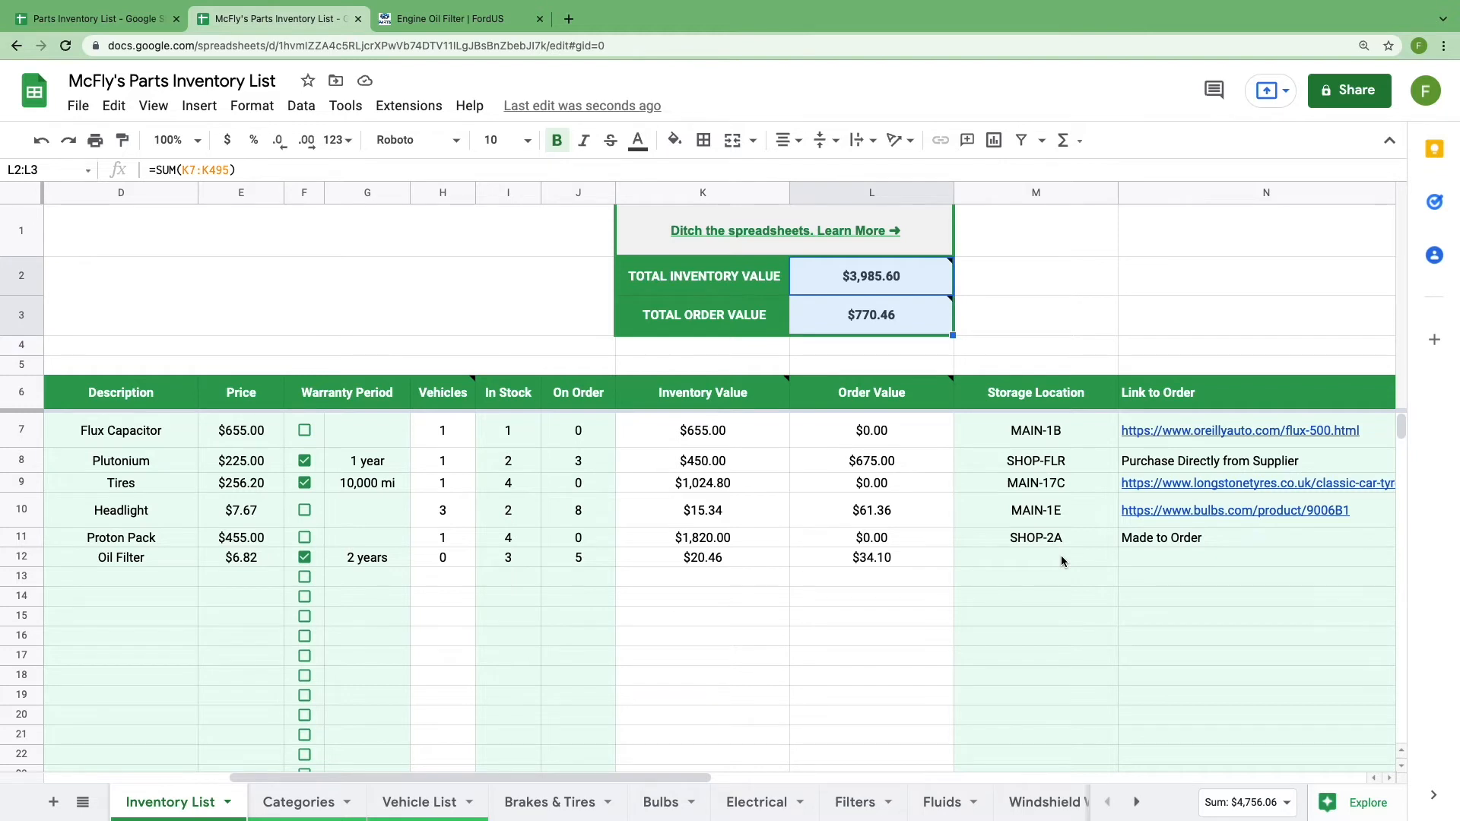
type("S")
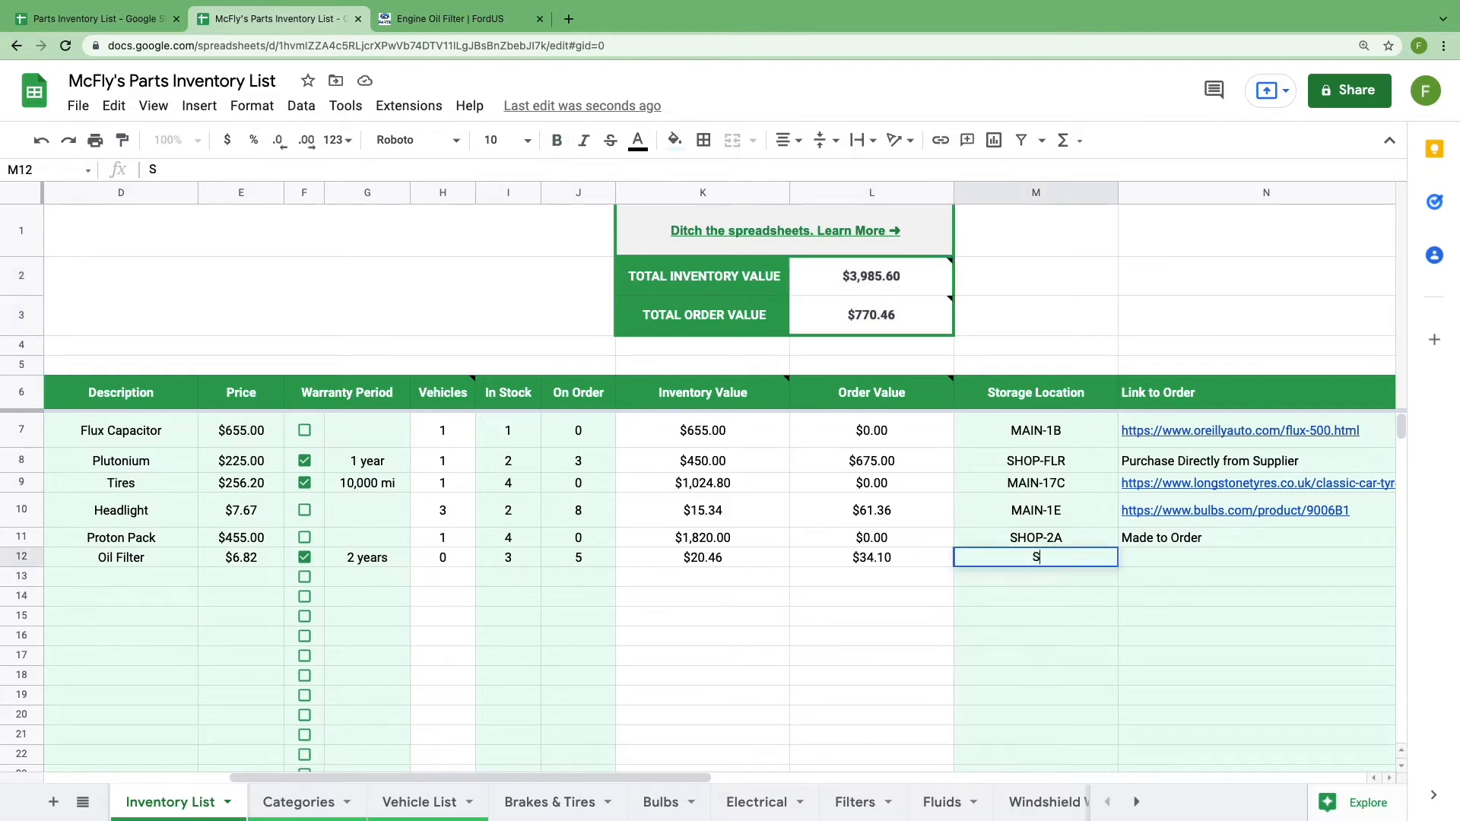
- Enter SHOP-2B as the oil filter's storage location
type("HOP-2B")
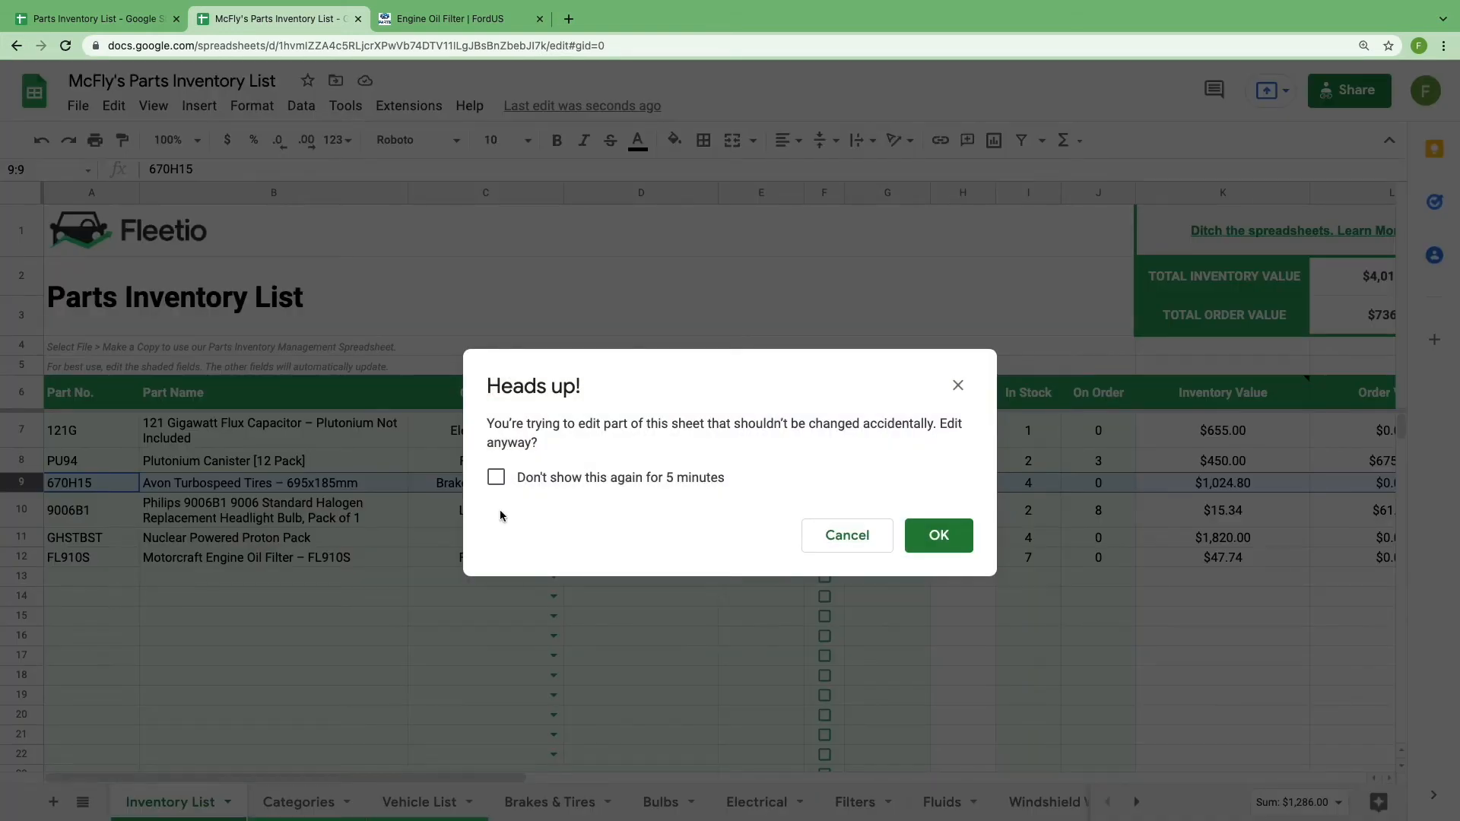
mouse_move(725, 453)
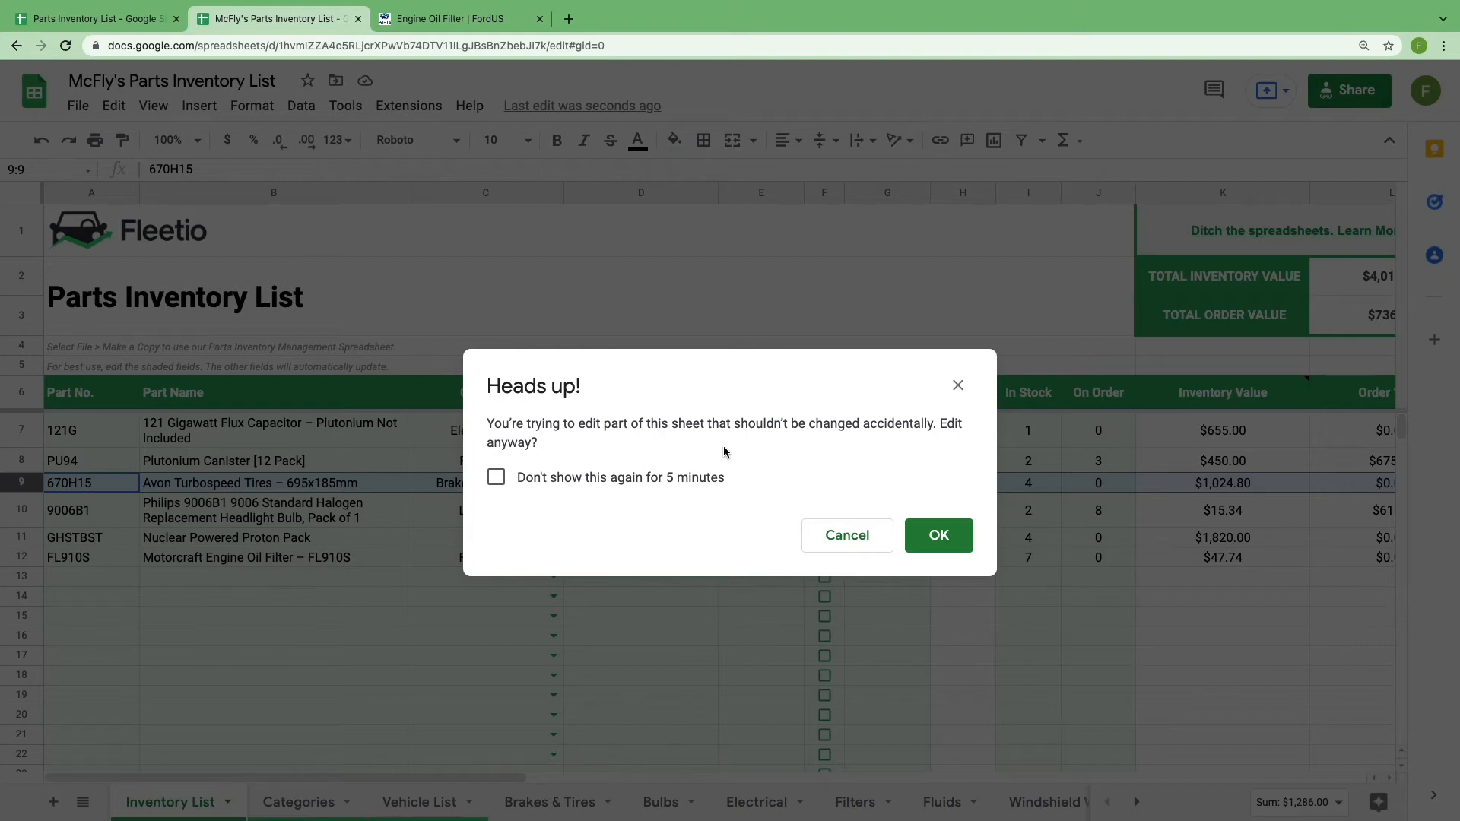
mouse_move(688, 448)
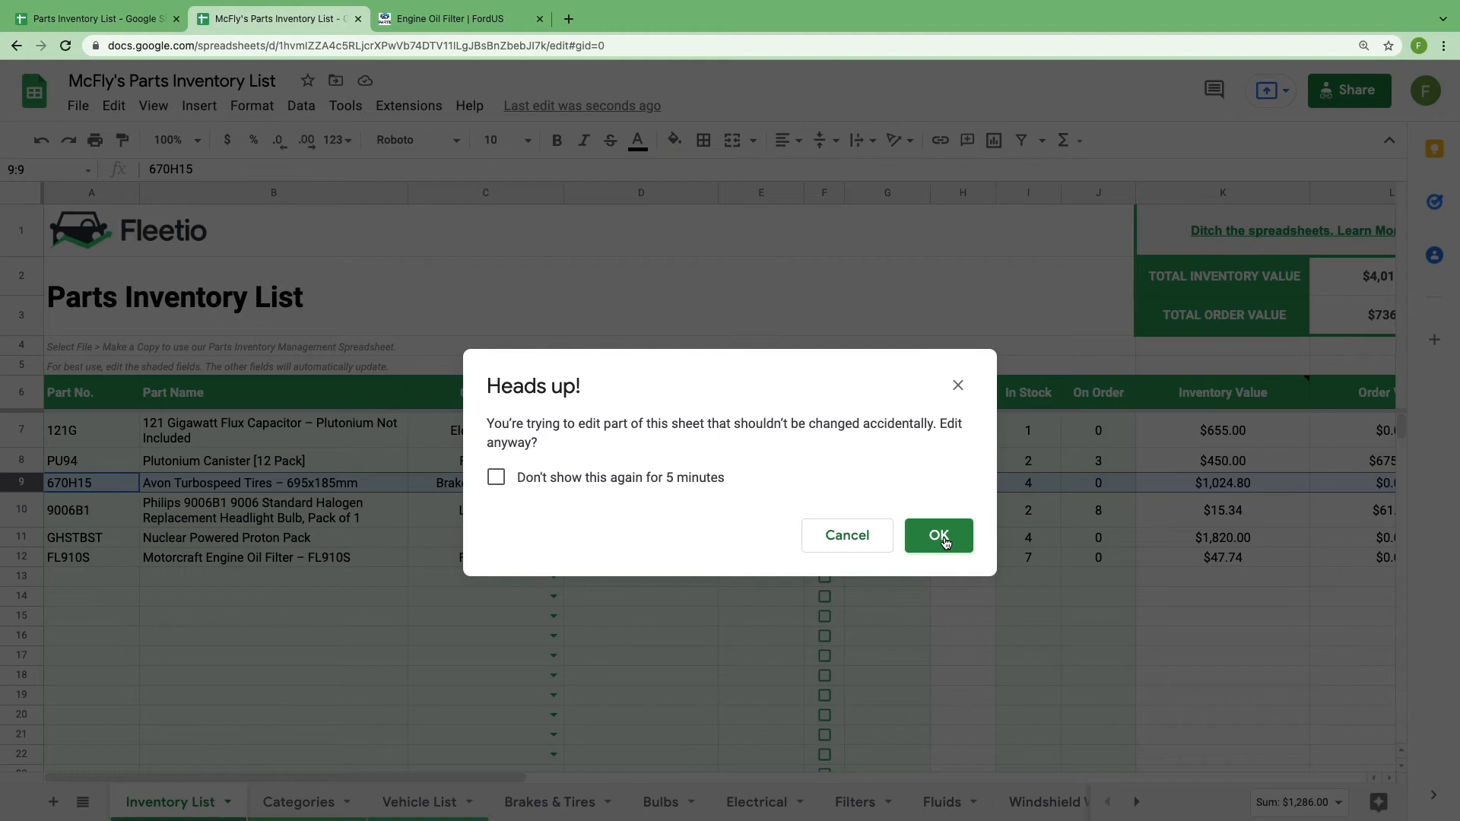
- Dismiss the protected-range warning to keep the FL910S row's warranty and stock entries
left_click(937, 536)
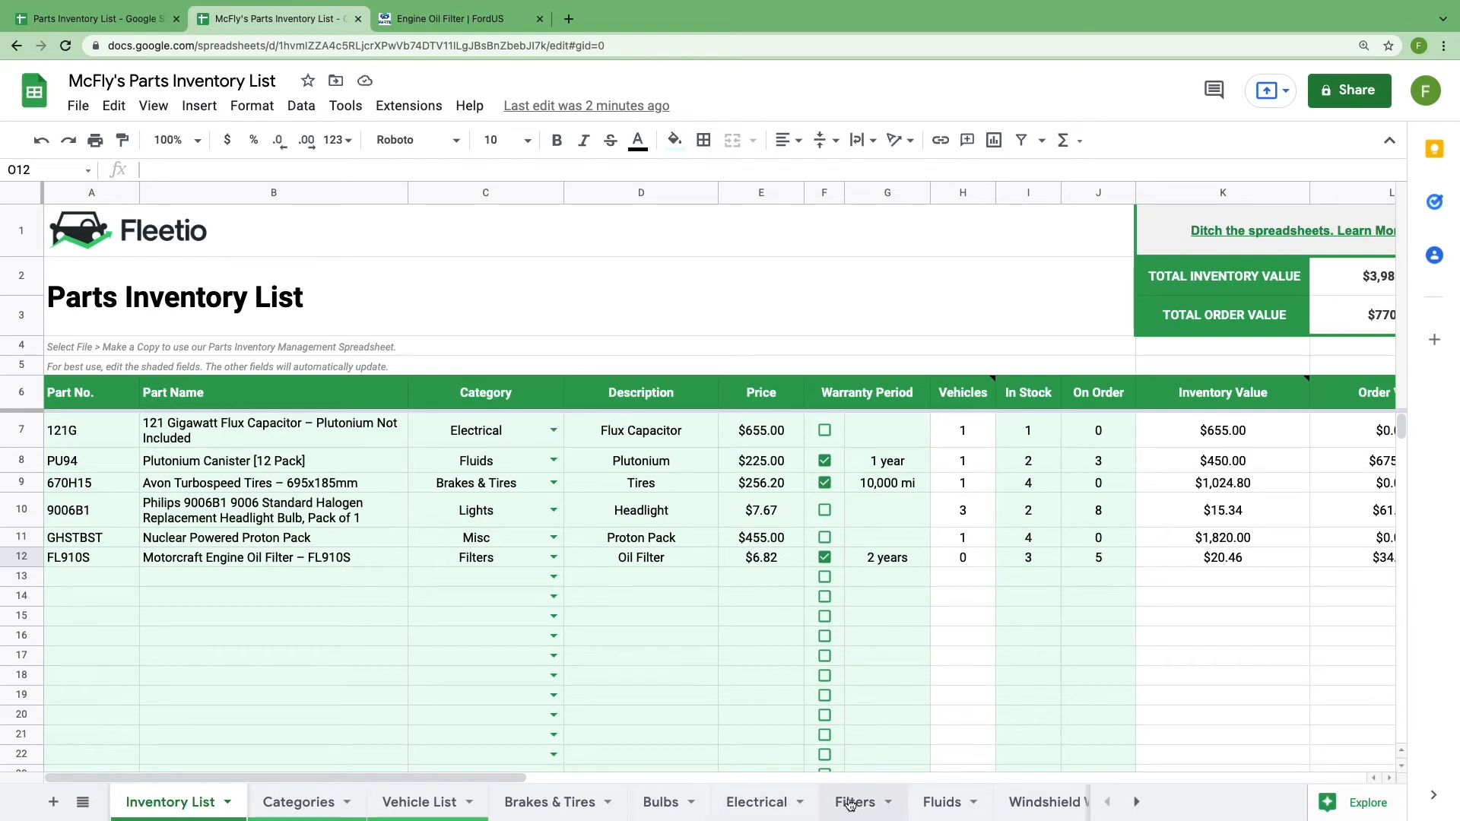
- Copy F150-1 from Vehicle List into Filters A5 and FL910S from Inventory List into Filters E5
left_click(853, 802)
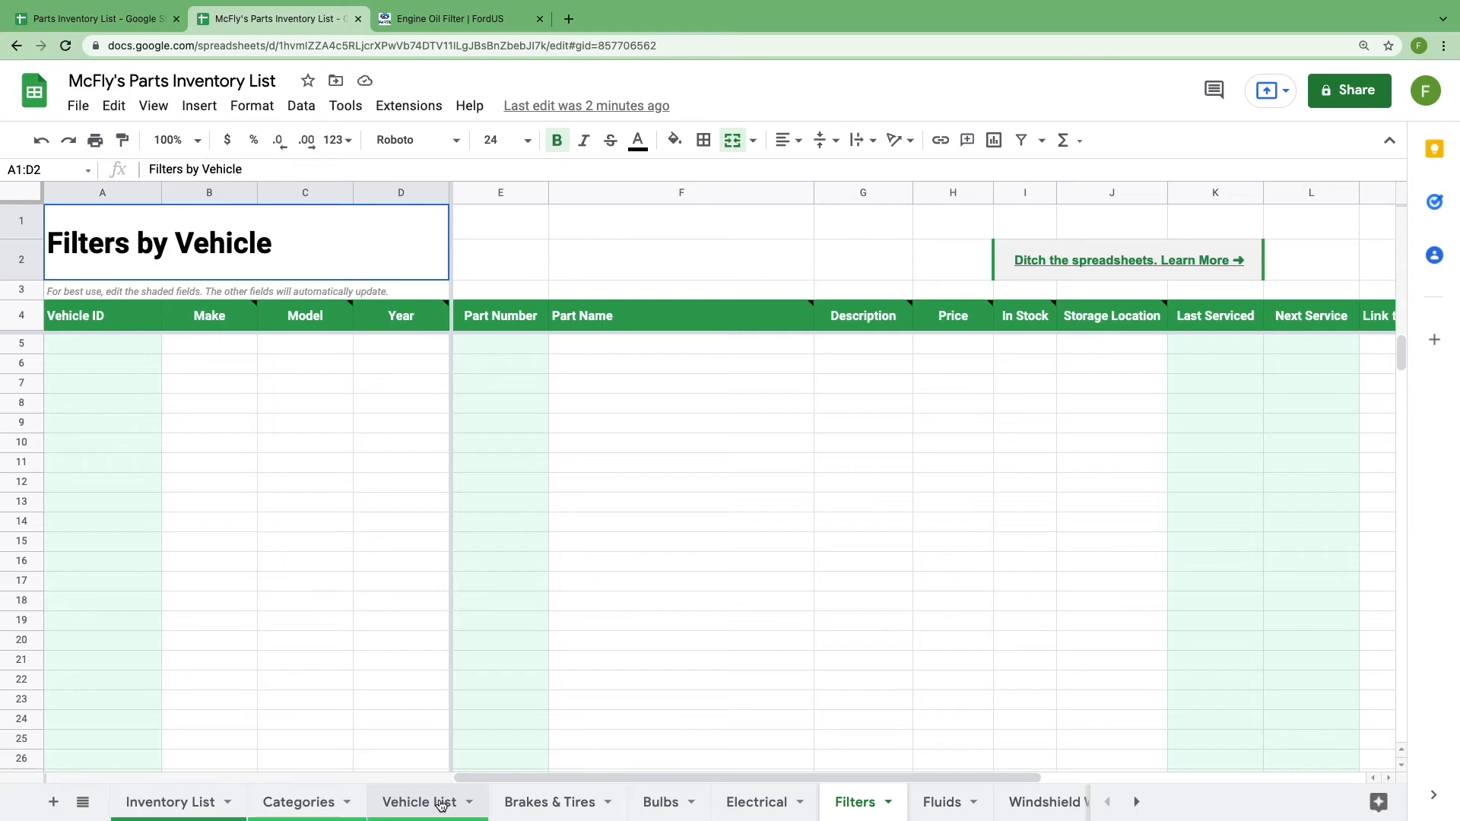
left_click(419, 801)
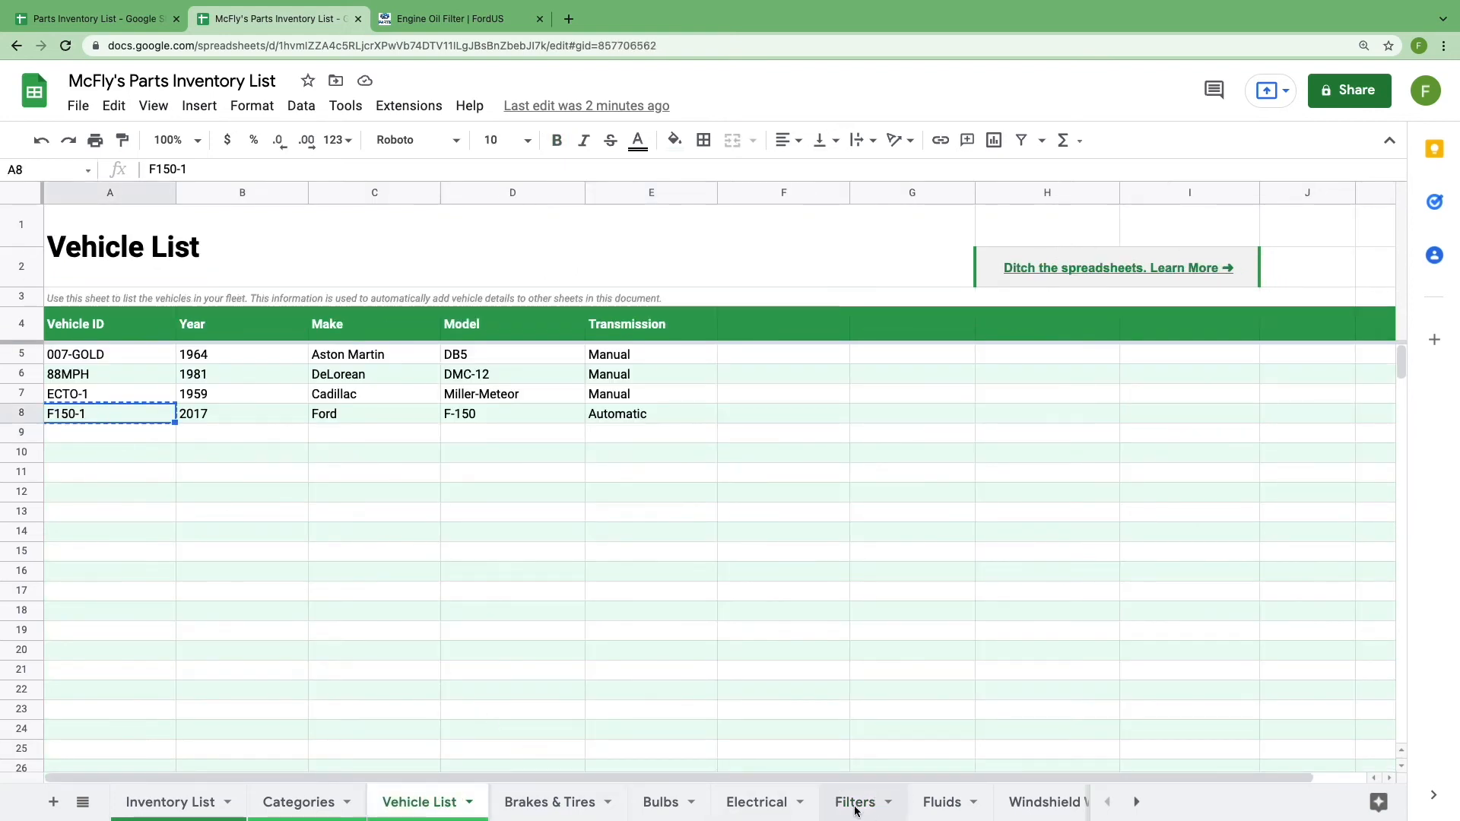
left_click(853, 801)
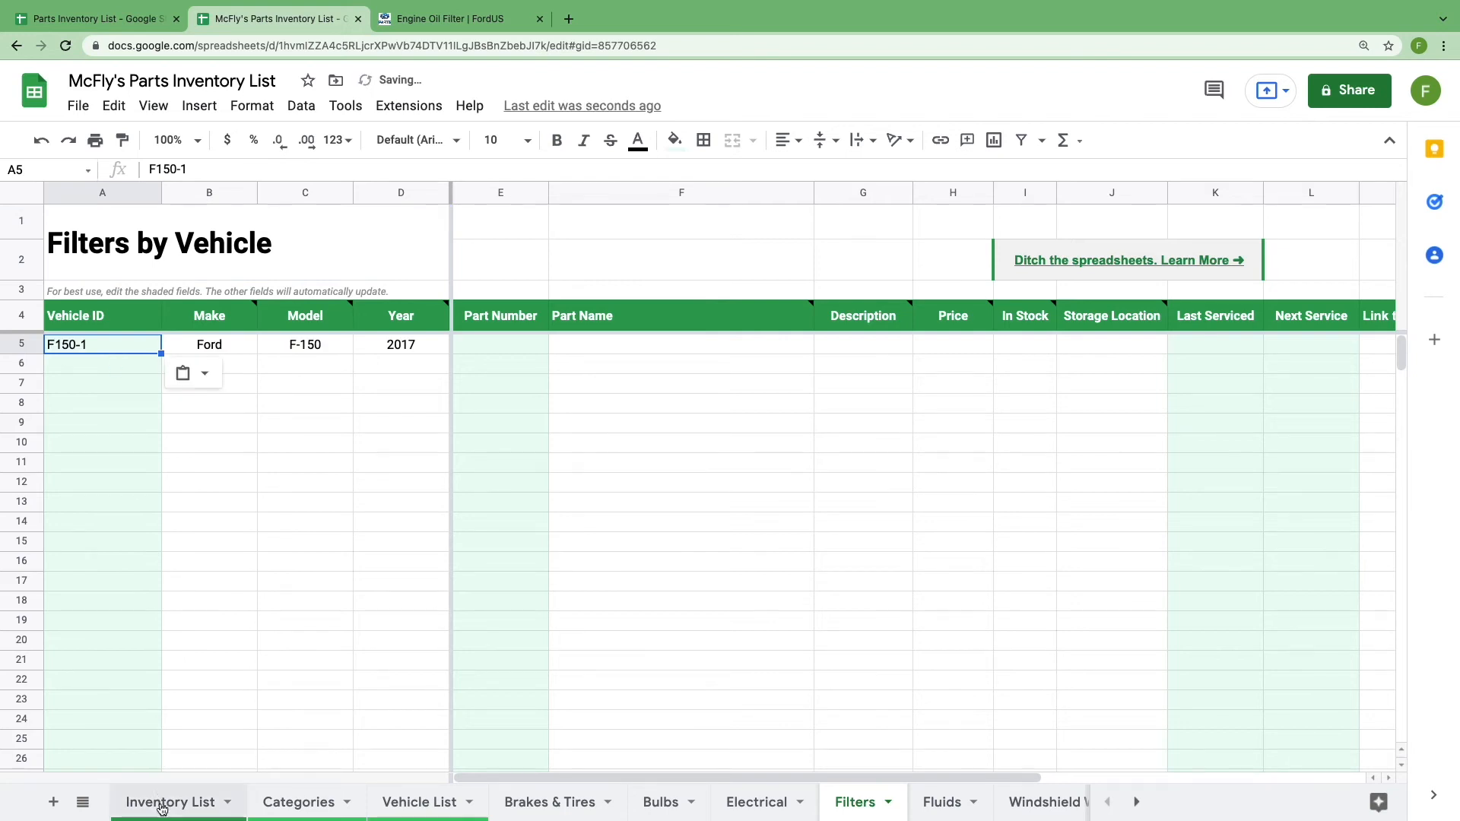
left_click(170, 802)
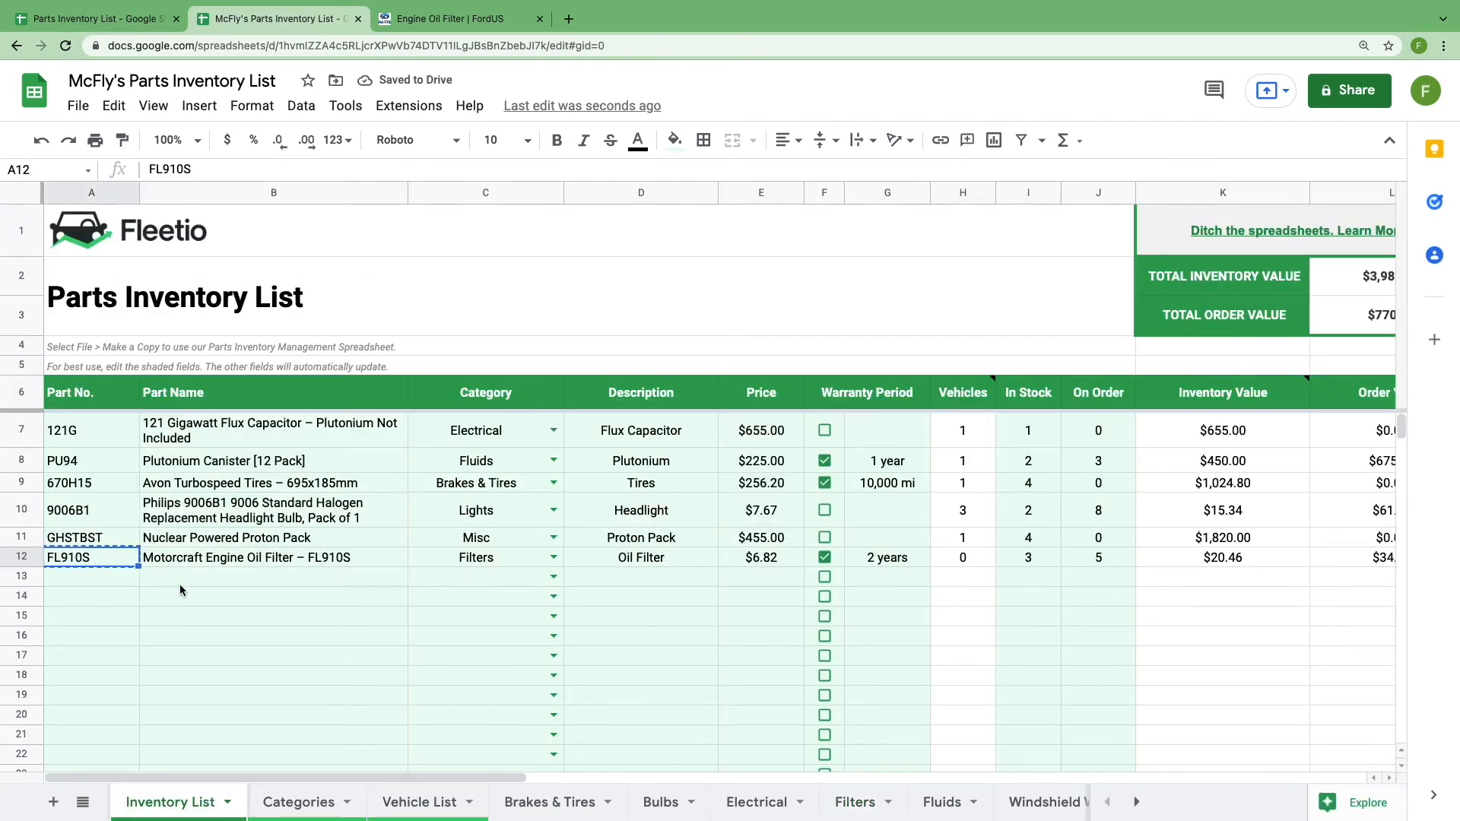
left_click(853, 801)
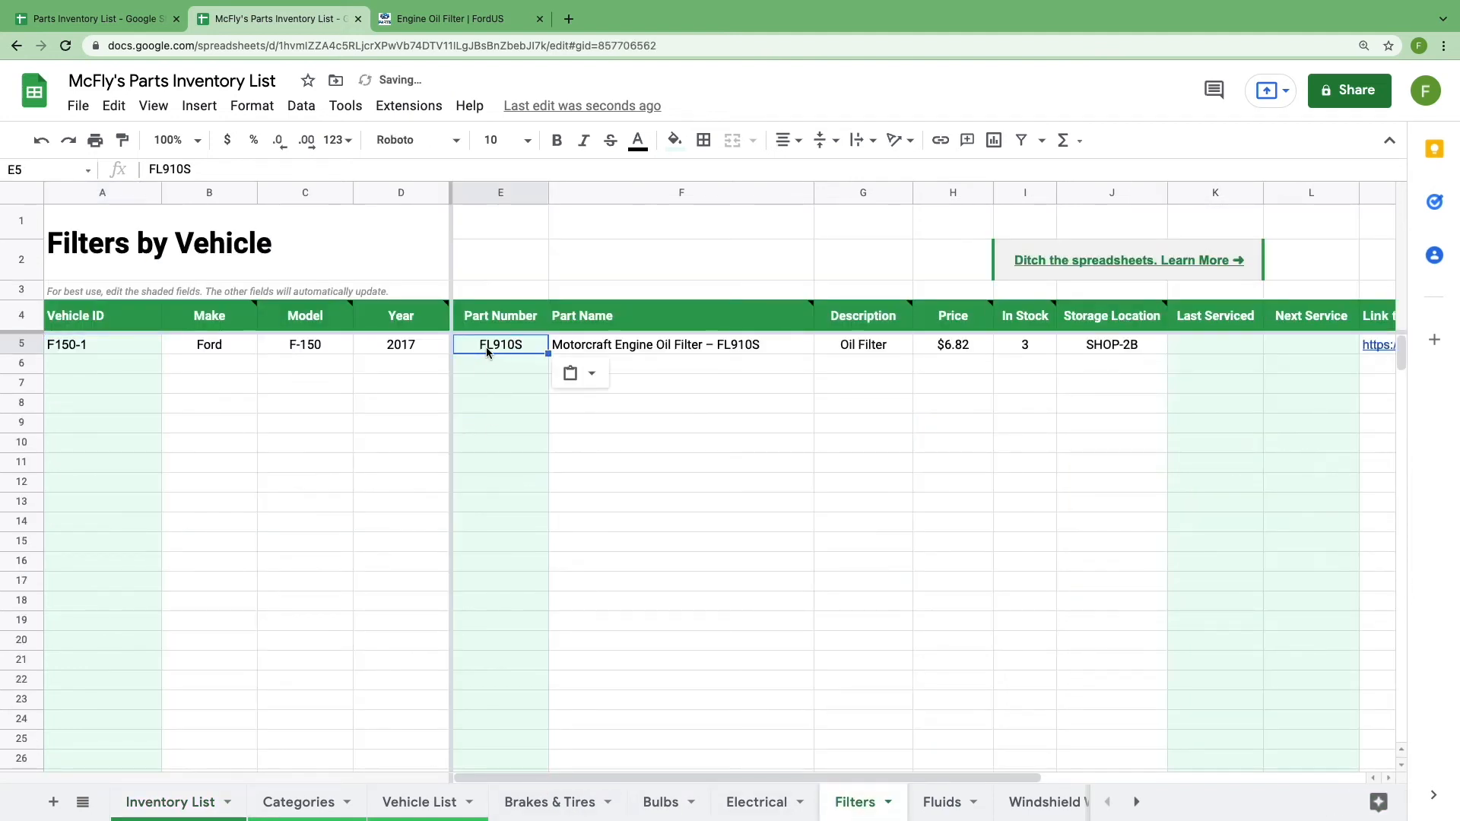
mouse_move(506, 380)
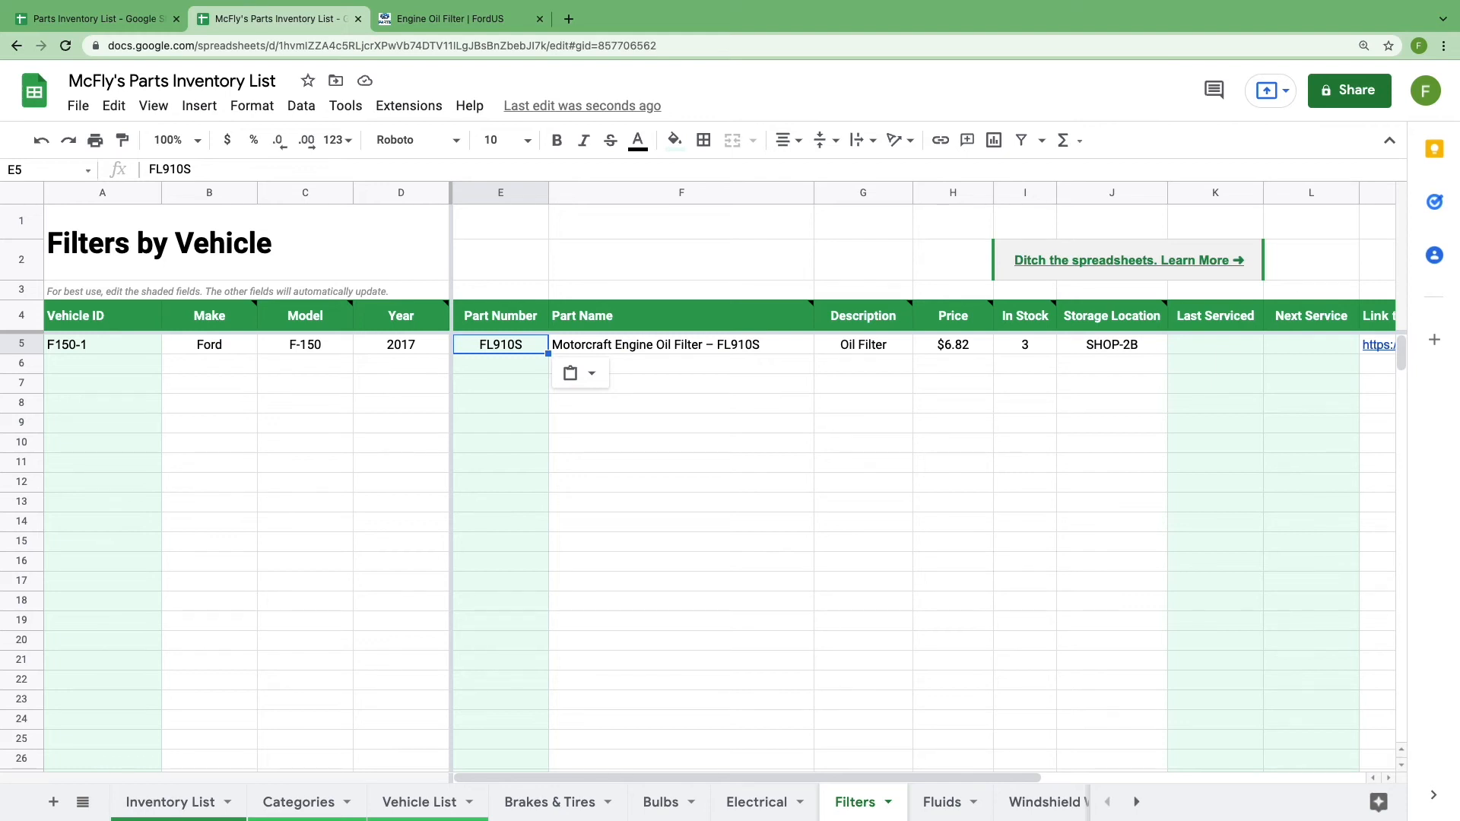
mouse_move(1208, 350)
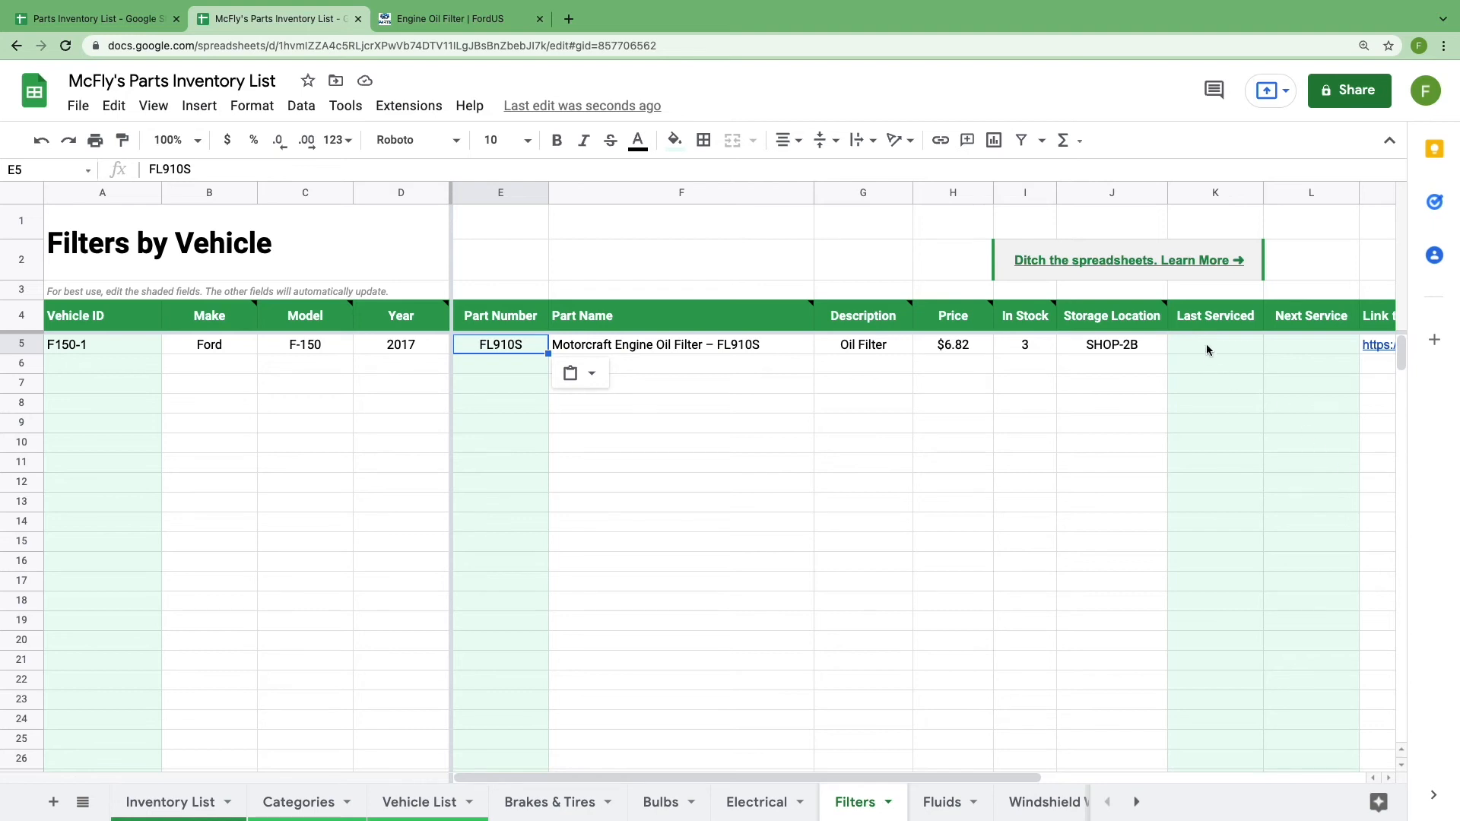
- Enter Last Serviced 20,000 and Next Service 23,000 for the F150-1 oil filter
type("20,0")
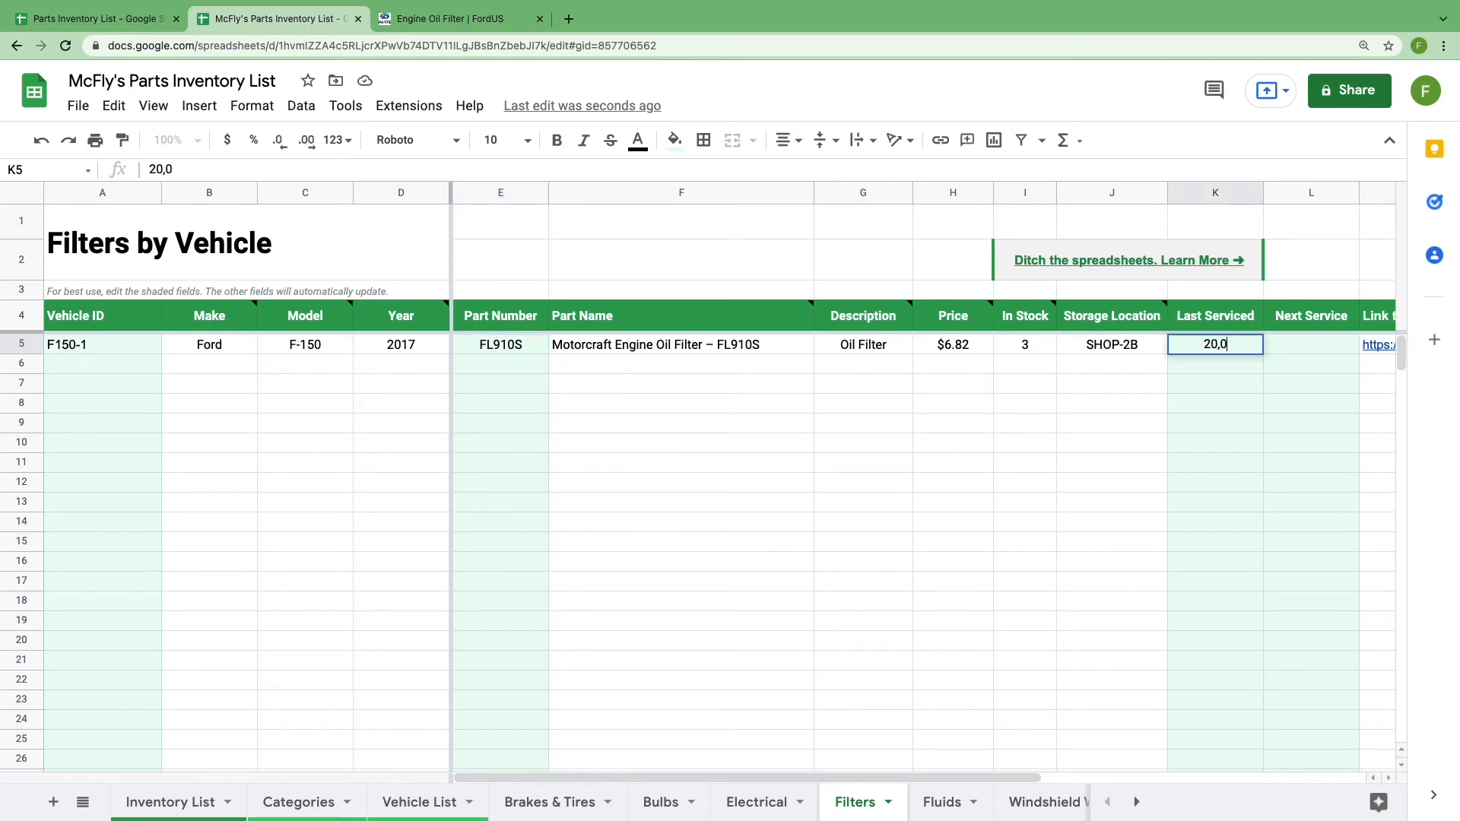
type("23,000")
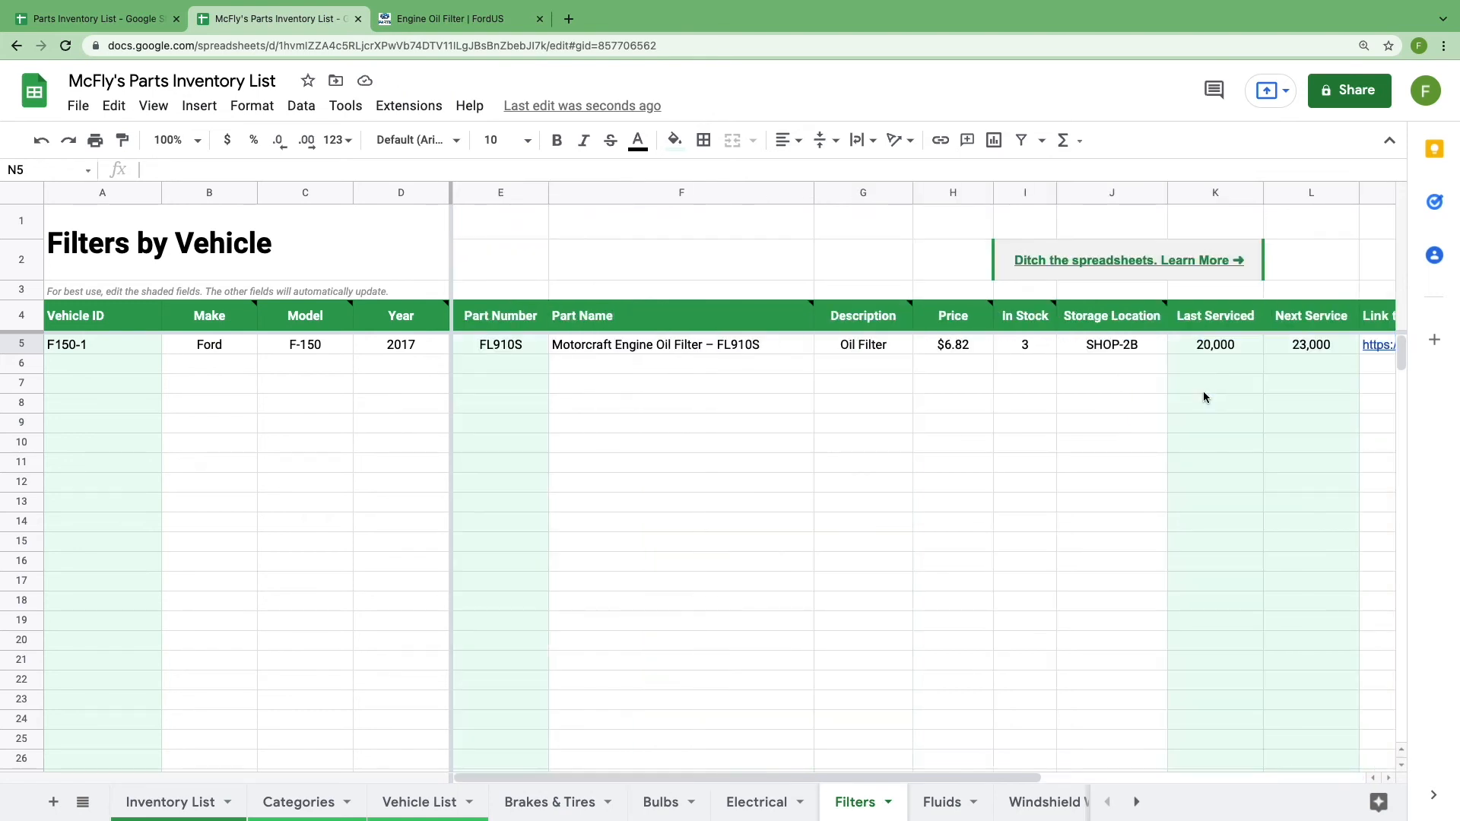
mouse_move(279, 745)
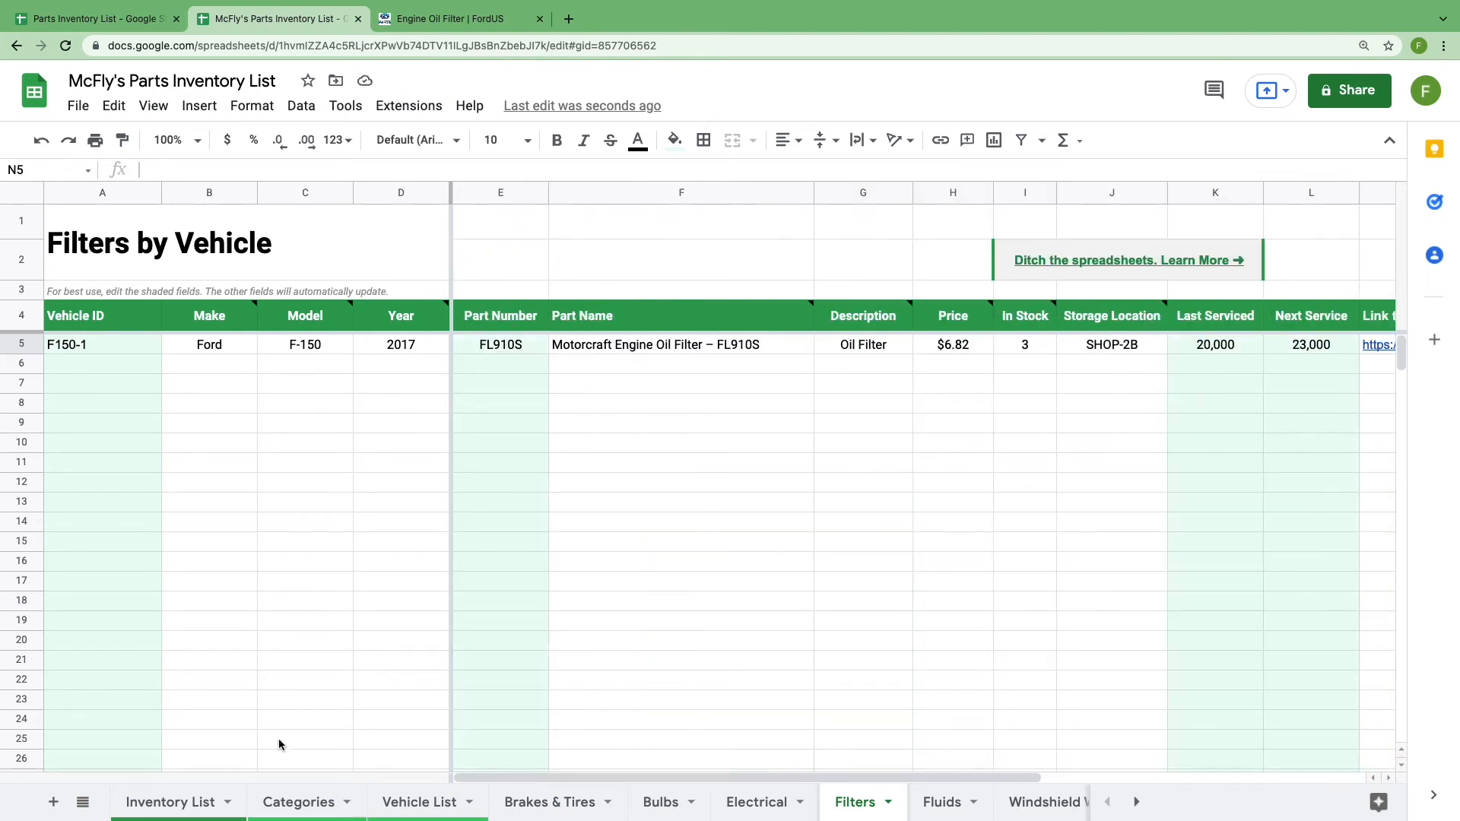
- Return to the Inventory List and check the FL910S oil filter's Vehicles count formula now reads 1
left_click(170, 801)
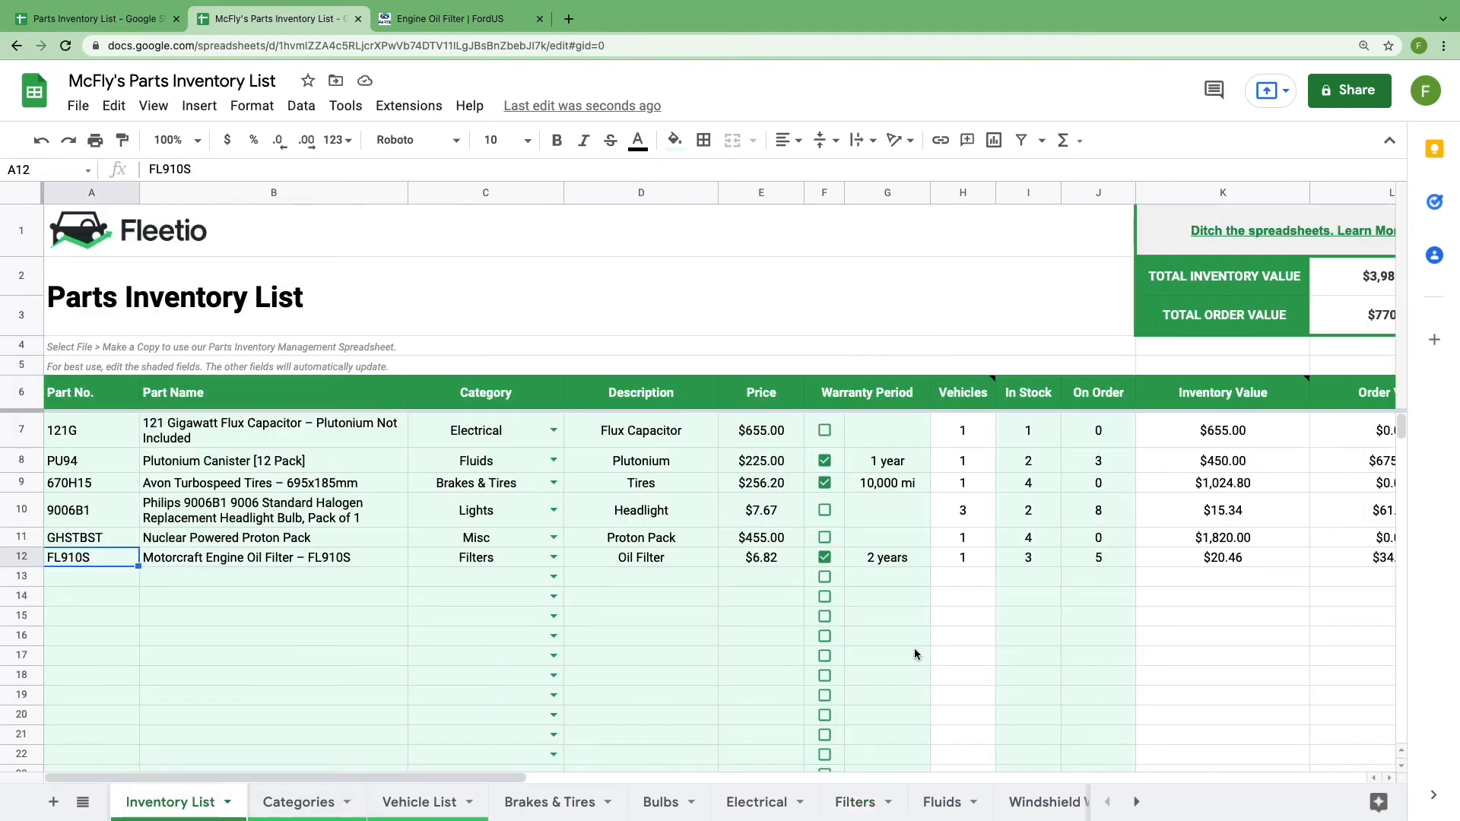
left_click(962, 556)
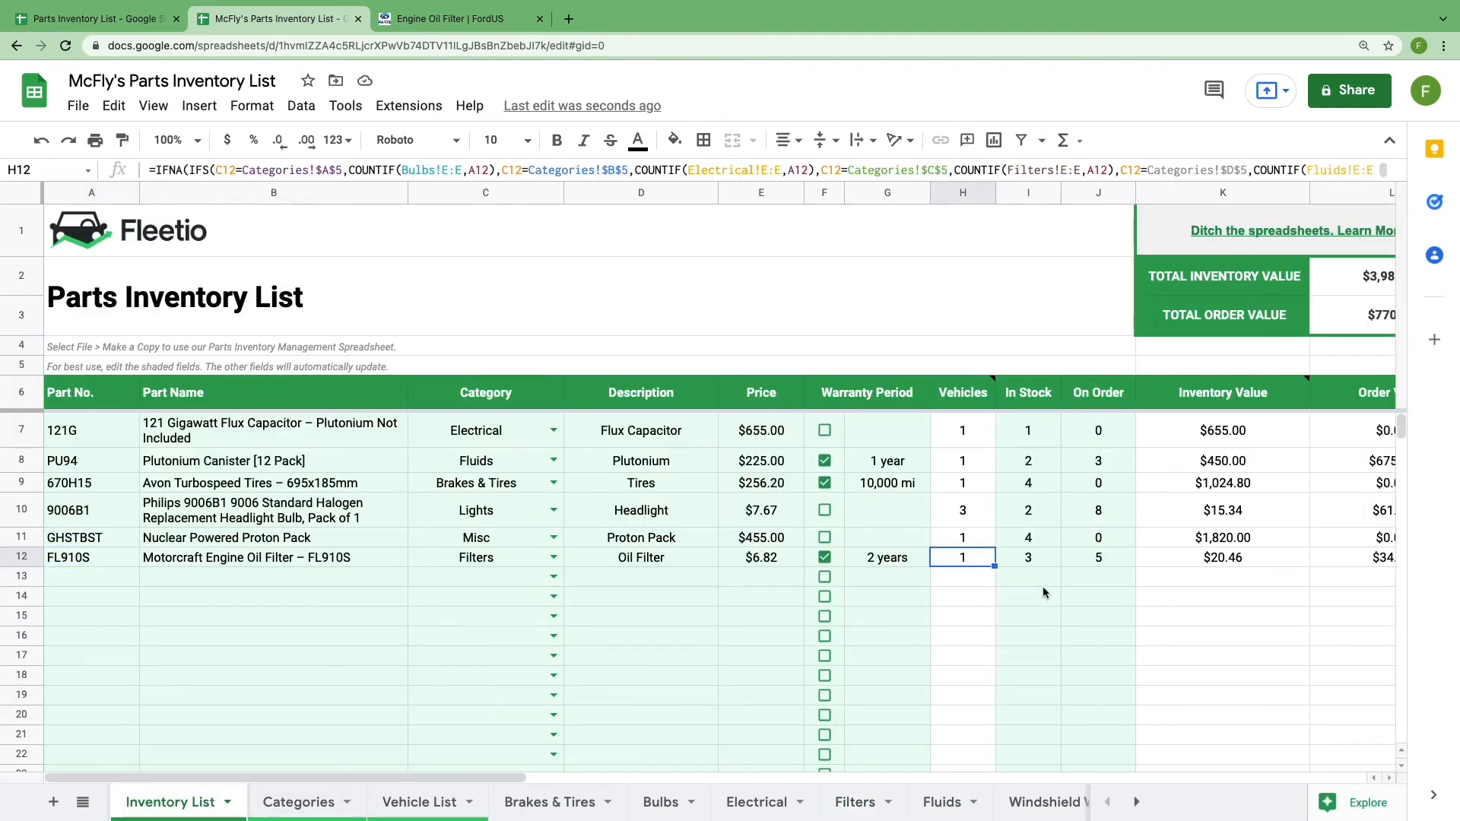
mouse_move(963, 770)
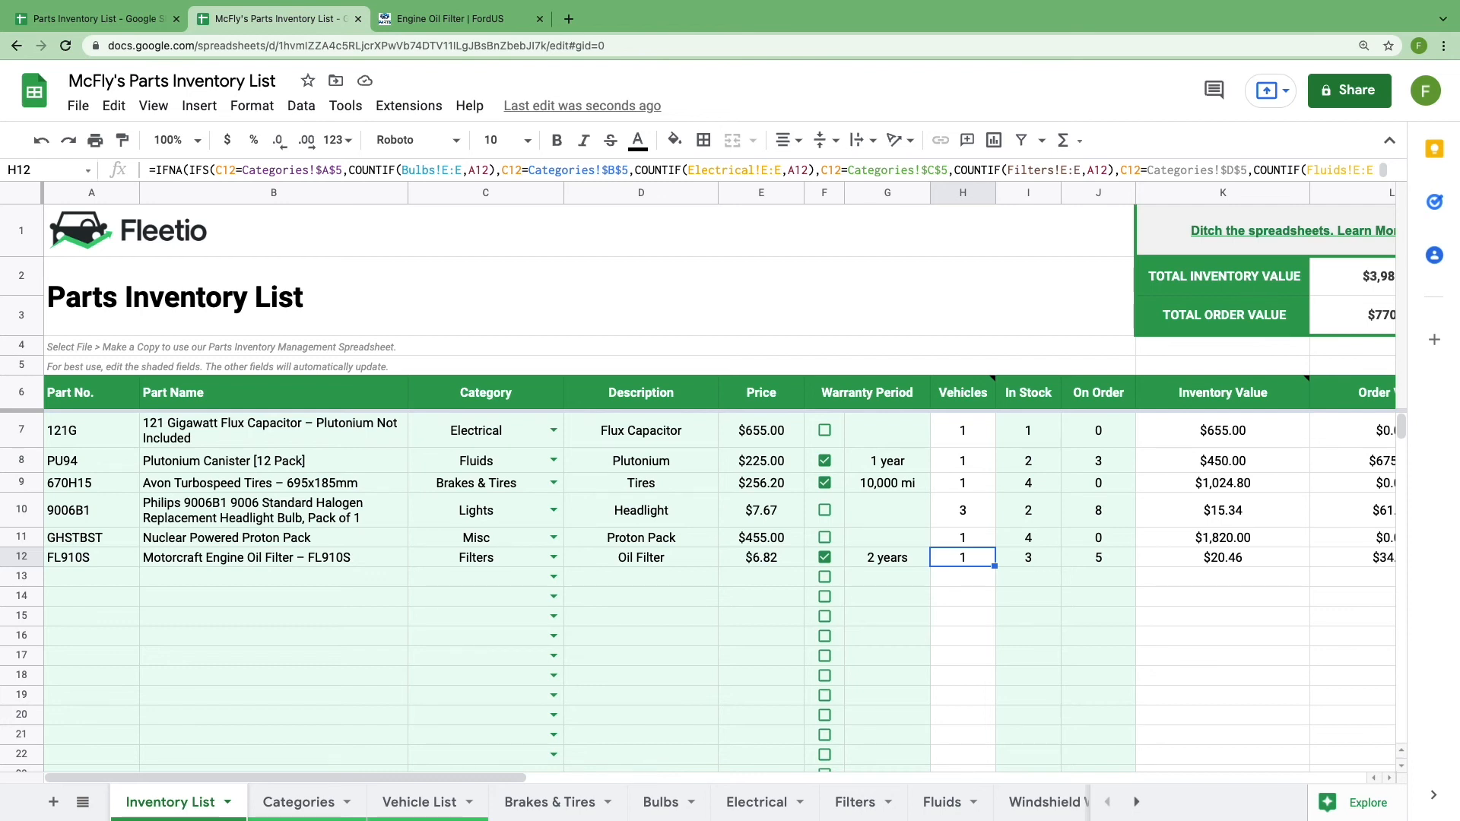
mouse_move(1327, 801)
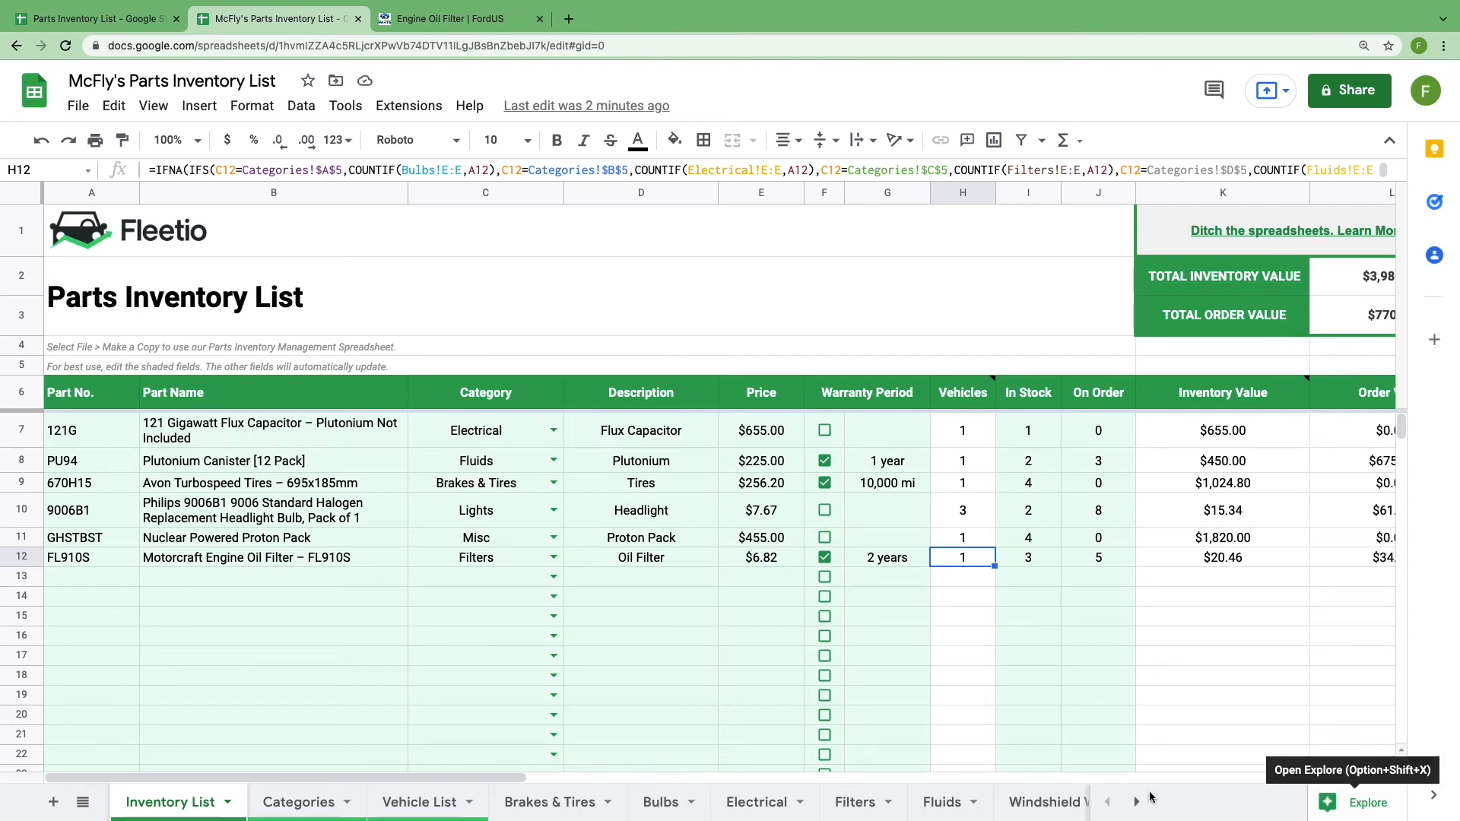
- On the Bulbs sheet, find ECTO-1 searching This sheet only, landing on its Cadillac headlight-bulb row
left_click(660, 801)
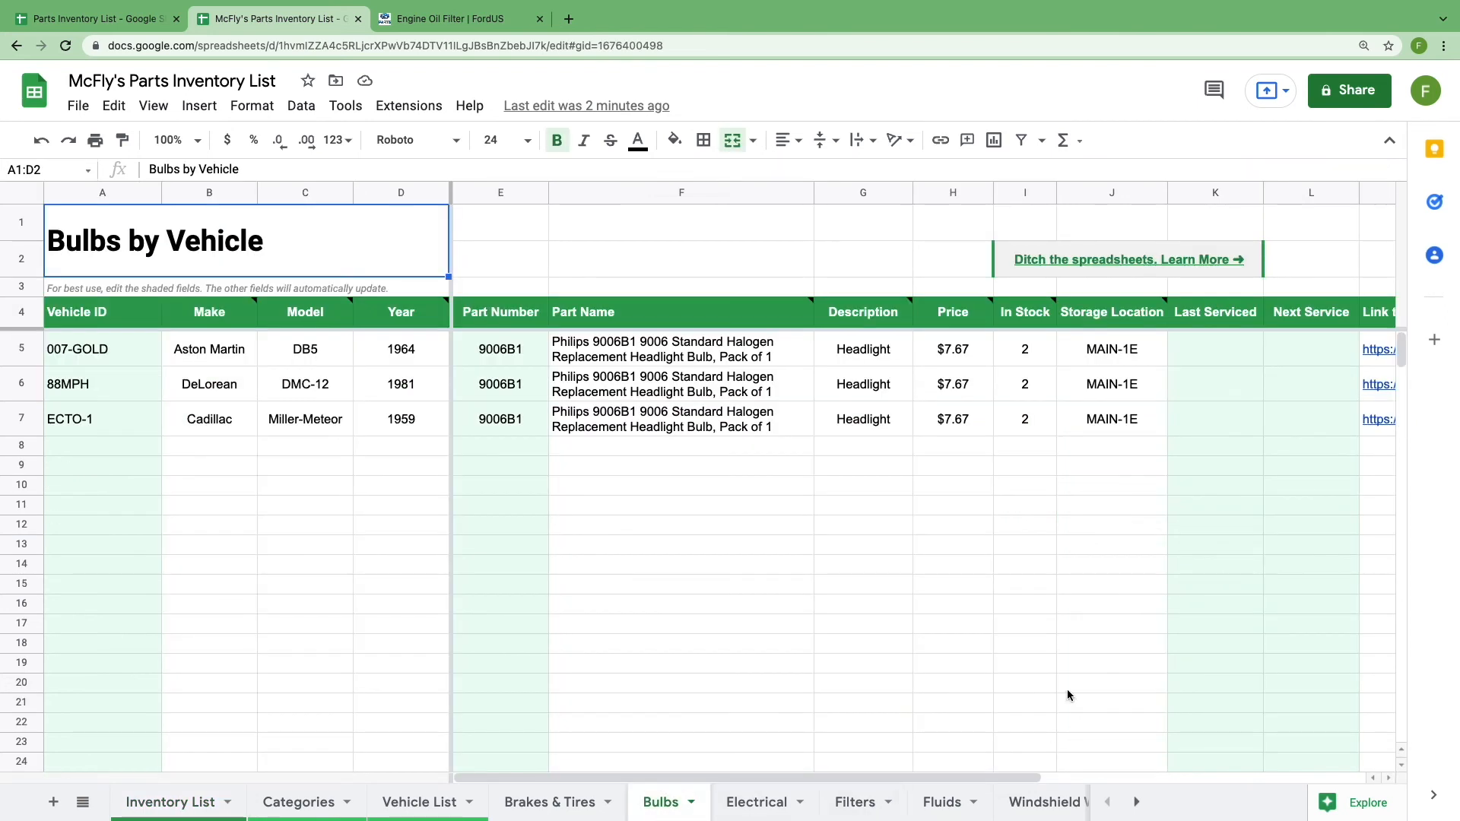
mouse_move(112, 105)
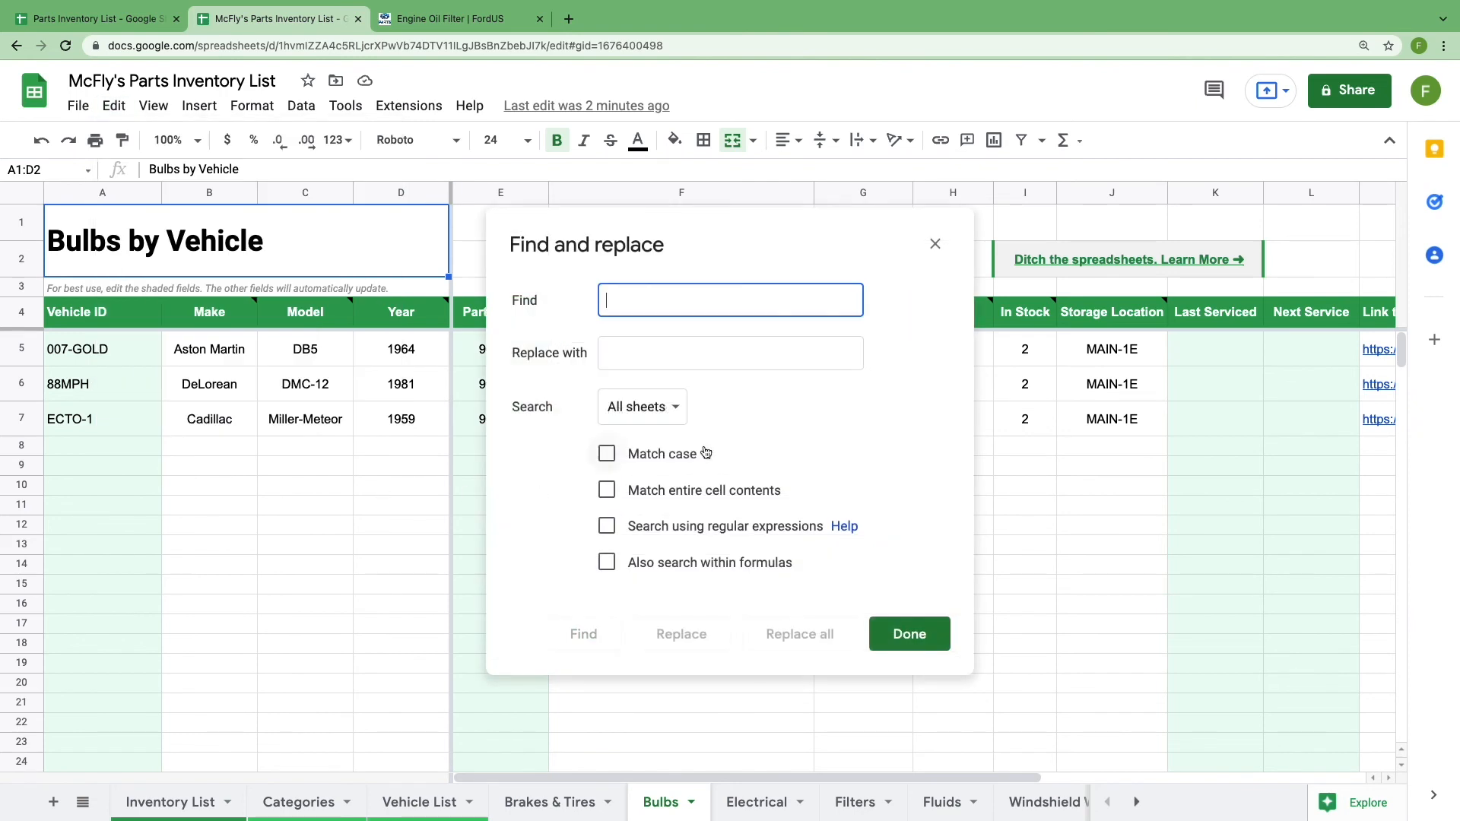
type("ECTO")
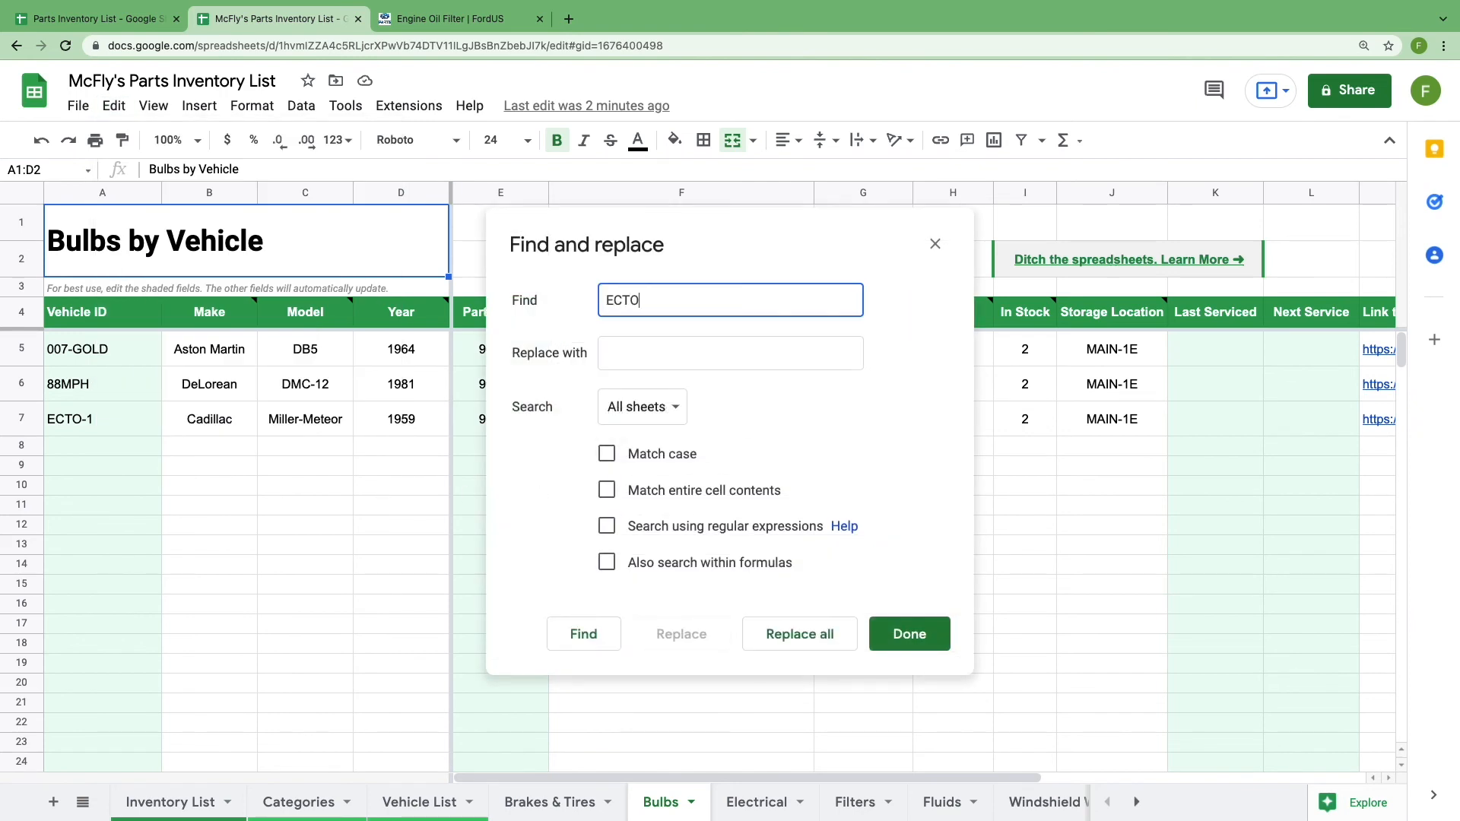
type("-1")
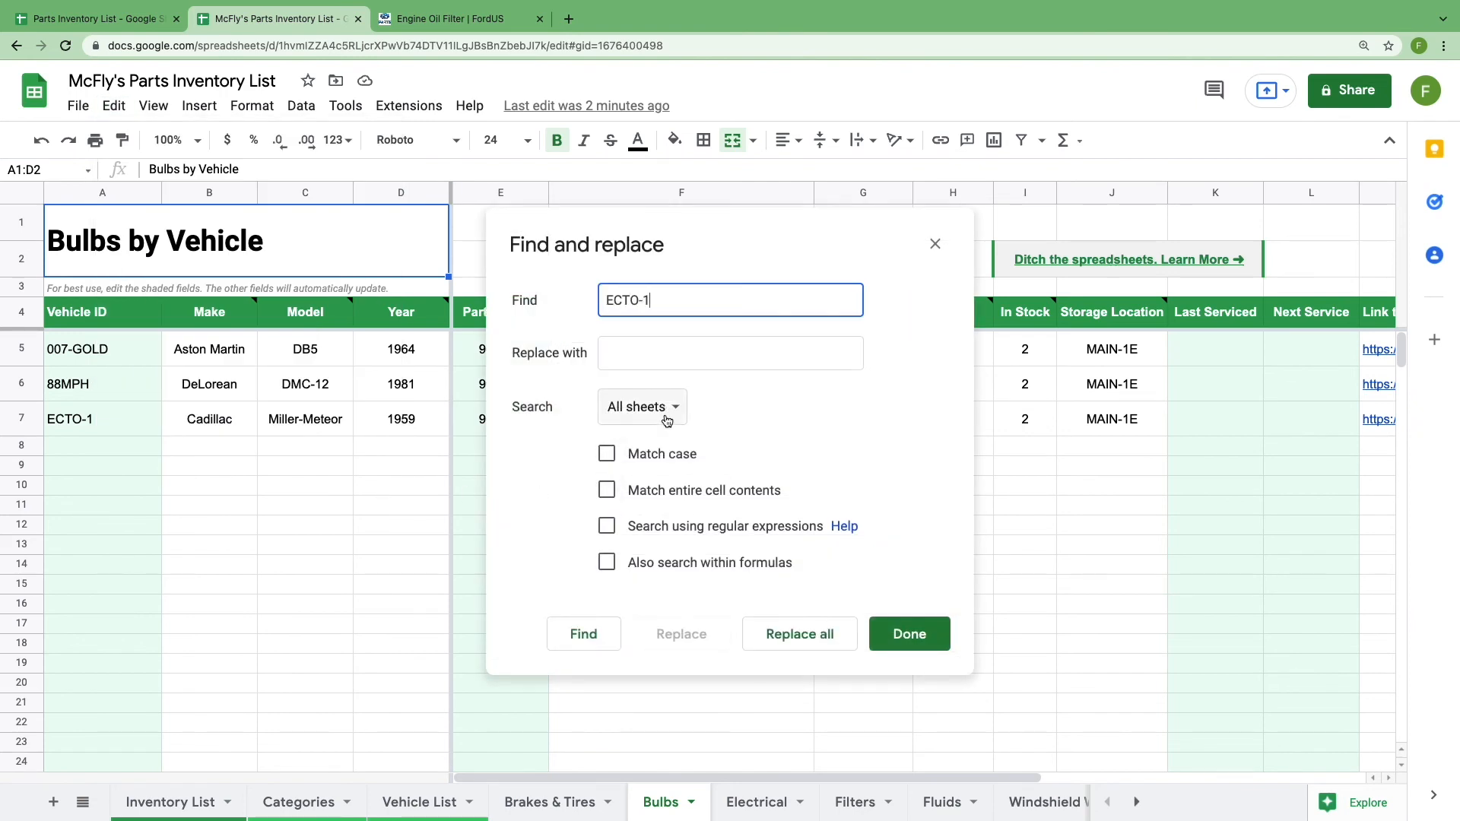
left_click(642, 406)
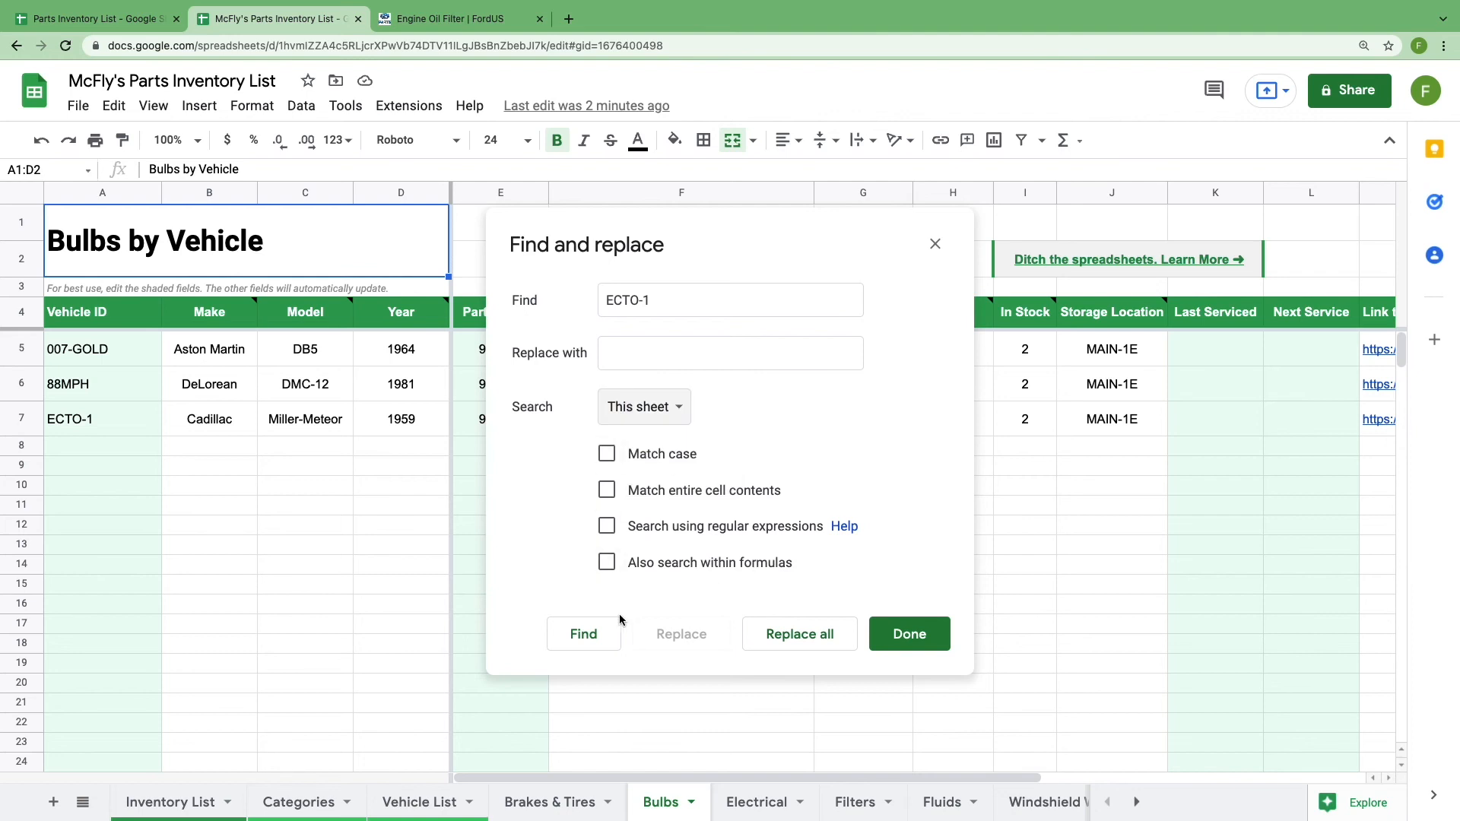
left_click(584, 634)
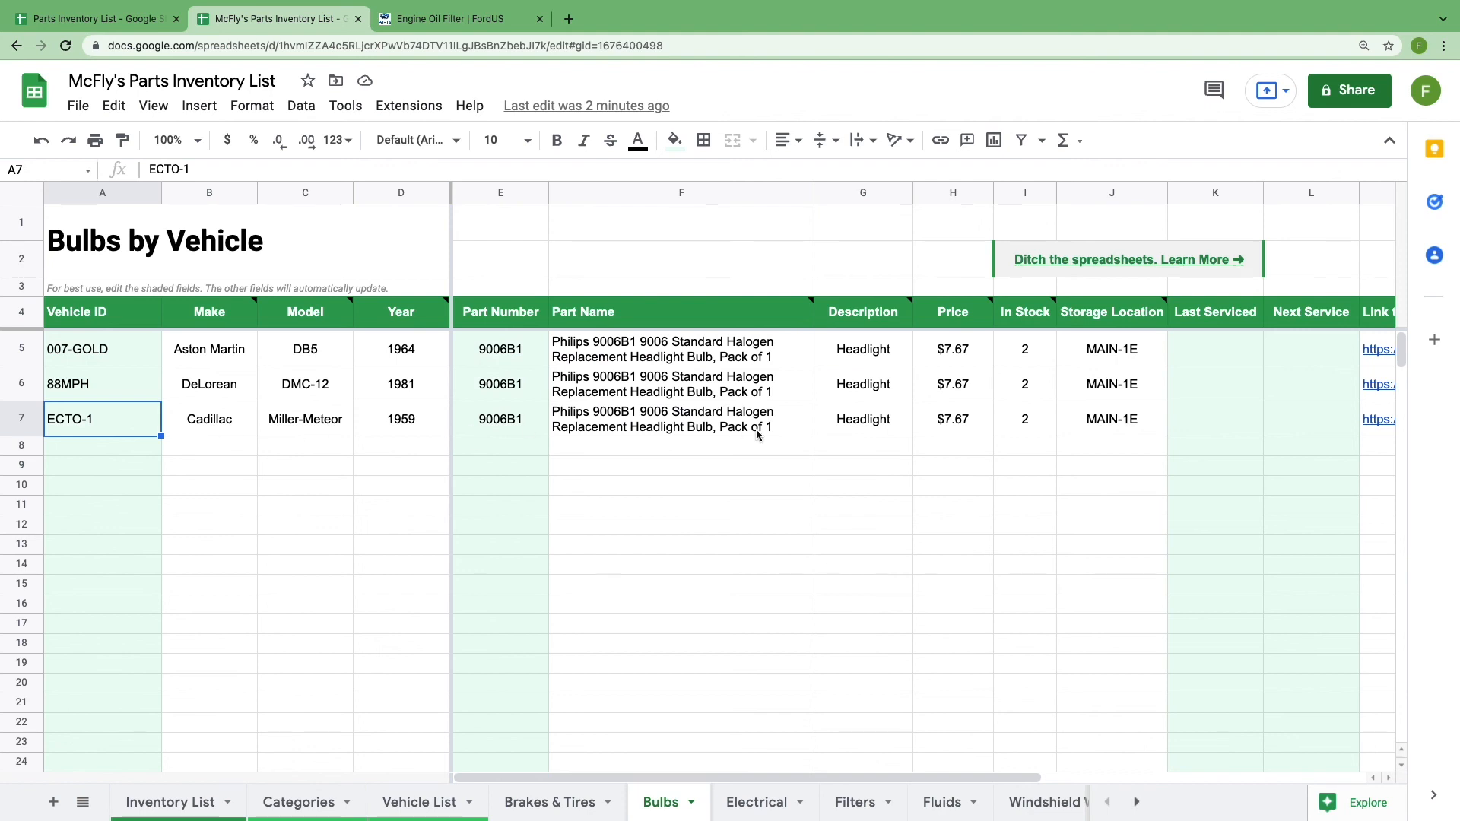
- On the Inventory List, set the FL910S oil filter's In Stock count to 7
left_click(169, 802)
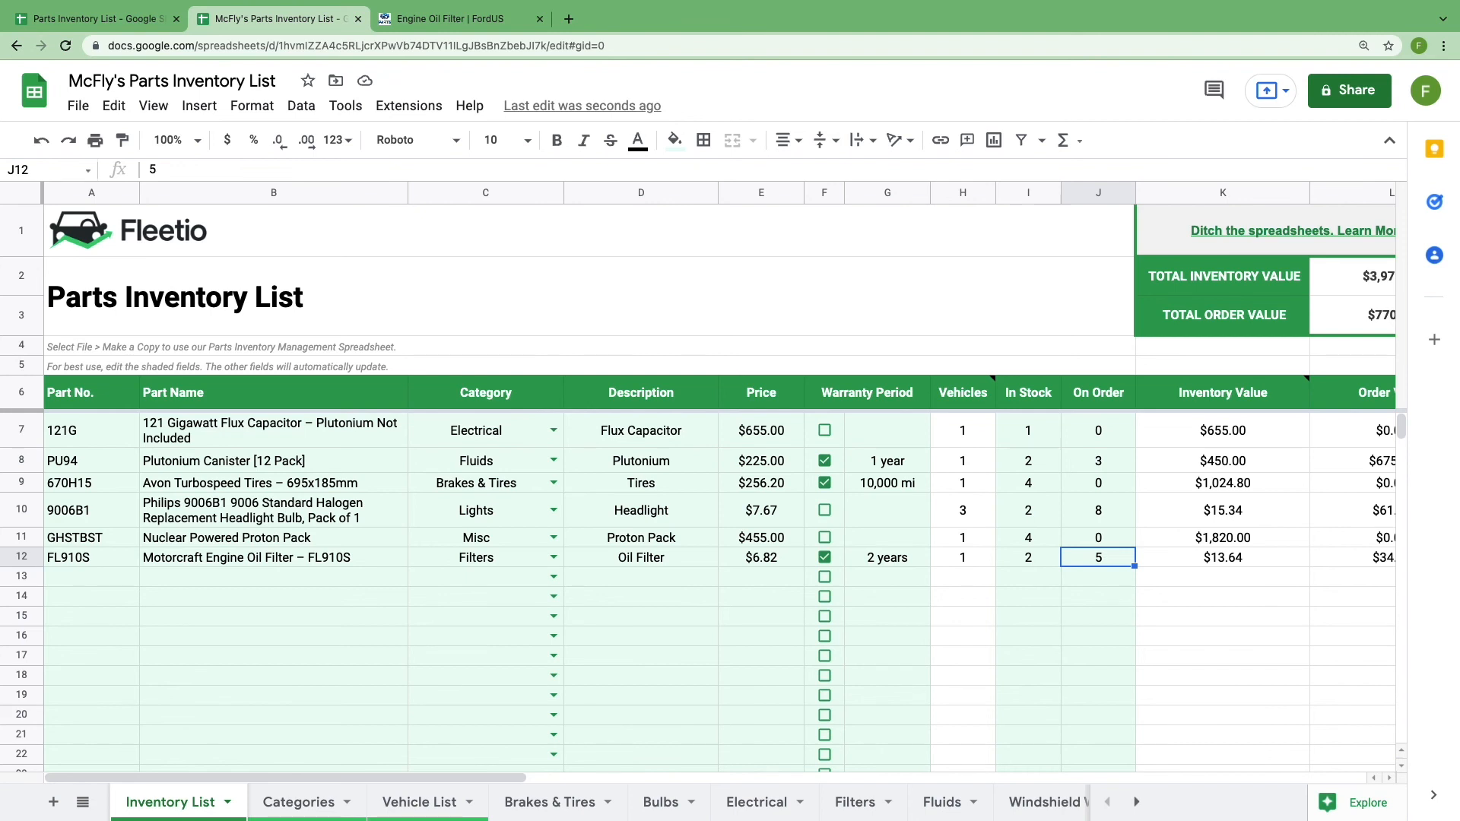
type("7")
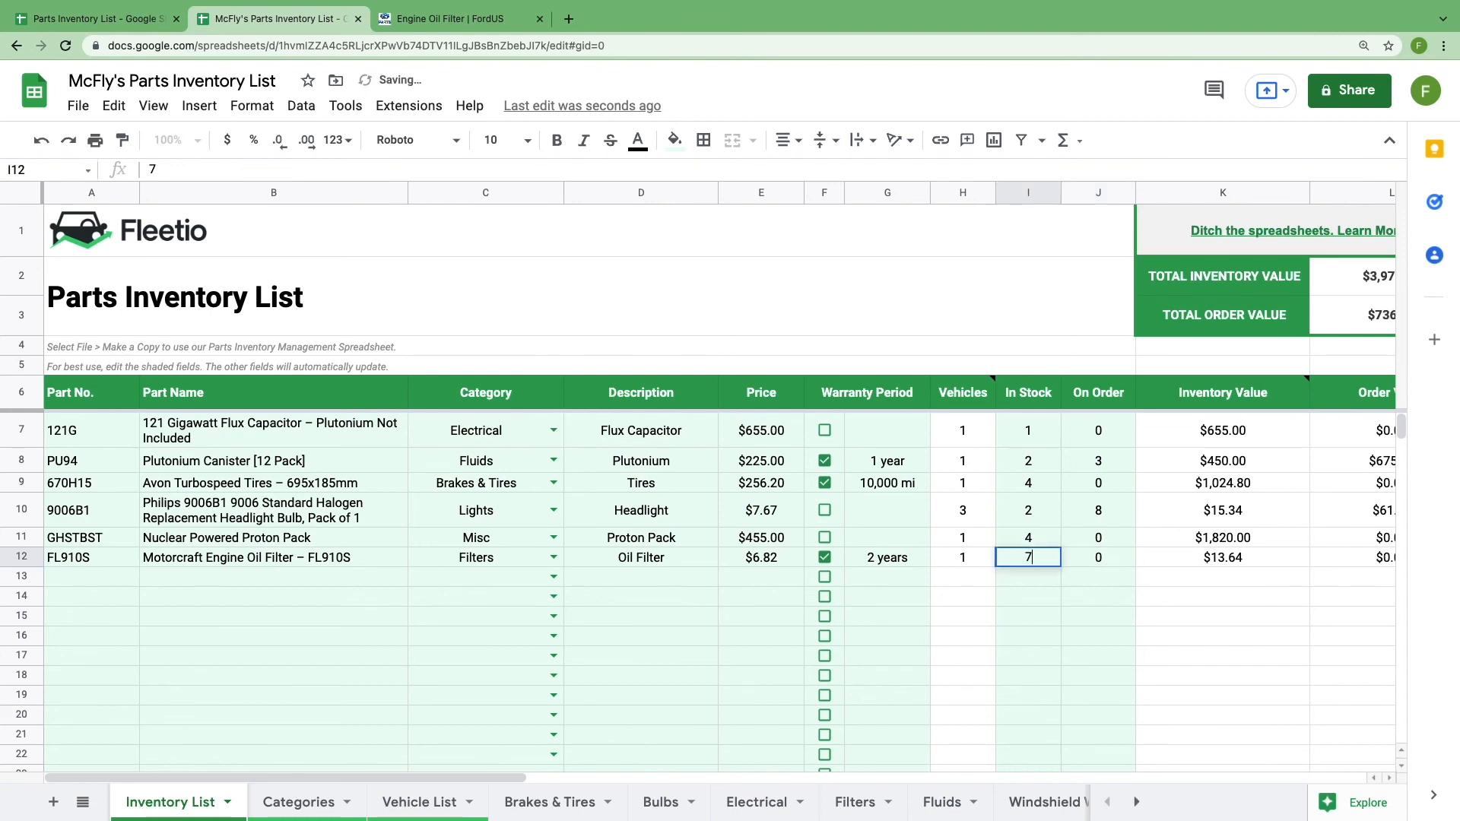